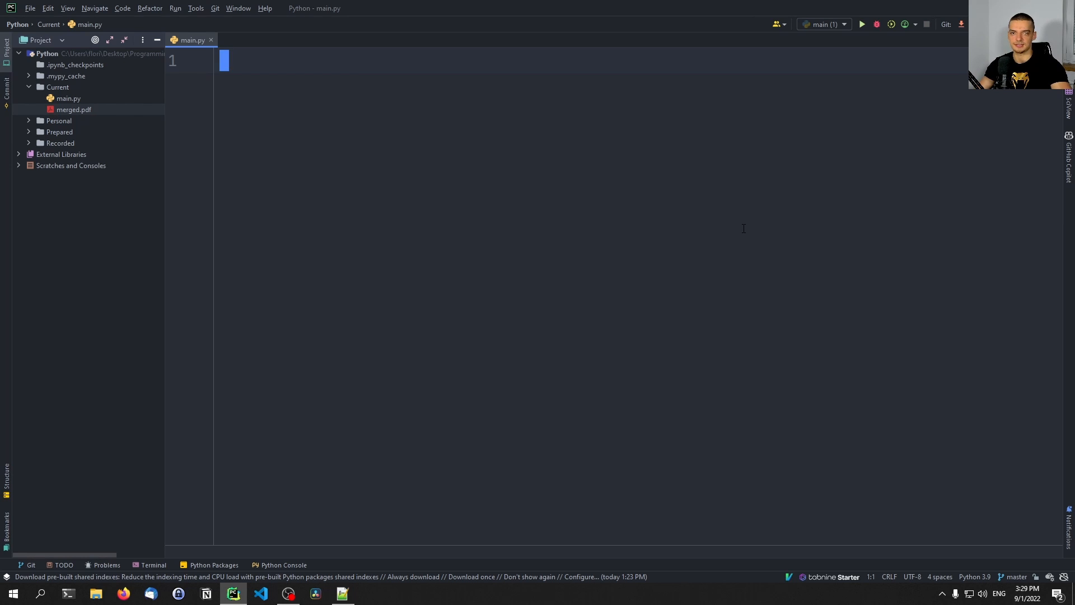
mouse_move(749, 228)
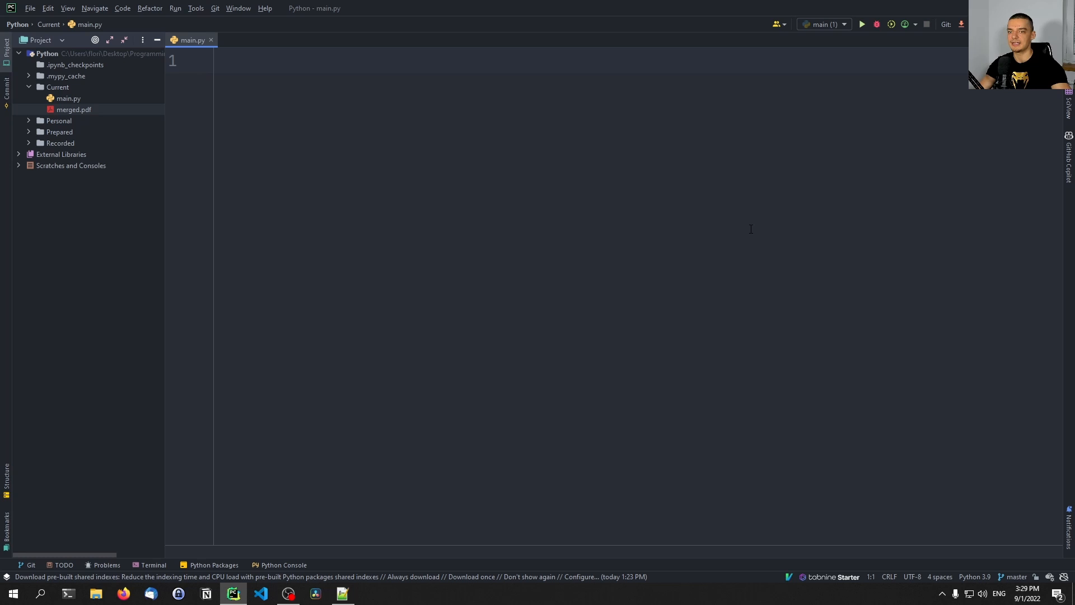
mouse_move(619, 249)
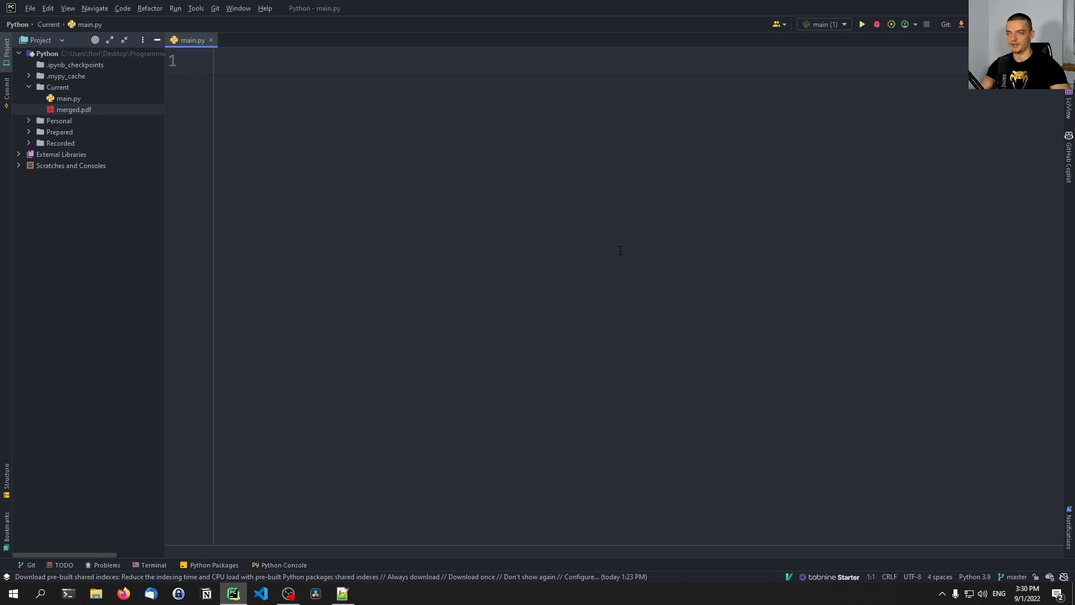
mouse_move(128, 130)
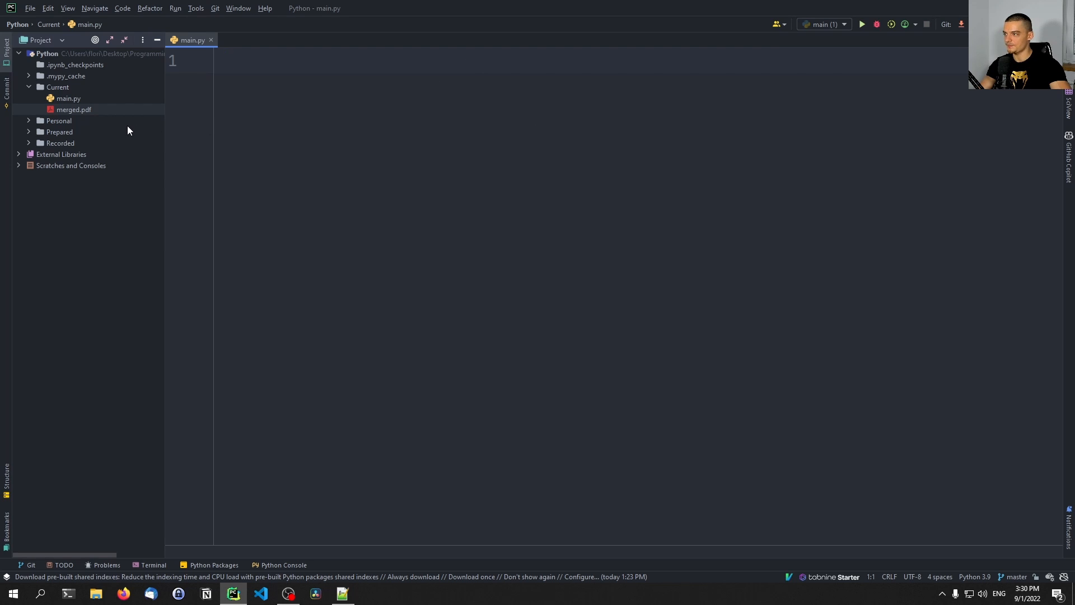
mouse_move(132, 124)
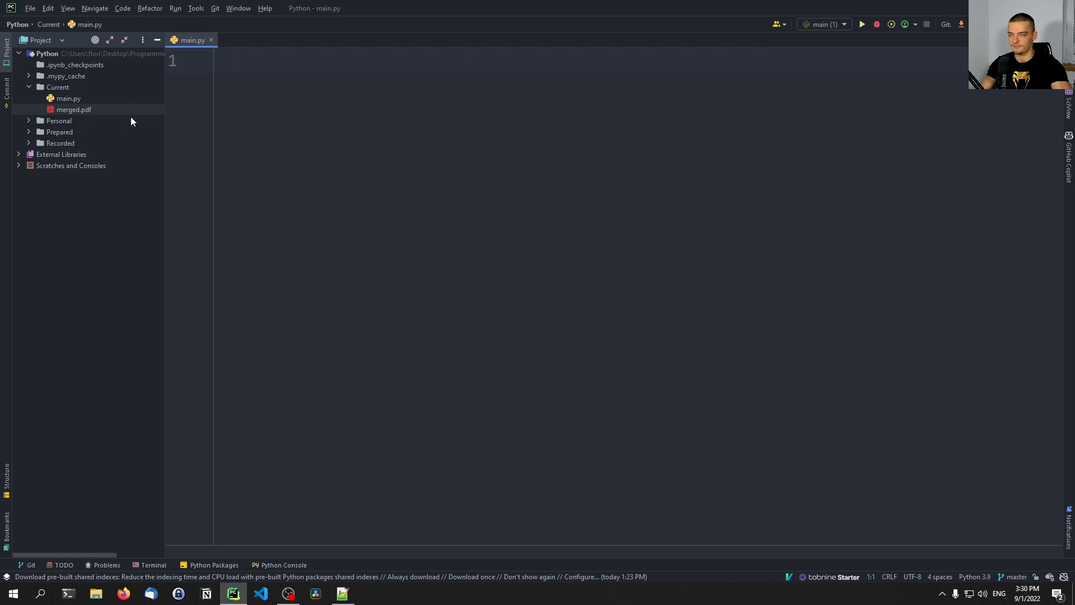
Review merged.pdf in Acrobat Reader zoomed out, scrolling through pages 1 to 6.
double_click(74, 110)
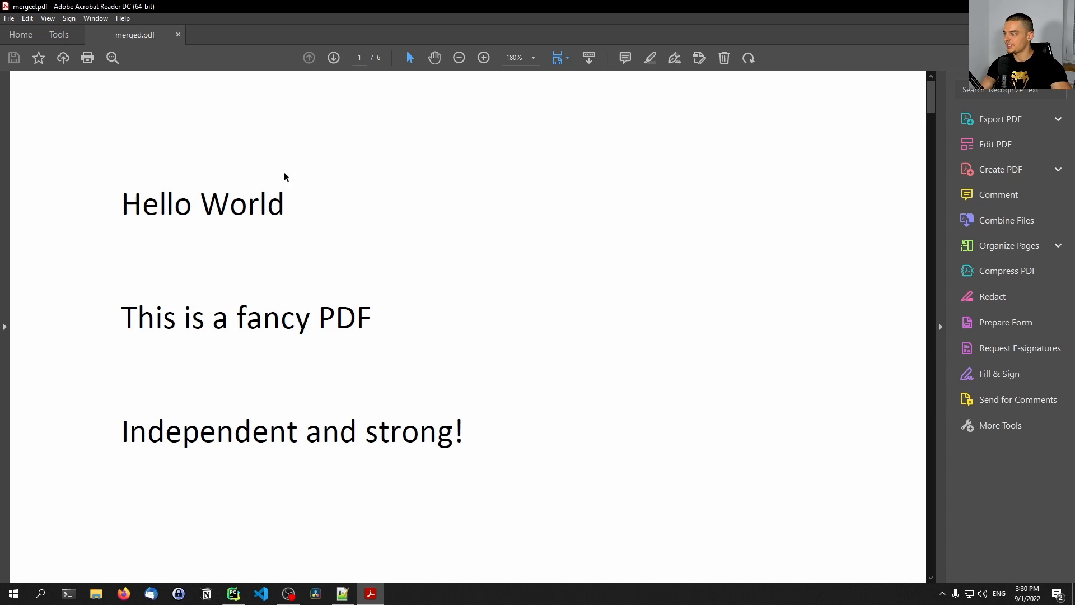
left_click(459, 57)
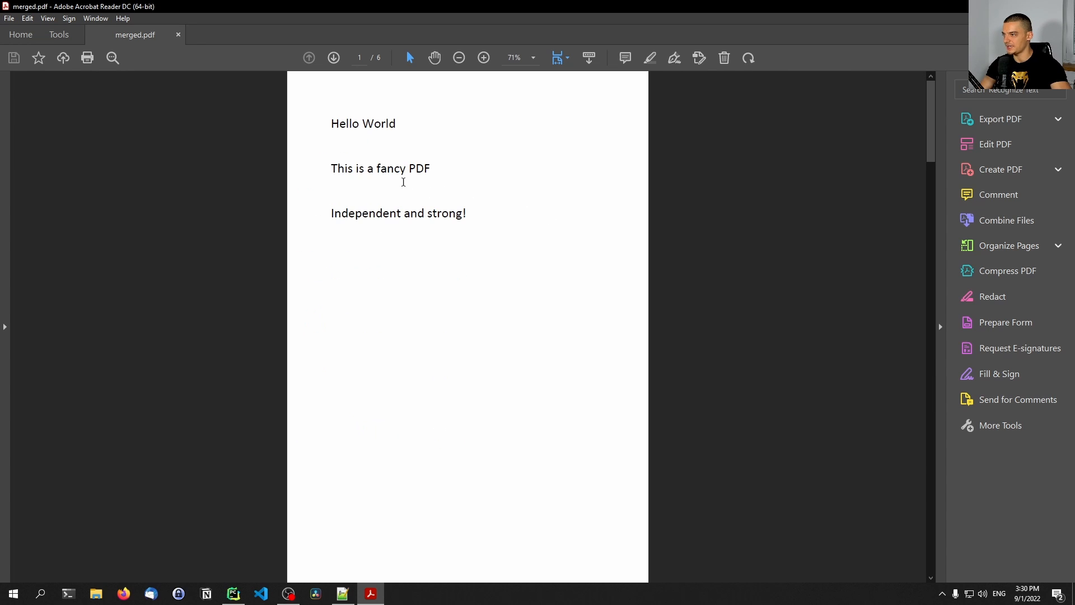
scroll("down", 3)
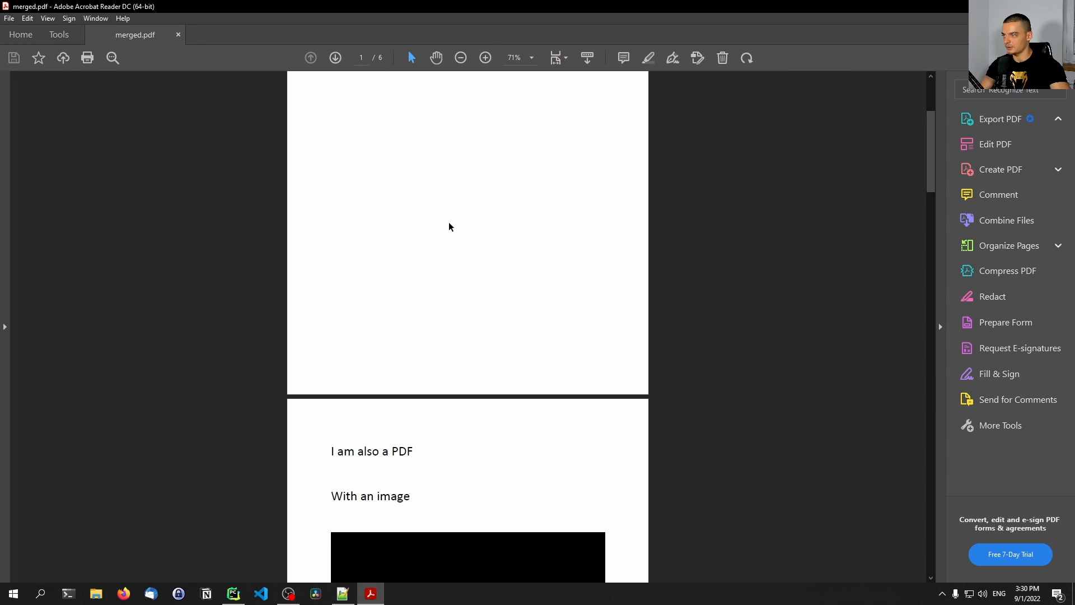
left_click(1000, 119)
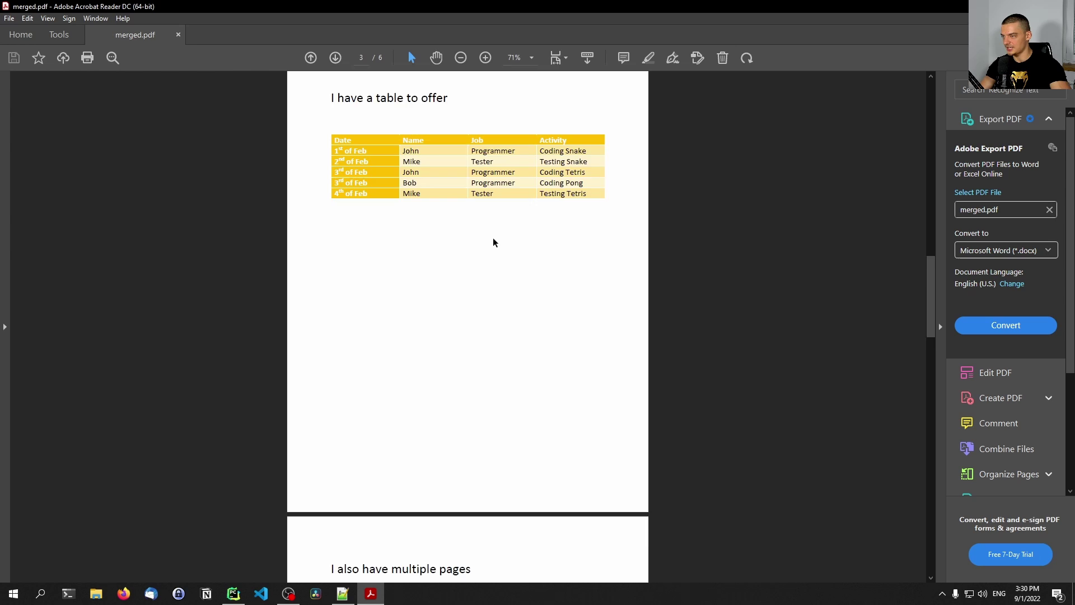
scroll("down", 3)
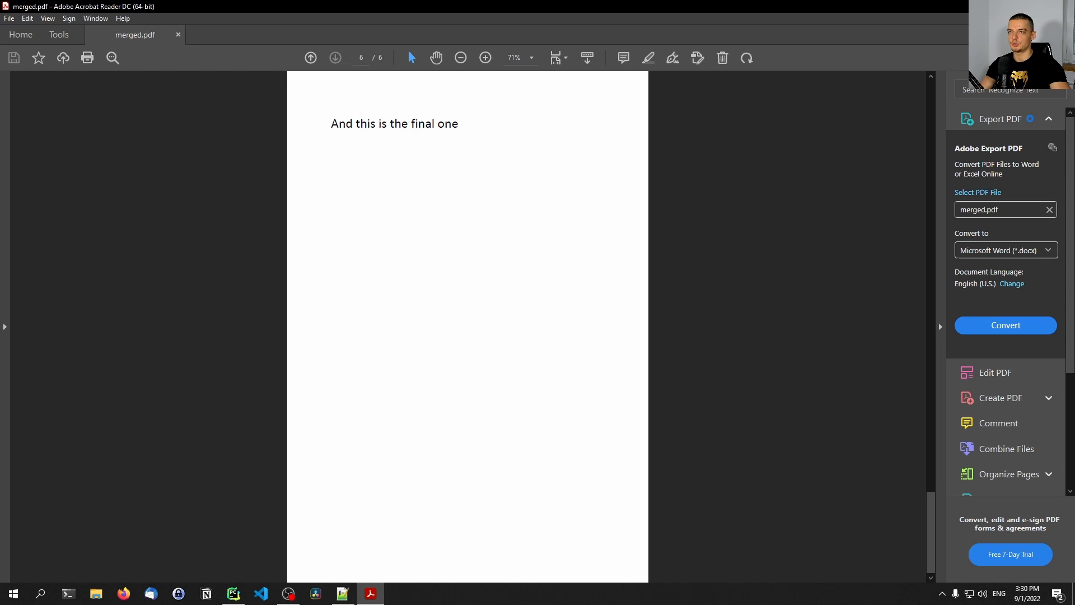
left_click(234, 593)
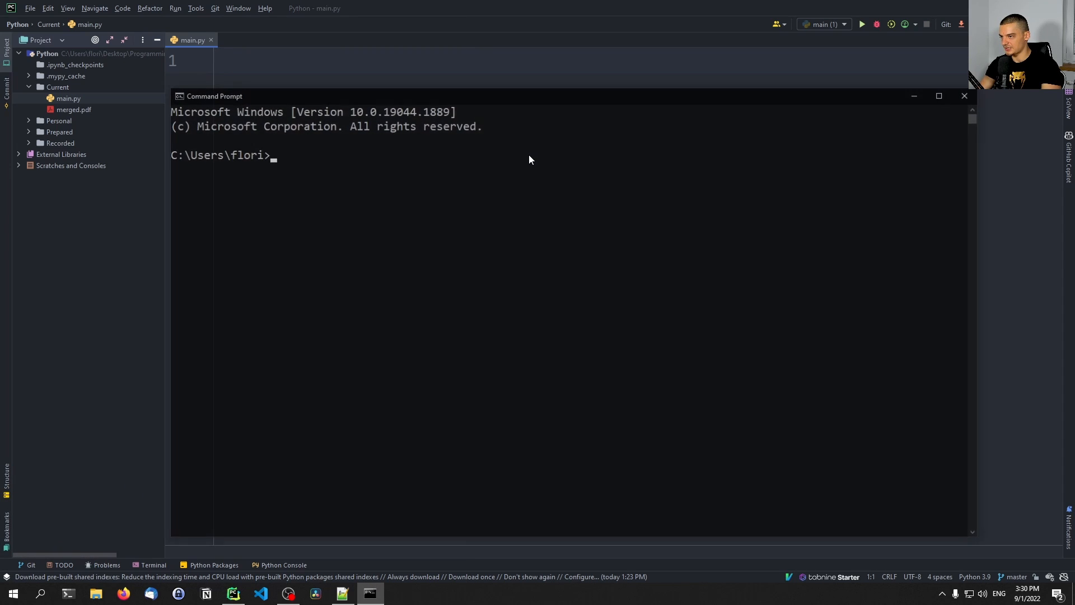
Begin a pip install of the PyPDF2 package at the Command Prompt.
type("pip")
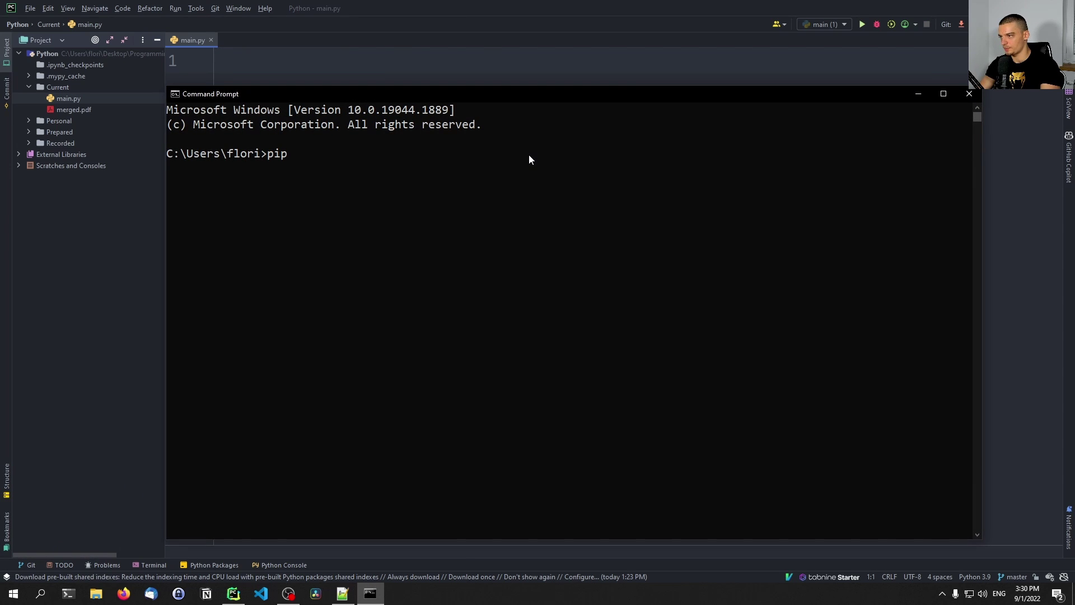
type("install Py")
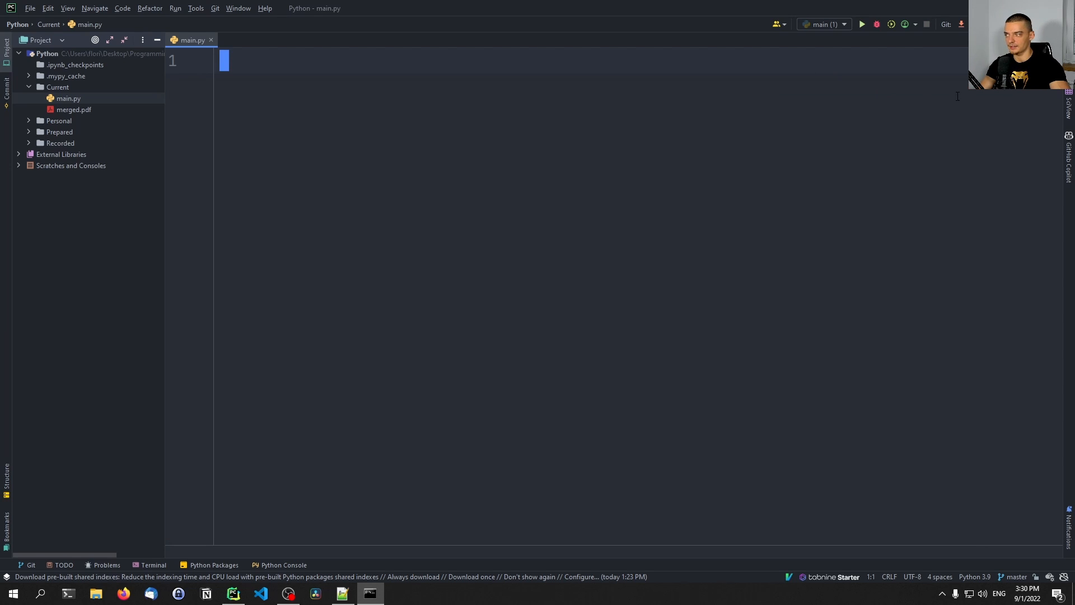
Write 'from PyPDF2 import PdfFileReader, PdfFileWriter' on line 1 with blank lines after it.
type("from P")
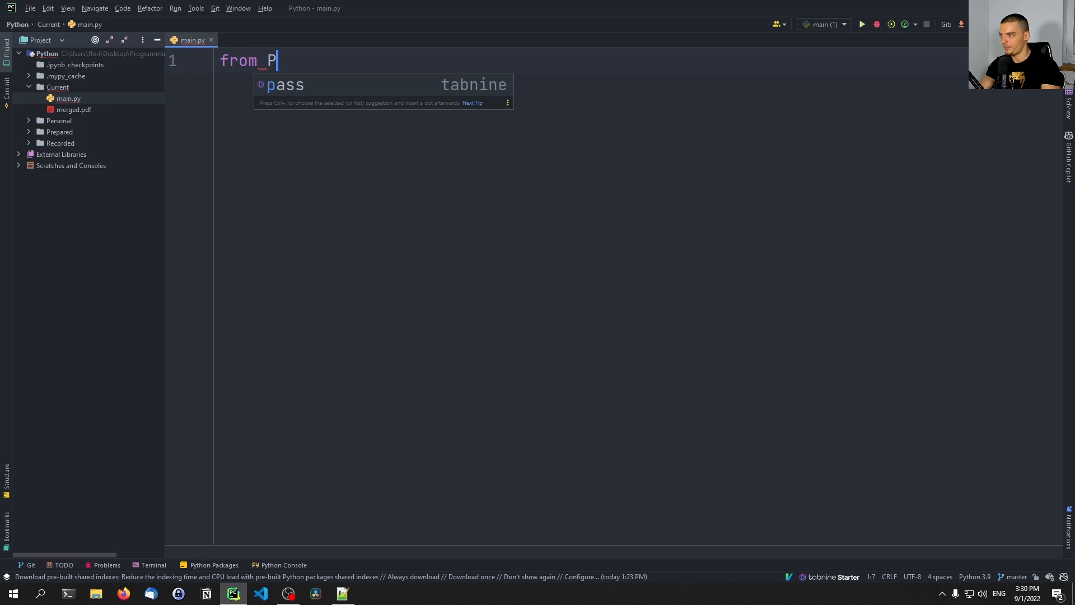
type("yPDF2")
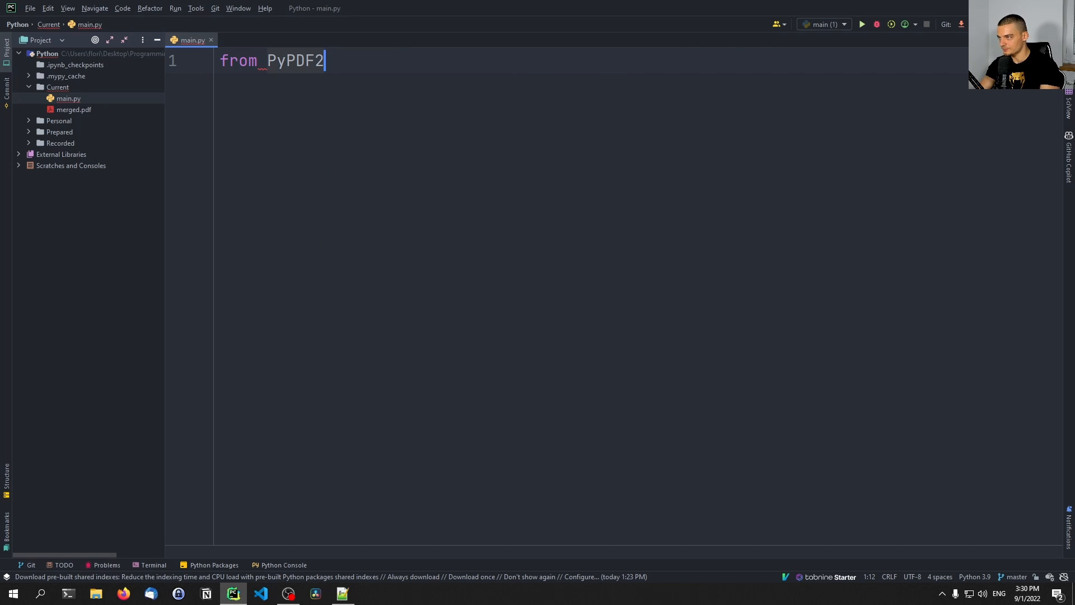
type("import")
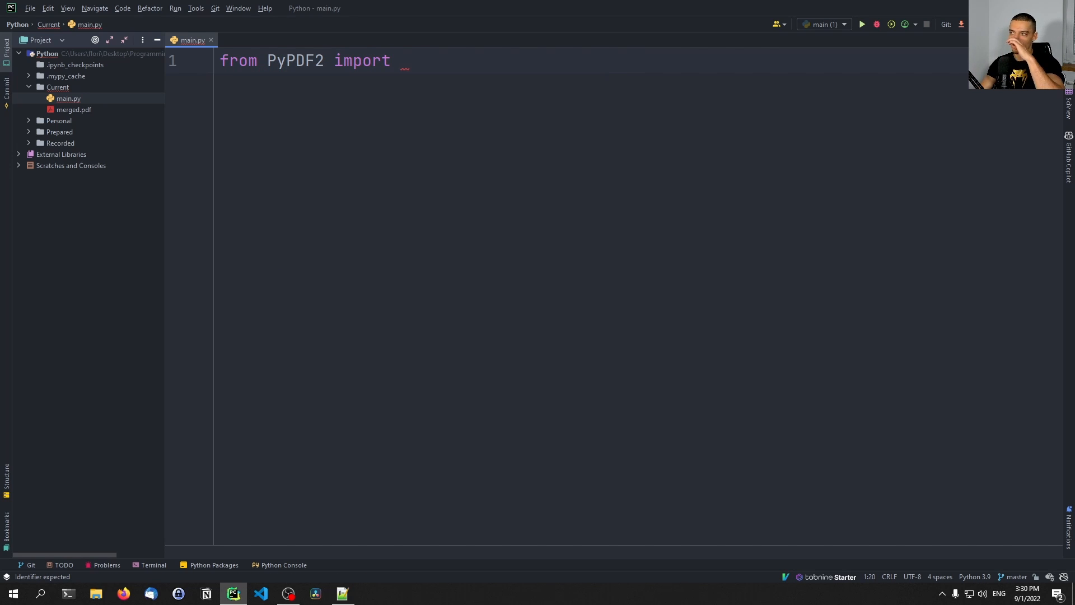
type("Pdf")
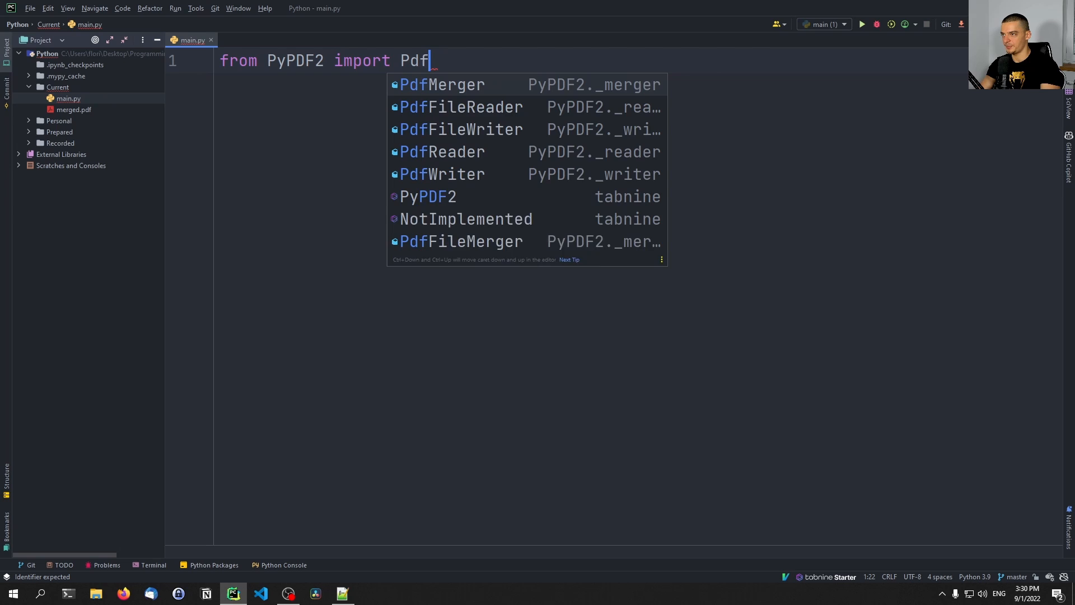
key("Backspace")
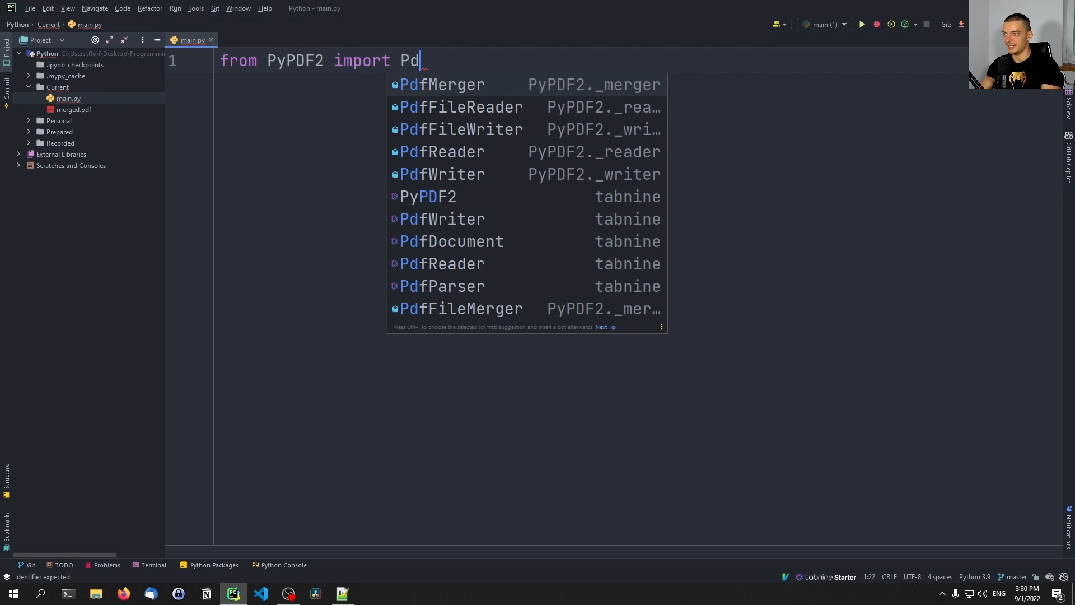
type("fFileReader, Pdf")
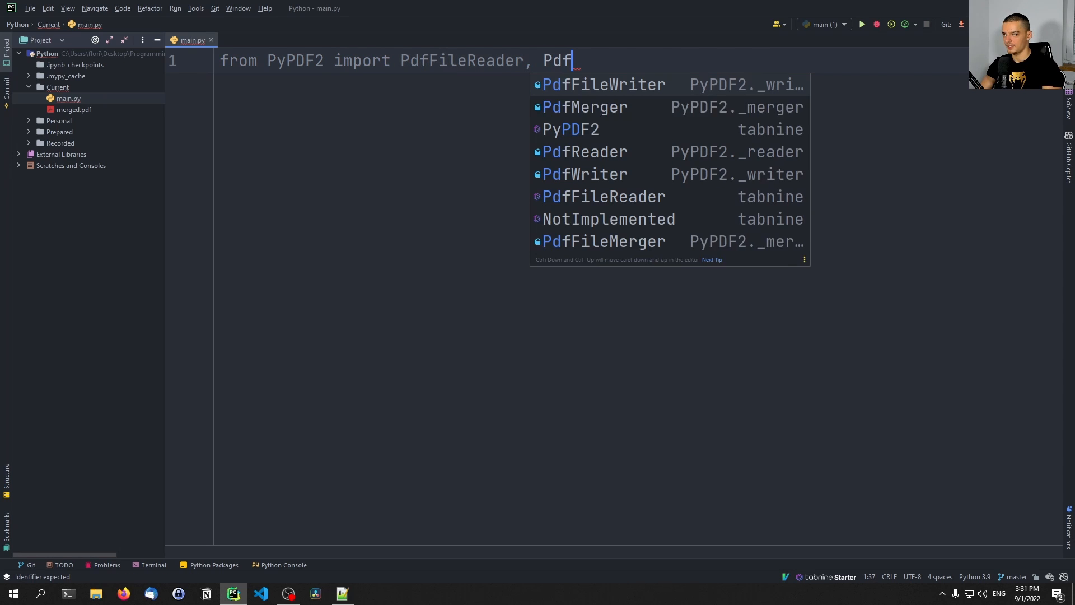
left_click(602, 84)
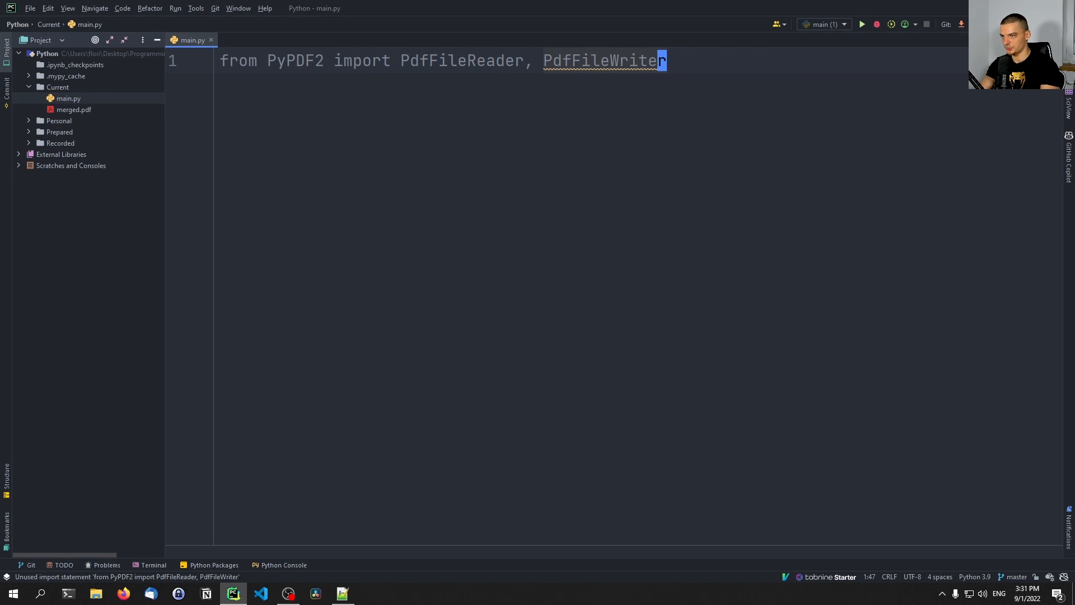
key("enter")
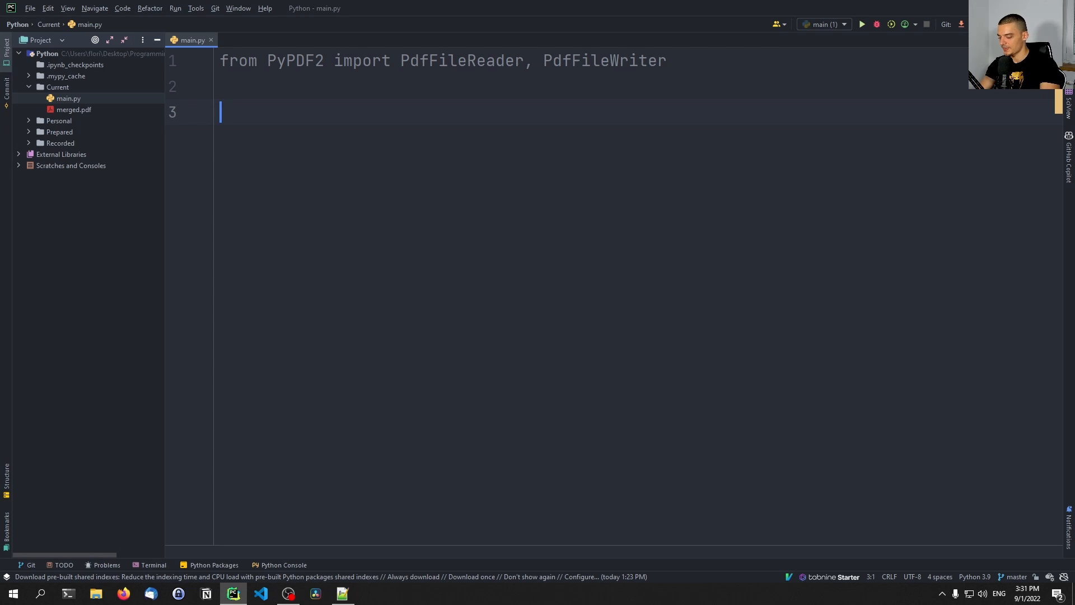
Define pages = [1, 2] on line 3 and reopen merged.pdf to check its pages.
type("pages = []")
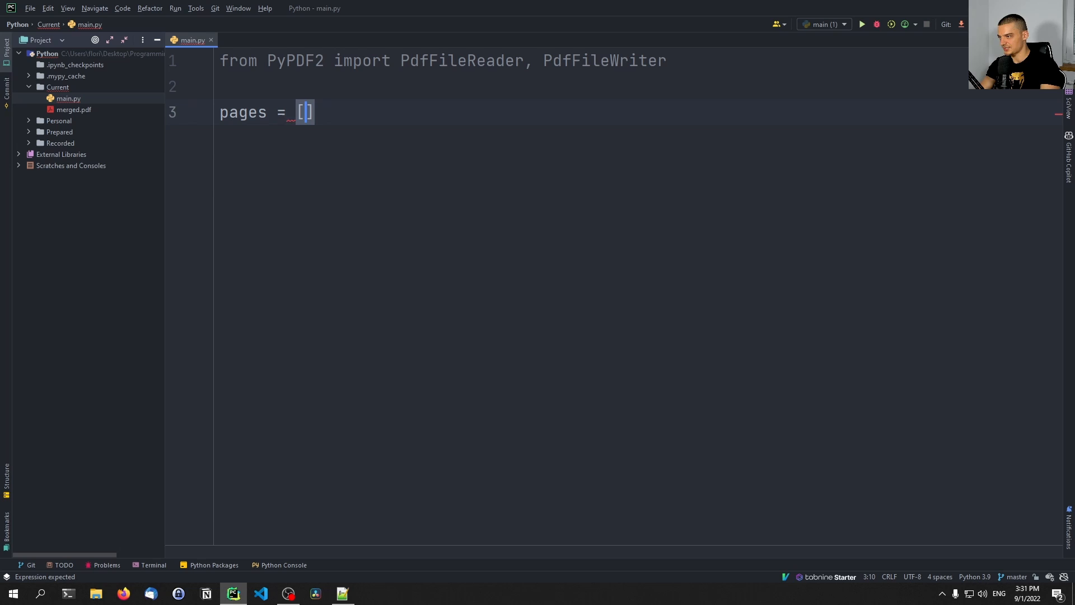
type("1, 2")
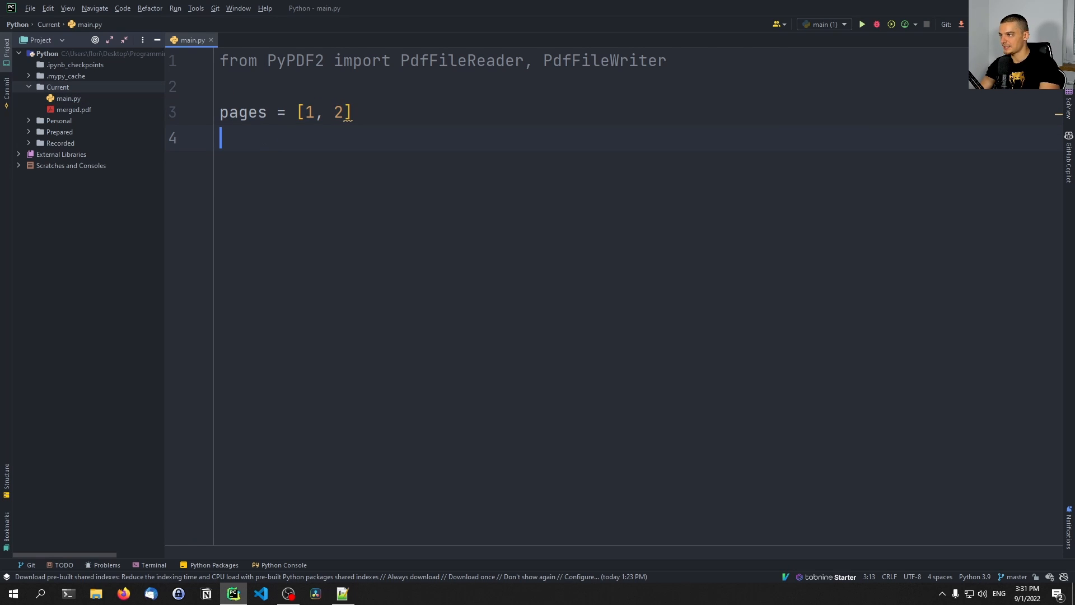
double_click(74, 109)
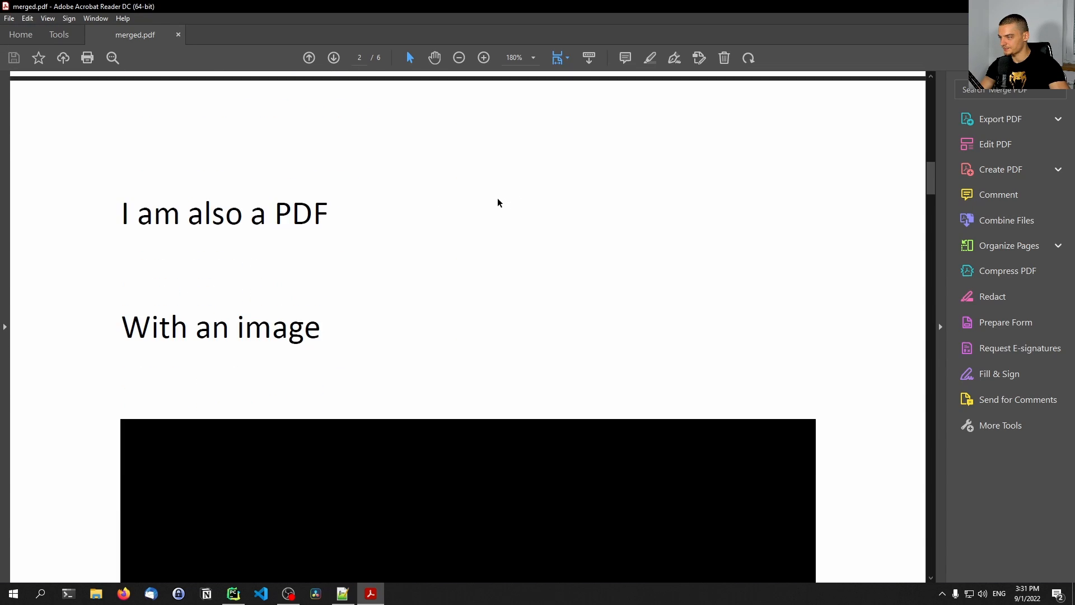
Check pages 2 and 3 of merged.pdf, then return to main.py in PyCharm.
scroll("down", 3)
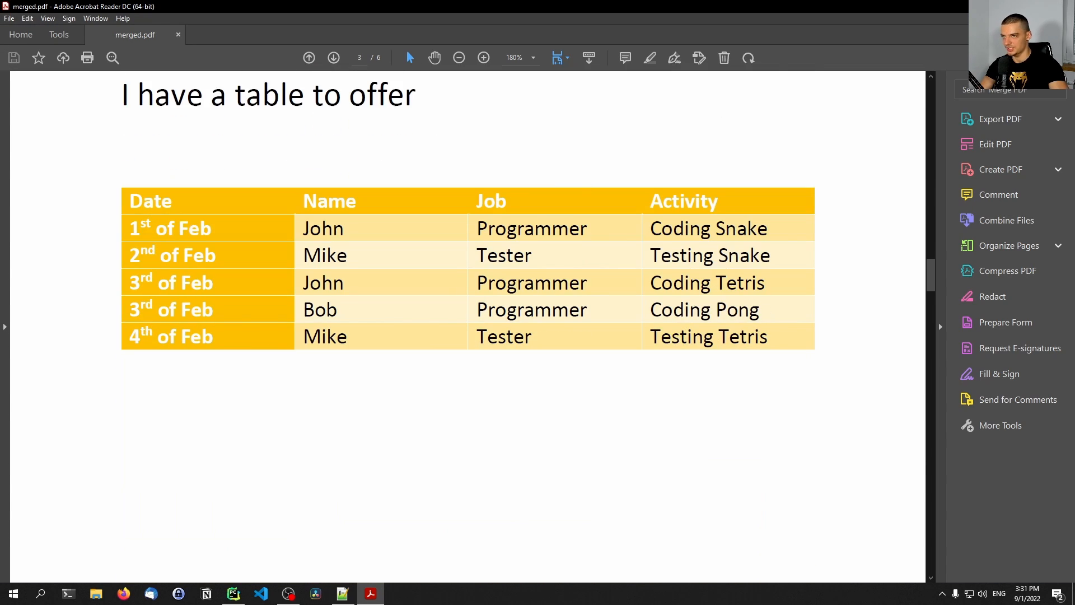
left_click(259, 593)
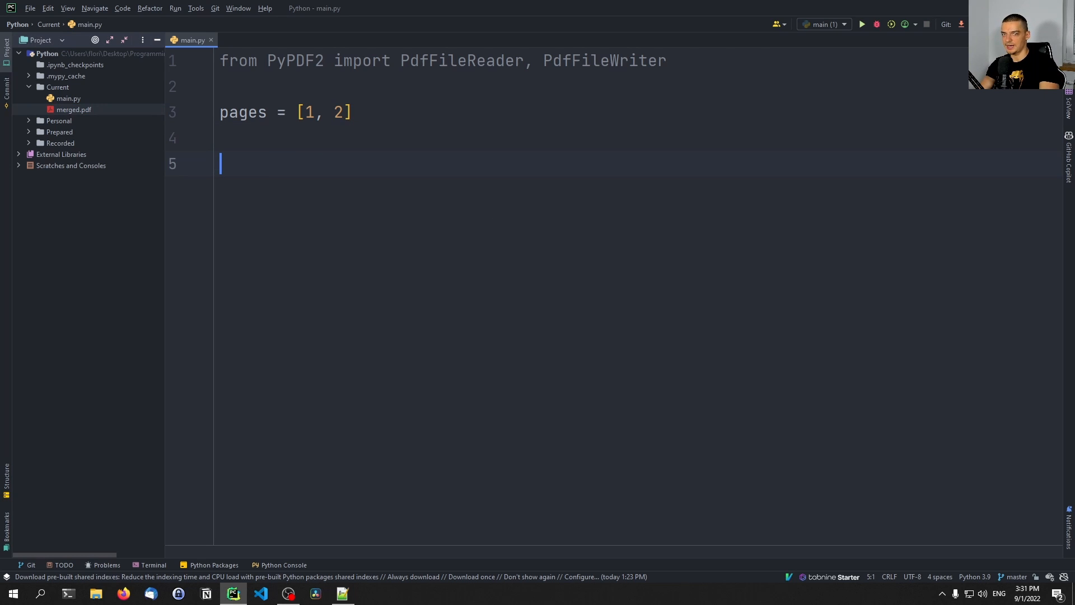
Write a with block opening merged.pdf in 'rb' mode as f.
type("with open(\"m,")
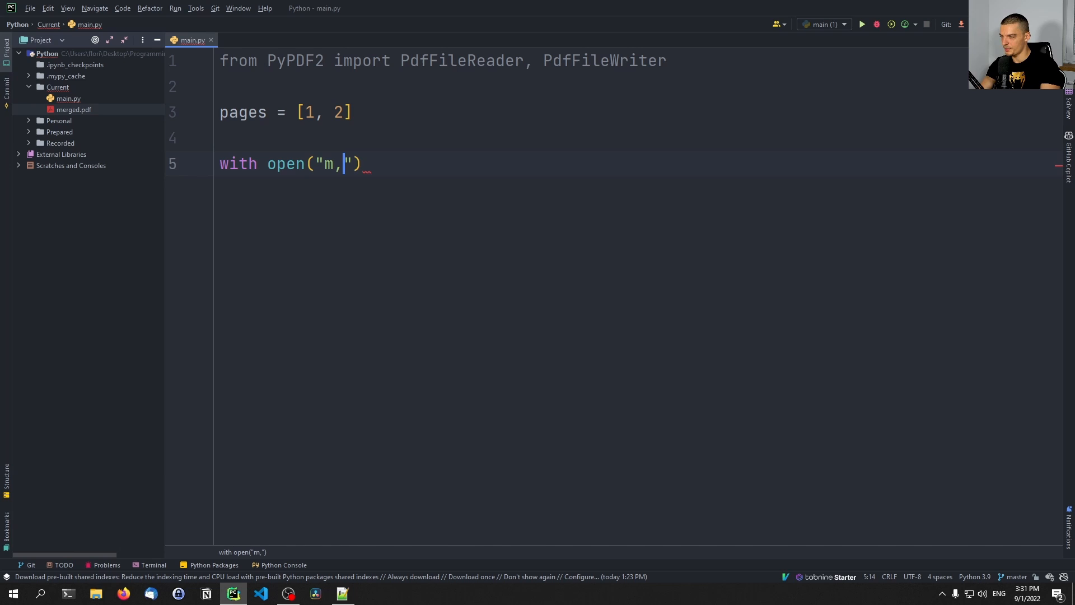
type("erged.pdf\"")
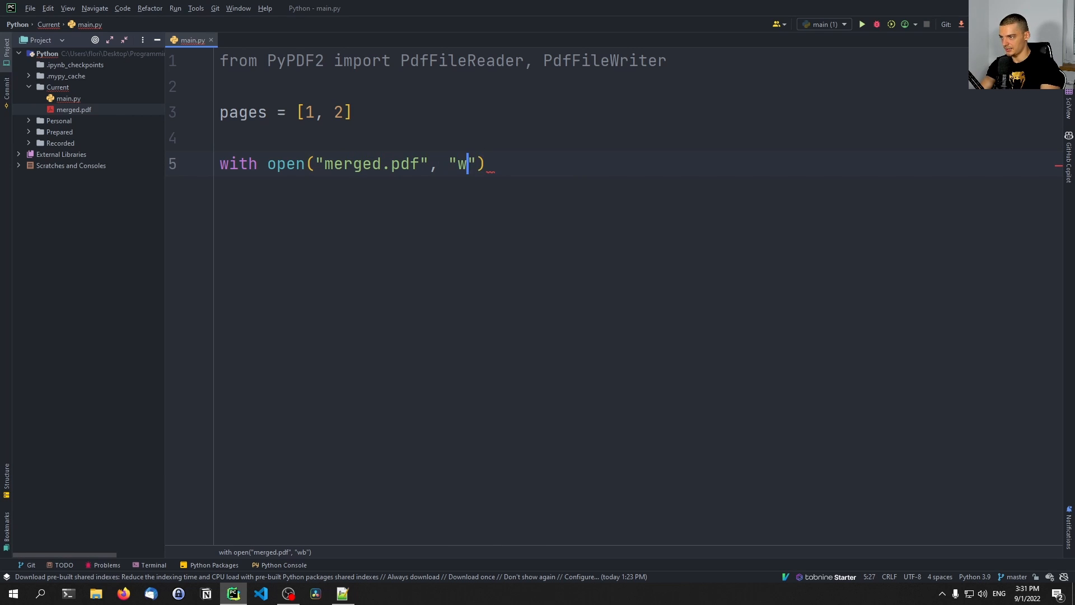
type("b\") as")
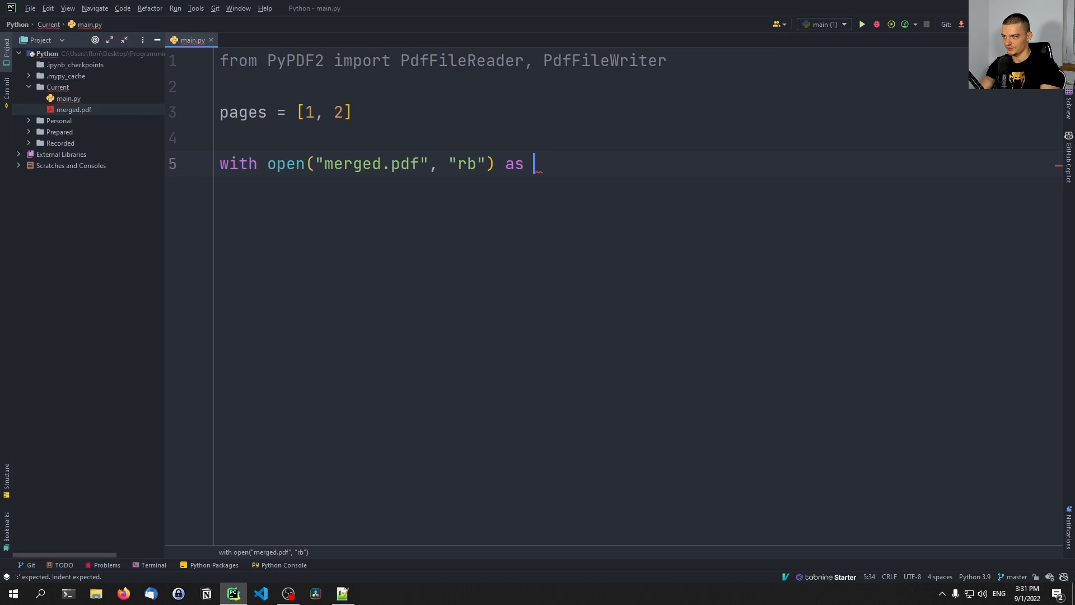
type("f:")
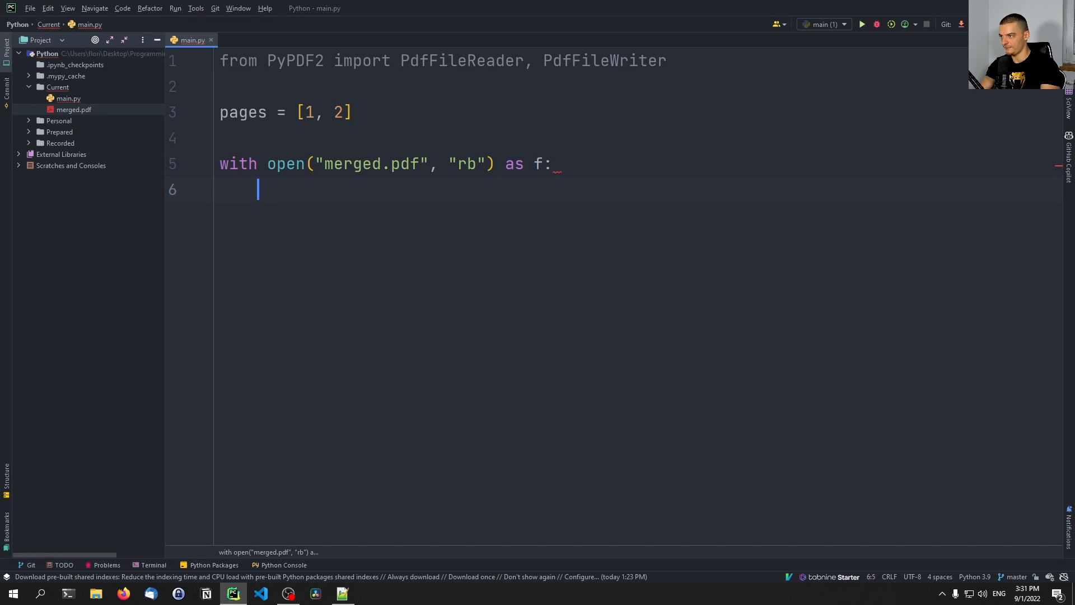
type("o")
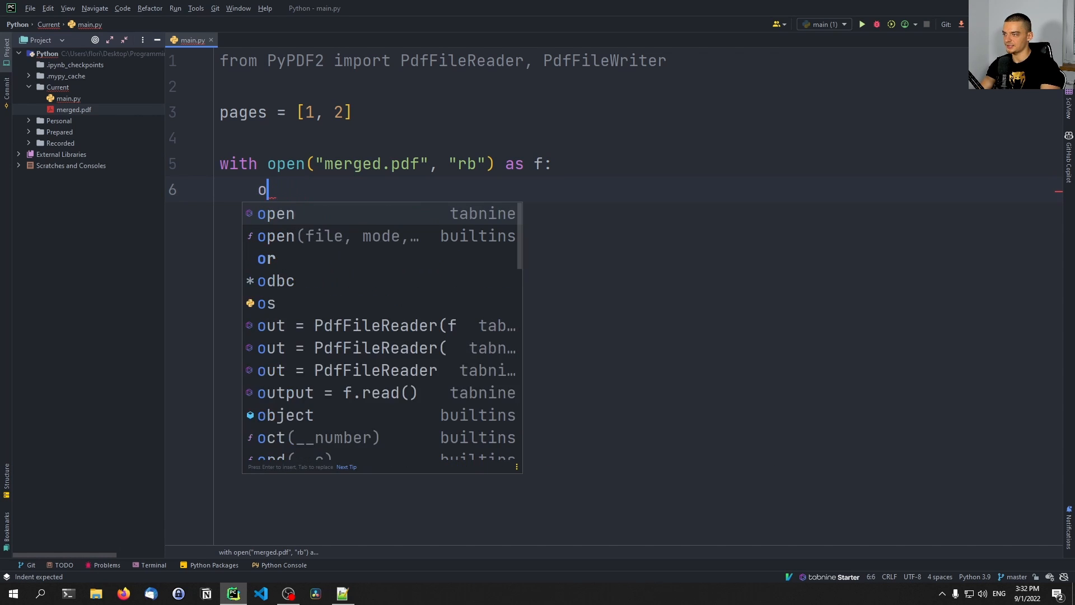
Create reader = PdfFileReader(f) and writer = PdfFileWriter(), and begin a rest_writer assignment.
type("reader =")
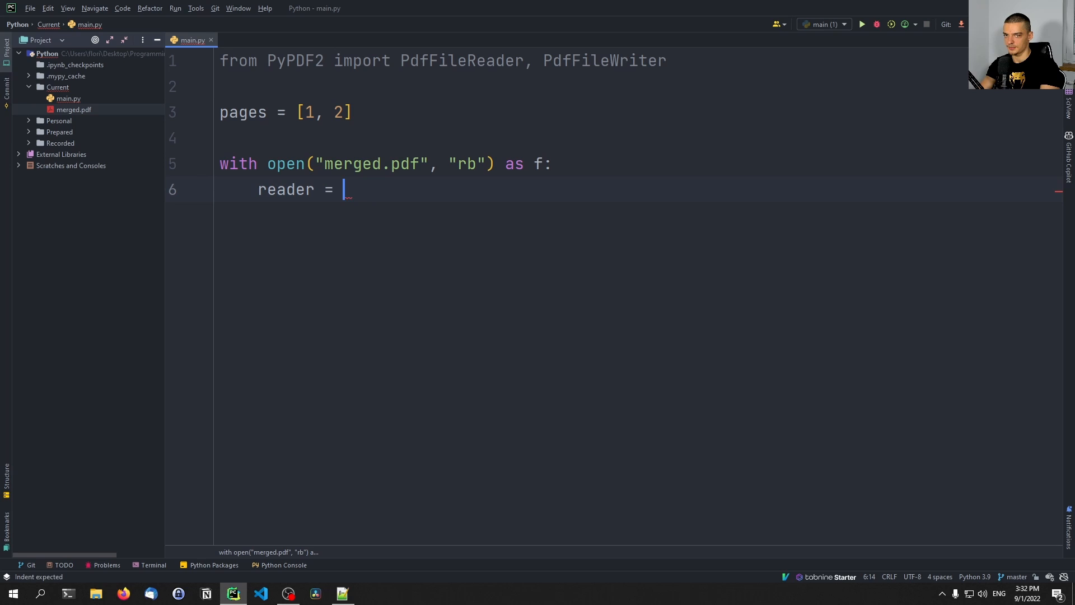
type("PdfFileReader(f)")
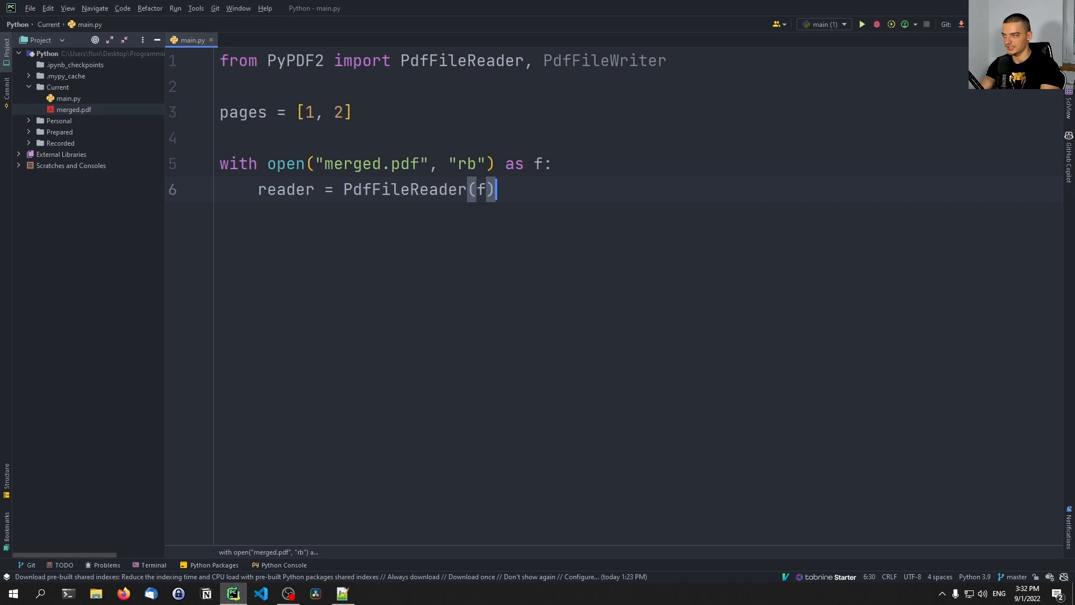
type("writer = PdfFileWriter()")
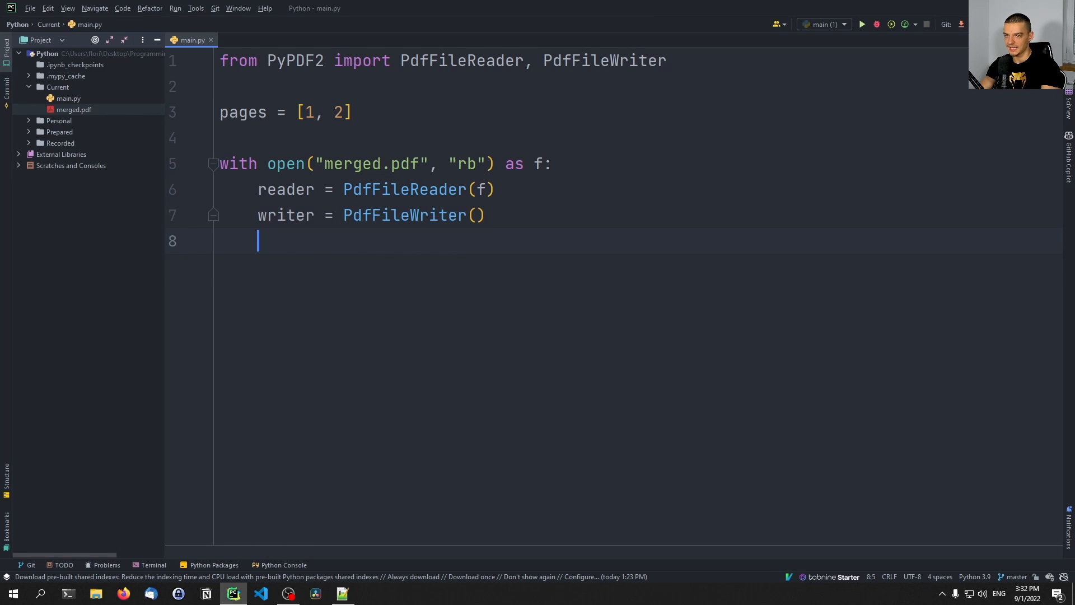
type("r")
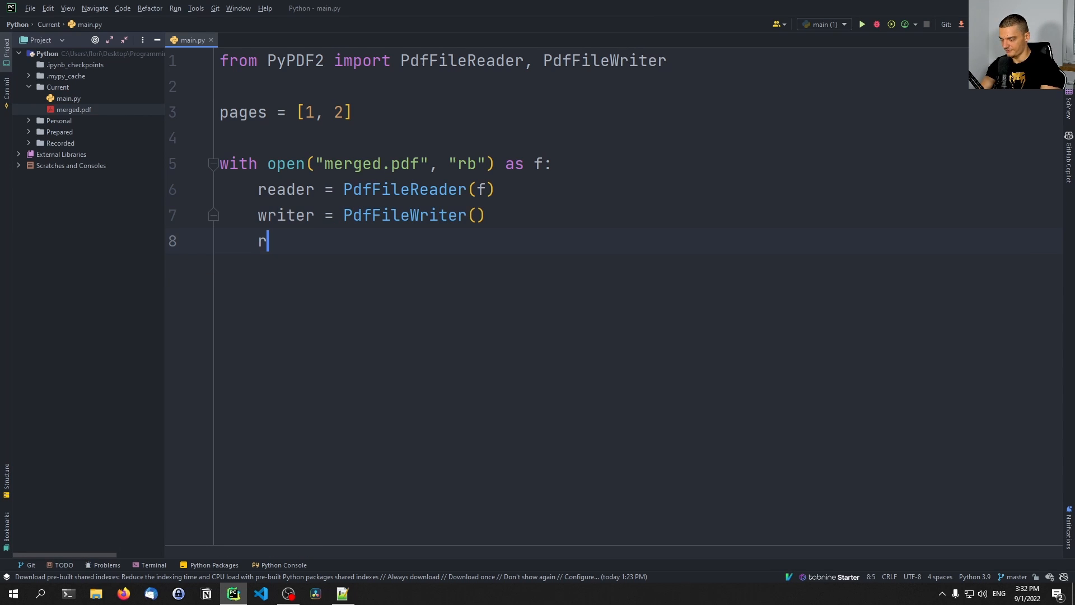
type("est_writer =")
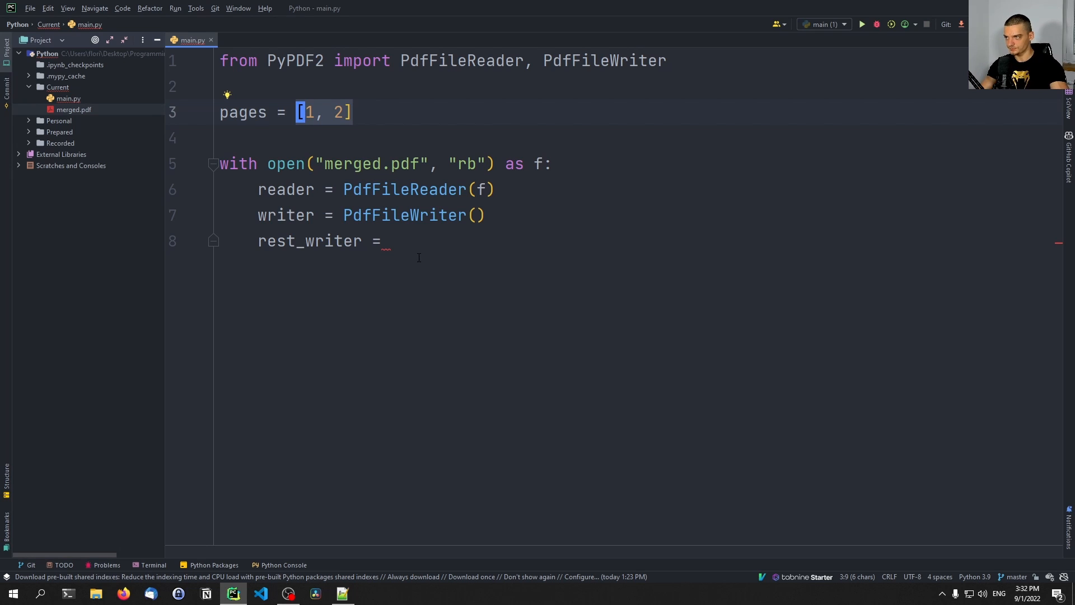
type("chaptz")
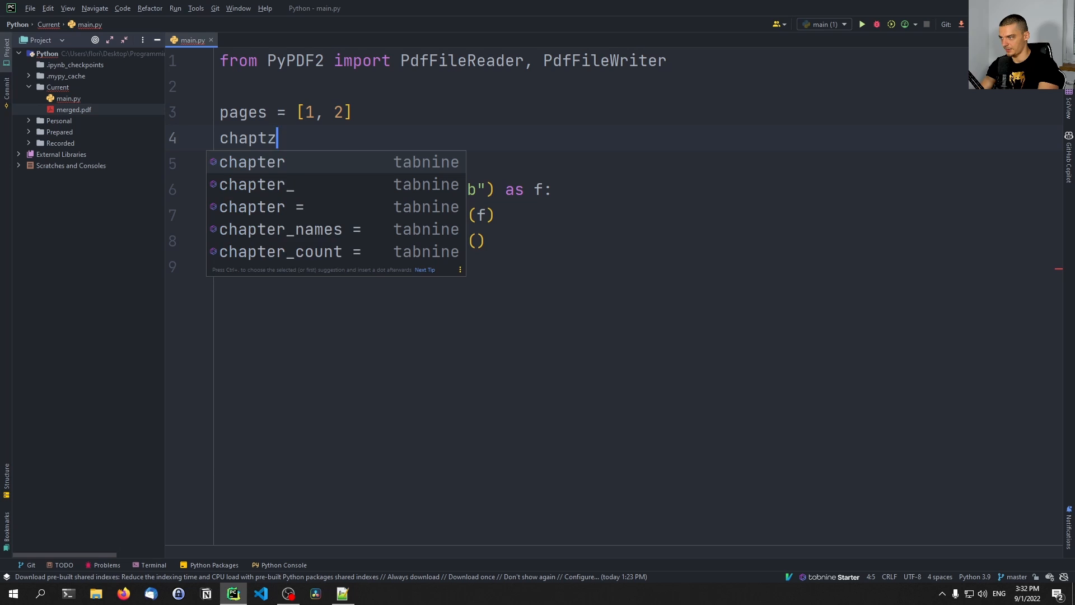
type("chapter1 =")
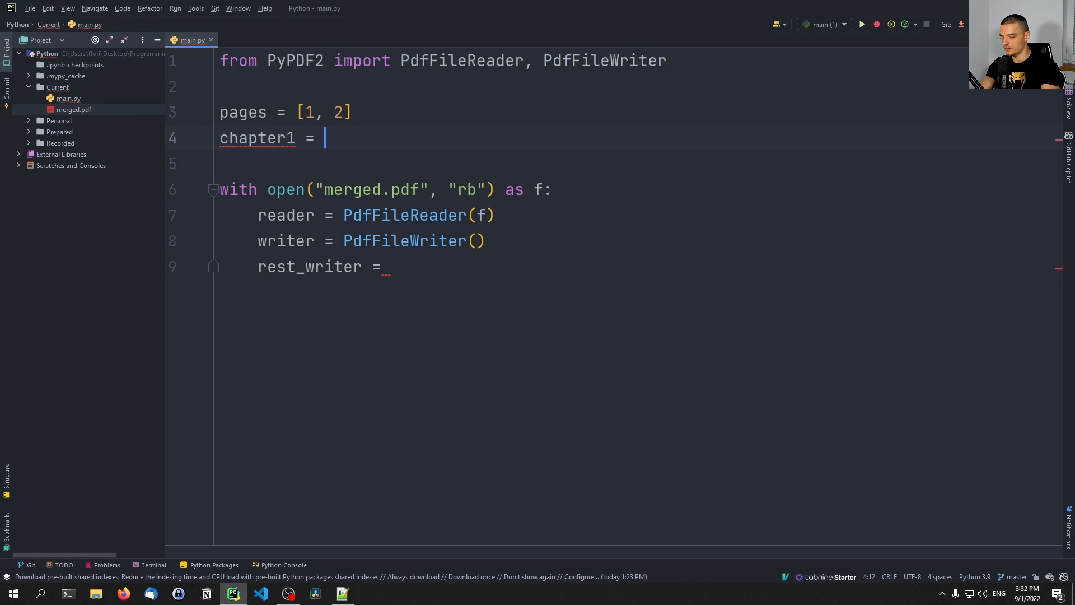
type("list(rang)")
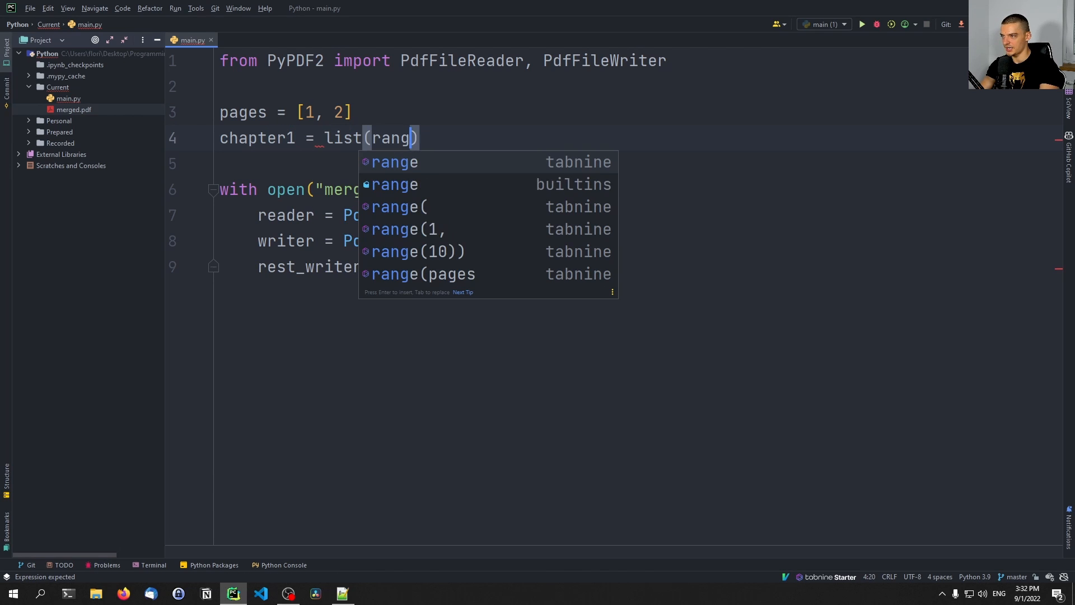
type("range(15,")
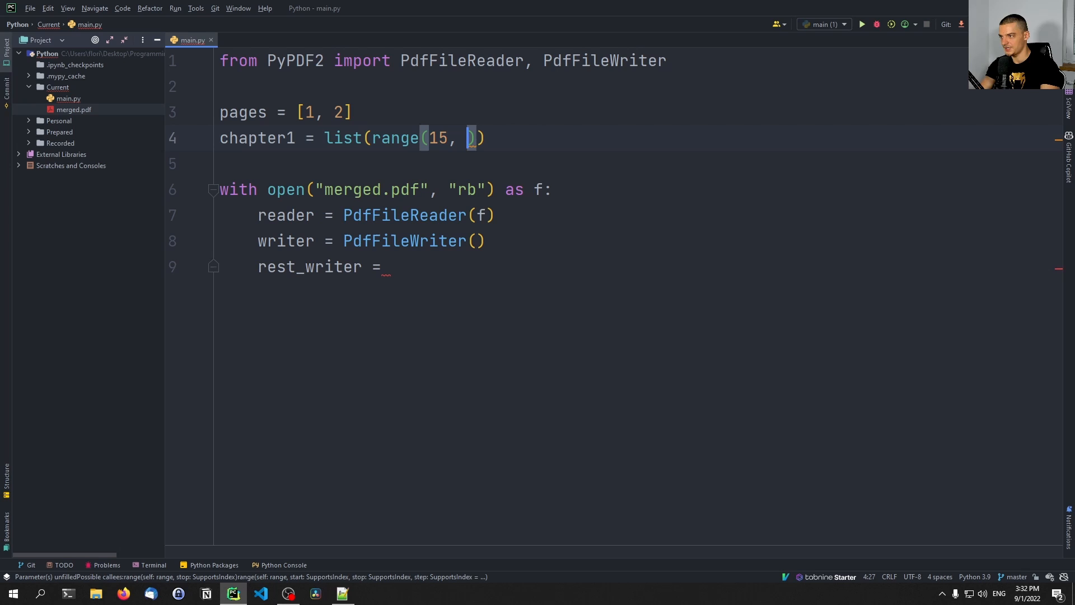
type("25")
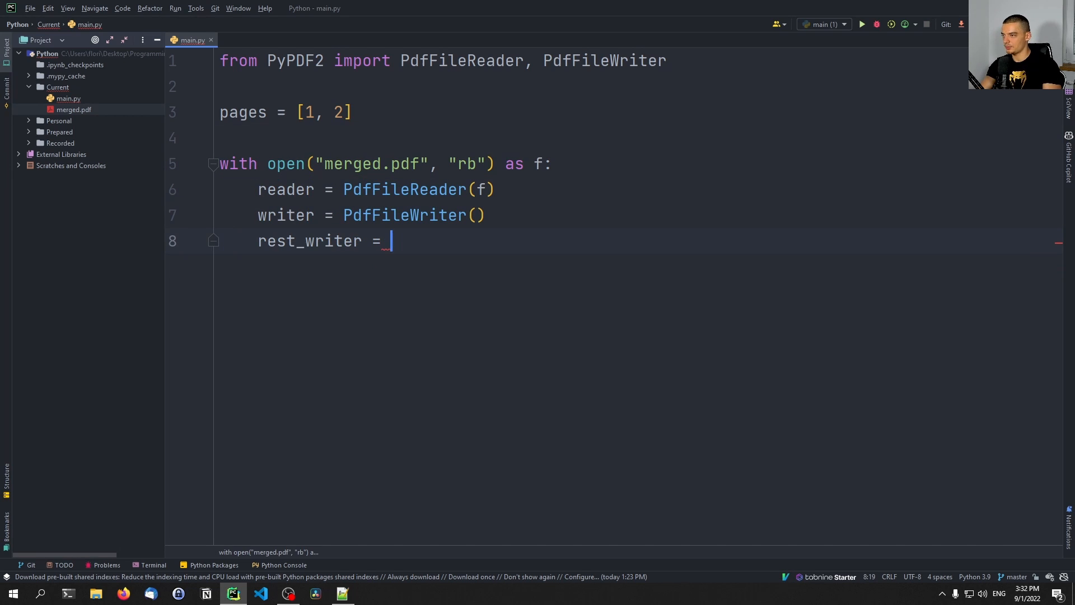
Set rest_writer = PdfFileWriter() and start 'for page in range(len(reader.pages)):'.
type("PdfFileWriter")
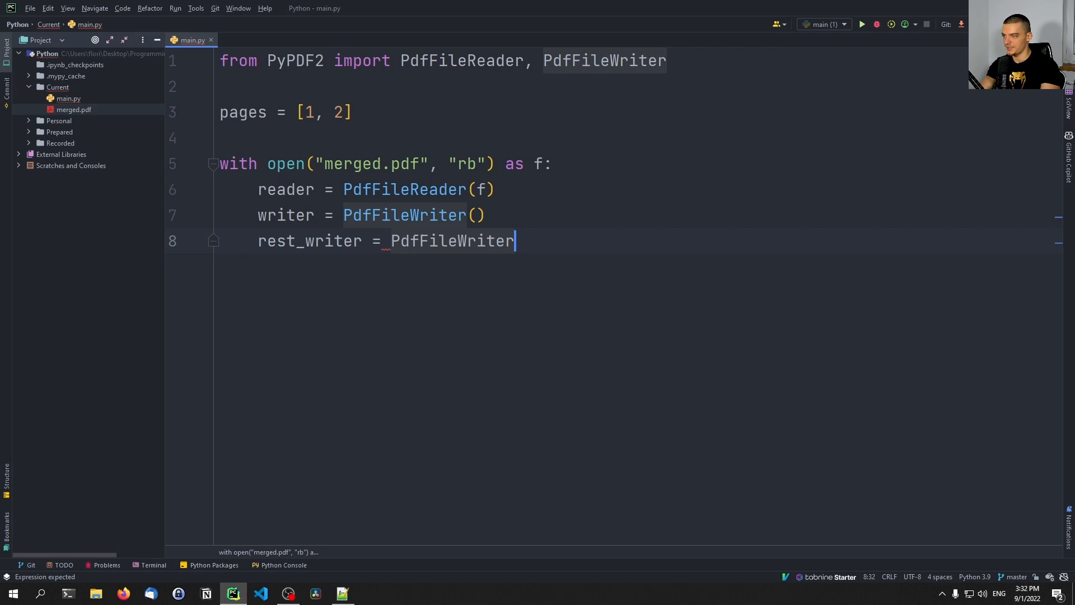
type("()")
type("for")
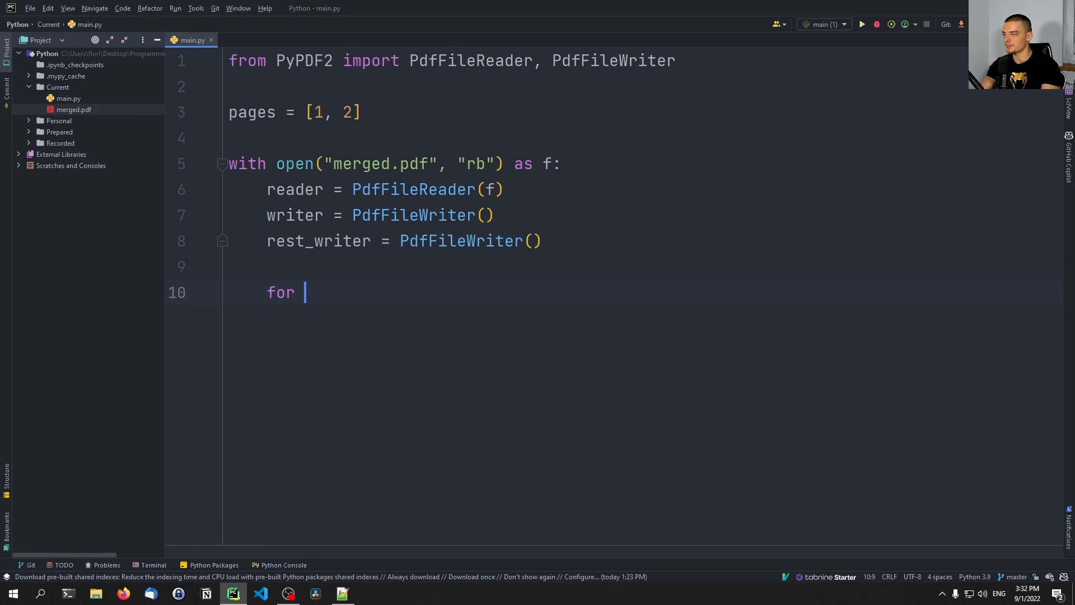
type("page in range(len(")
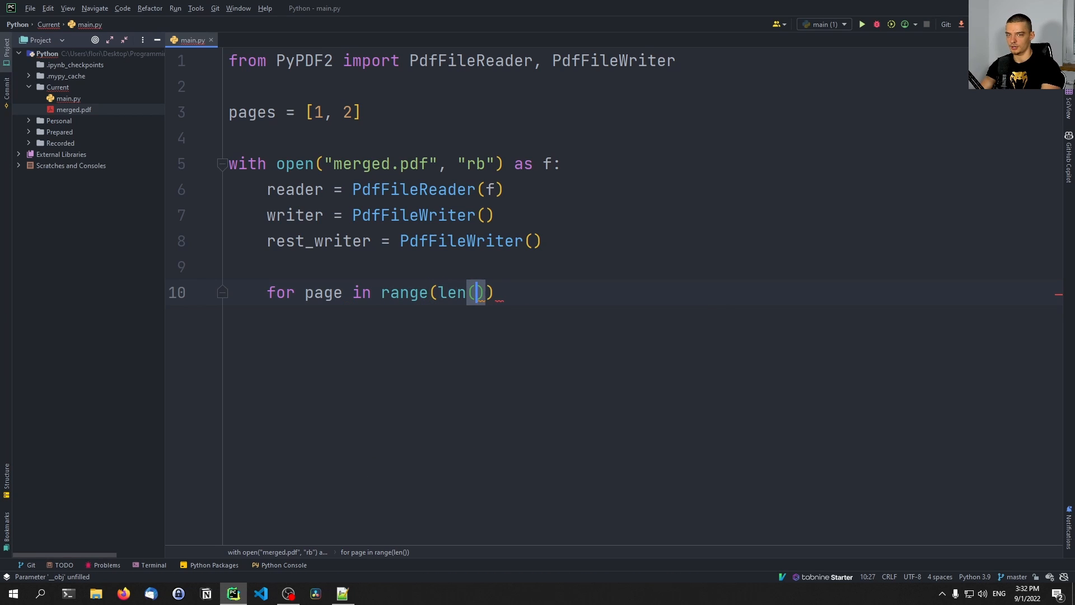
type("reader.pageds")
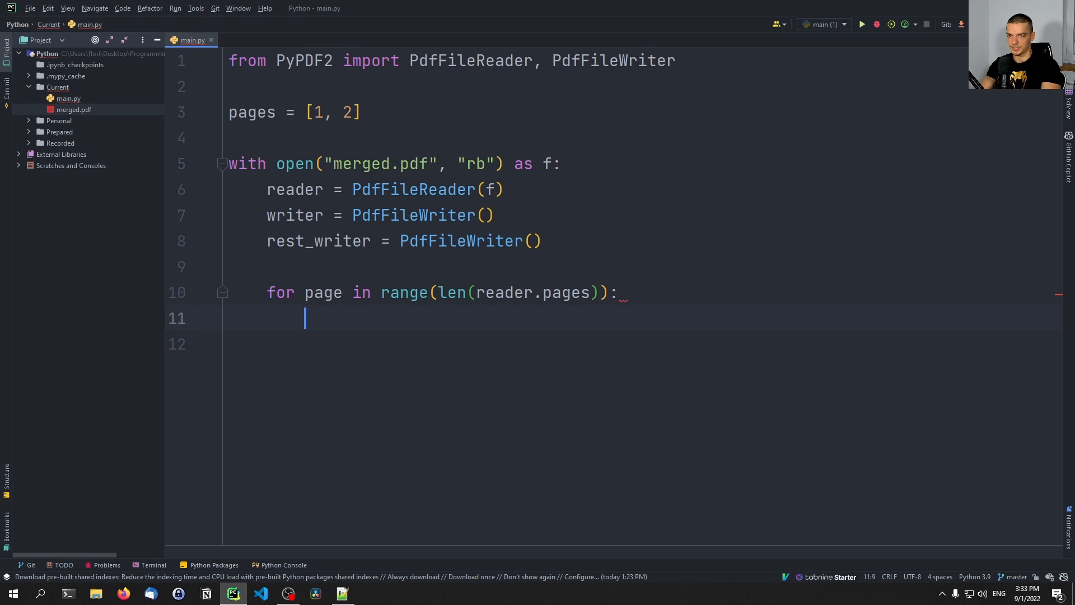
Draft 'if page in chapter1: pass' and 'elif page in chapter2' branches inside the loop.
type("if page")
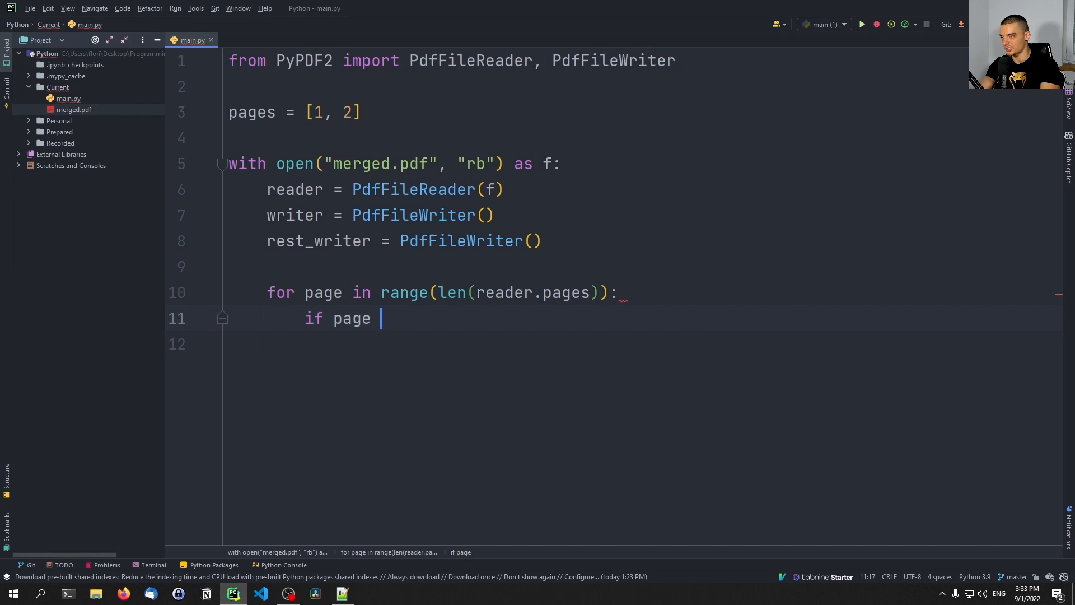
type("in page")
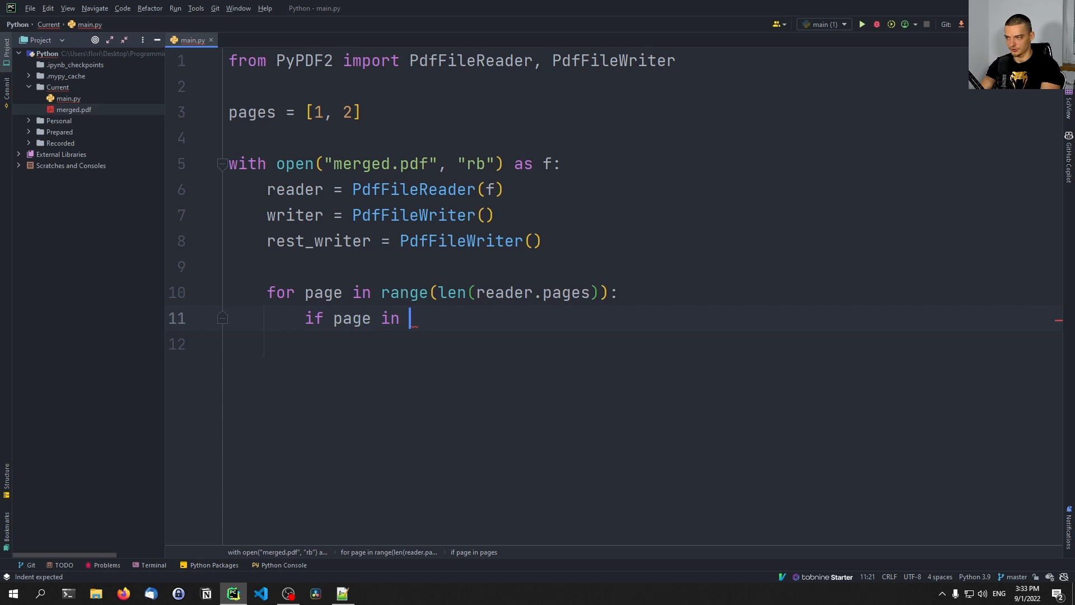
type("chapter1:")
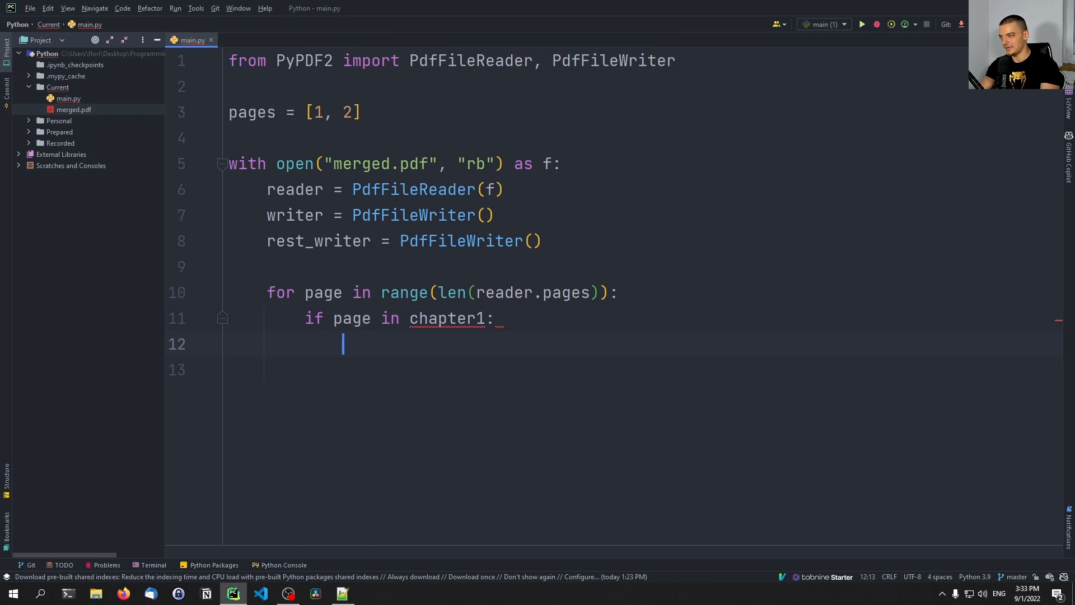
type("pass")
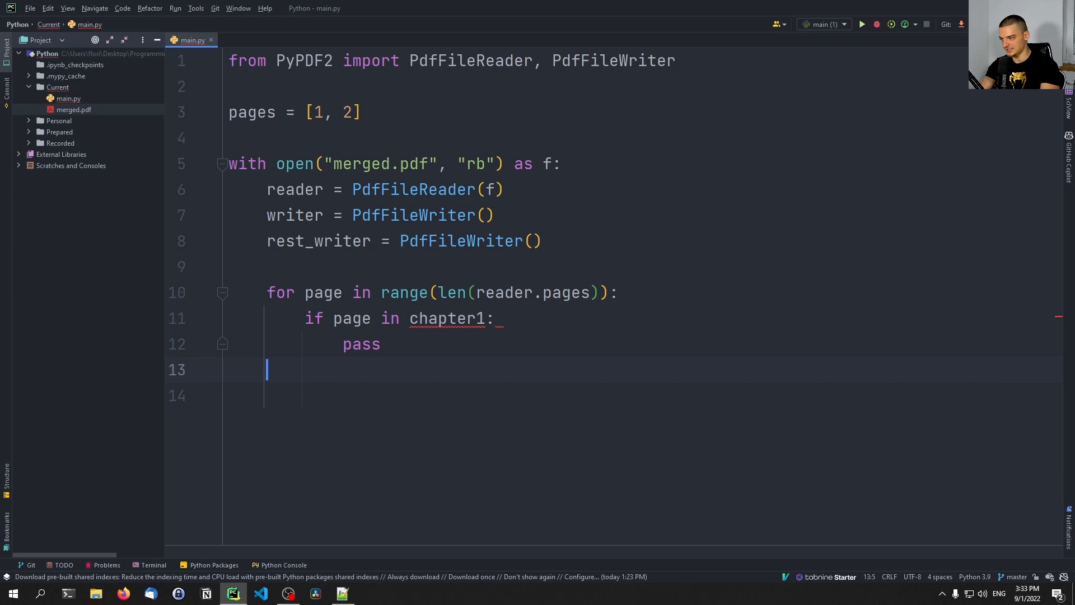
type("elif page in")
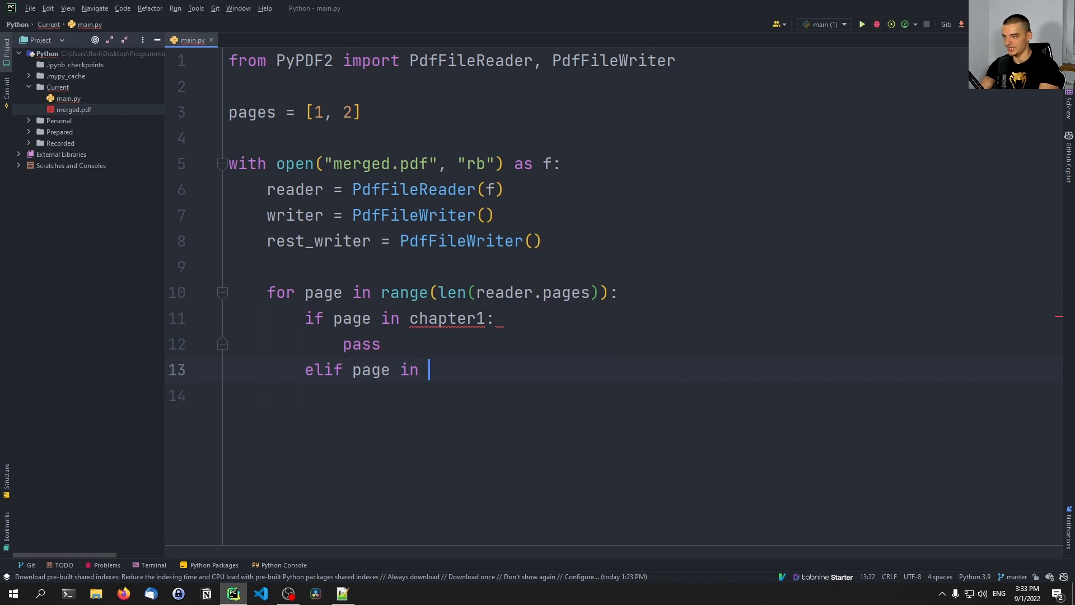
type("chapter2")
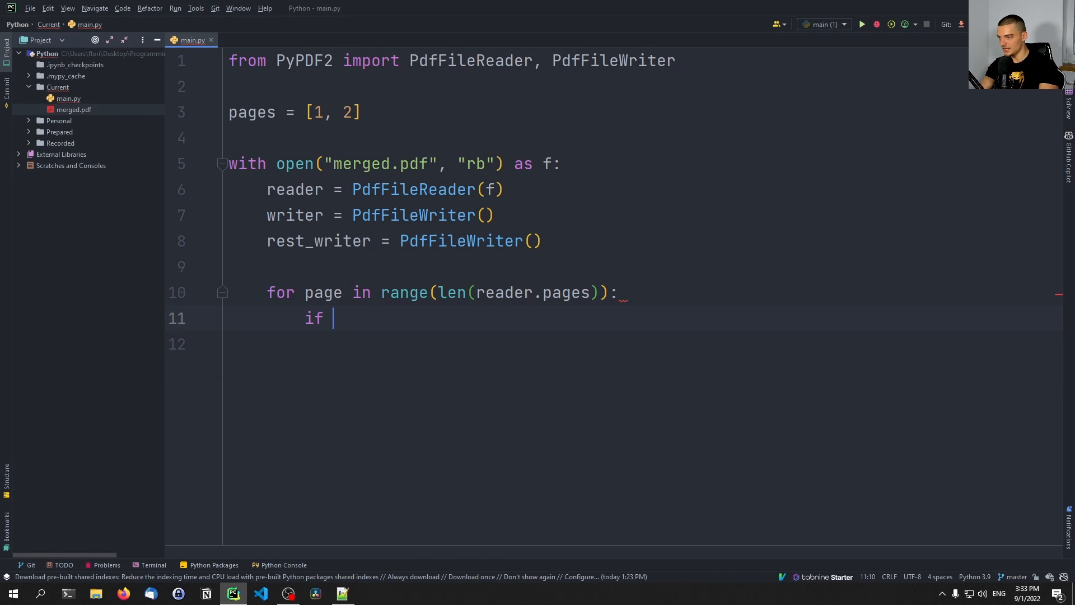
Write 'if page in pages: writer.addPage(reader.getPage(page))' and start the next line.
type("page in pages:")
left_click(643, 344)
type("w")
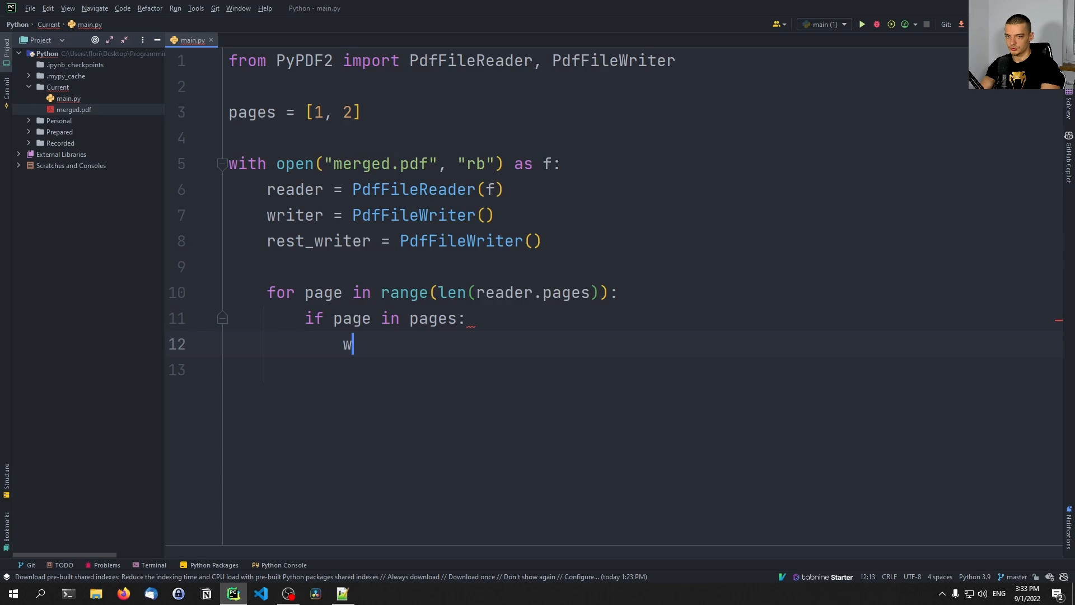
type("riter.addPage(")
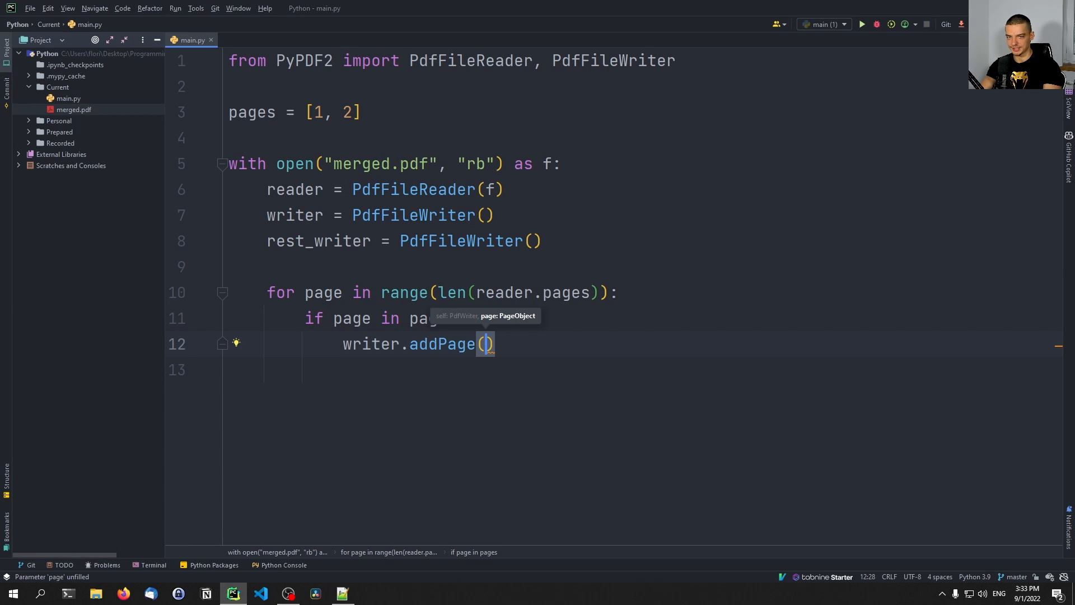
type("reader")
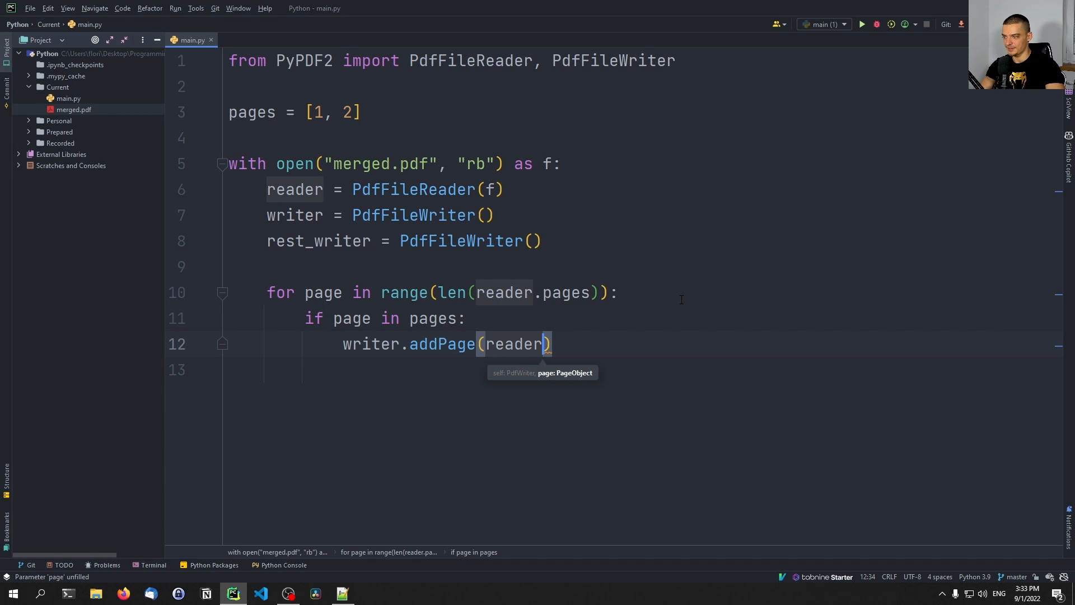
type(".getPa")
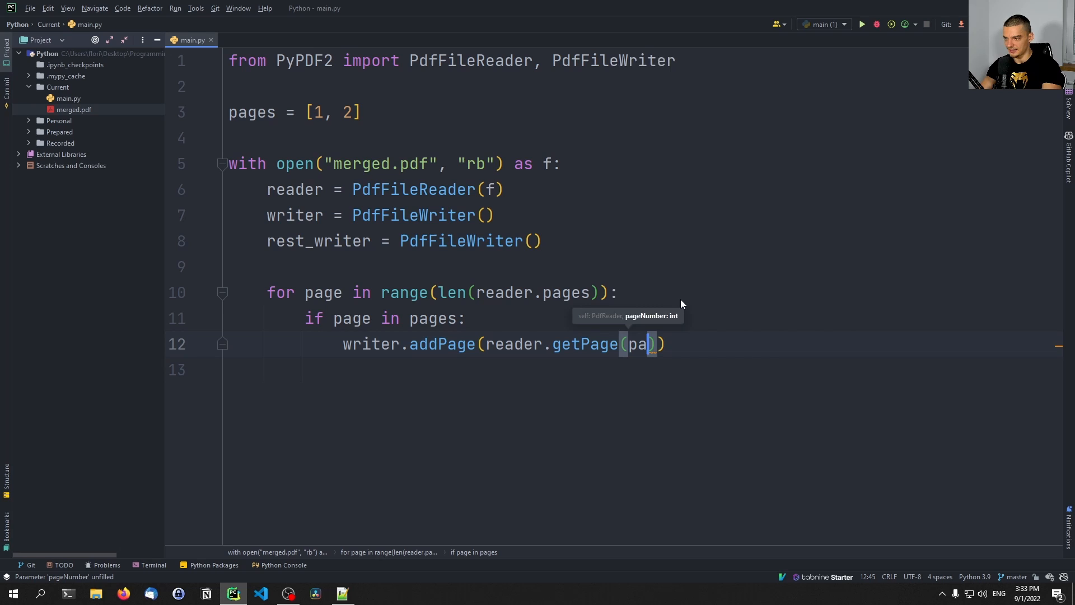
type("ge")
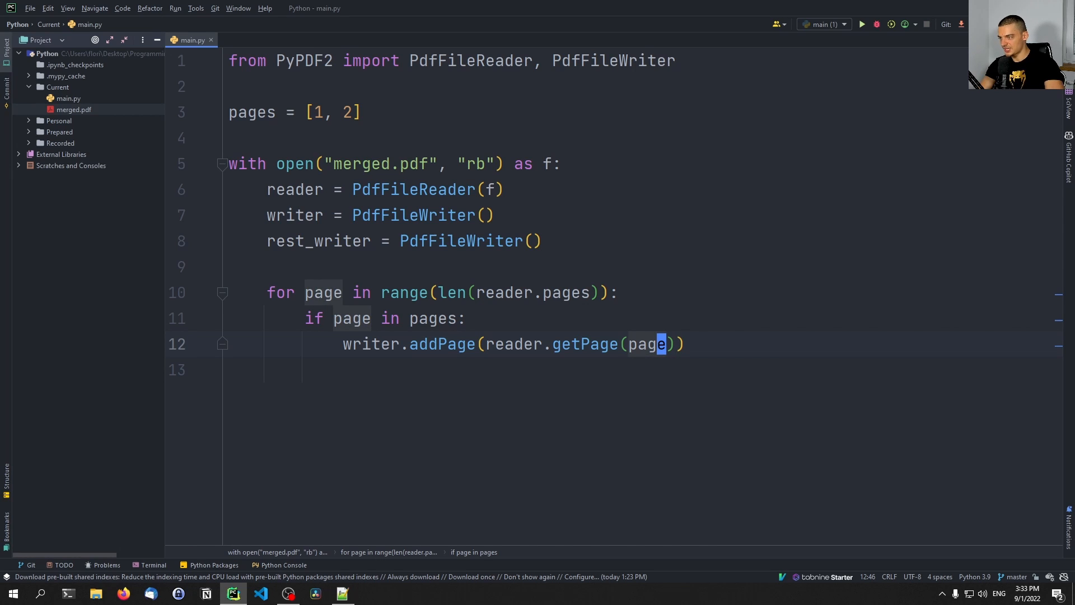
left_click(609, 292)
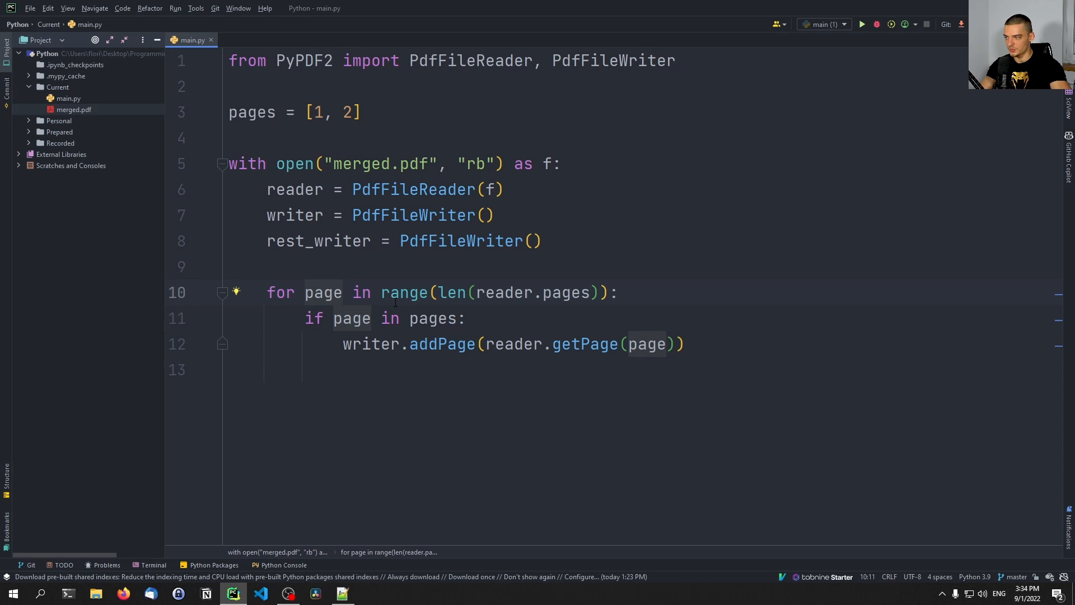
mouse_move(362, 128)
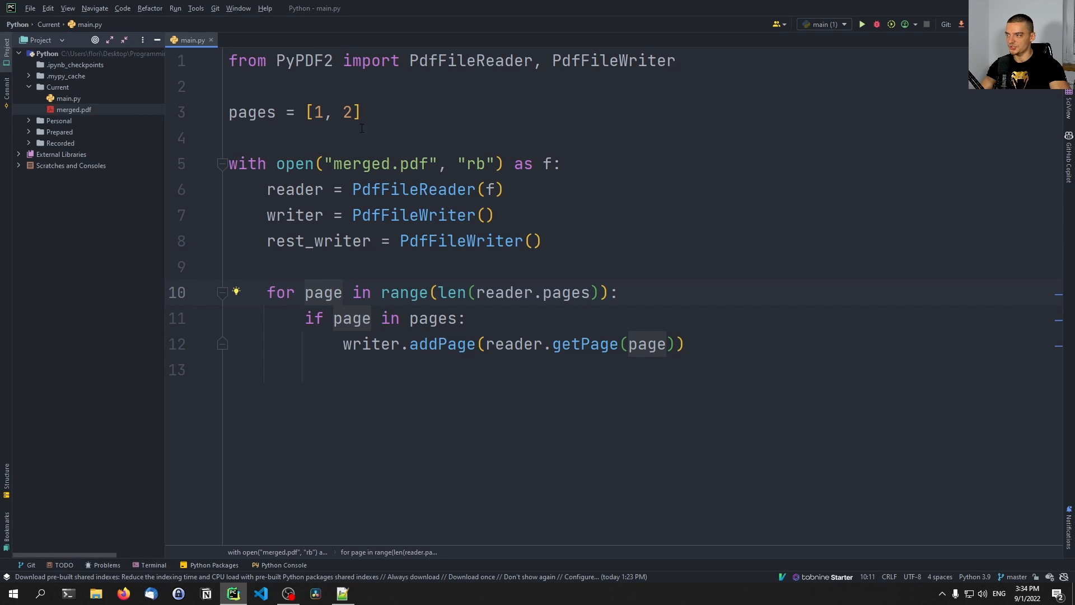
double_click(333, 112)
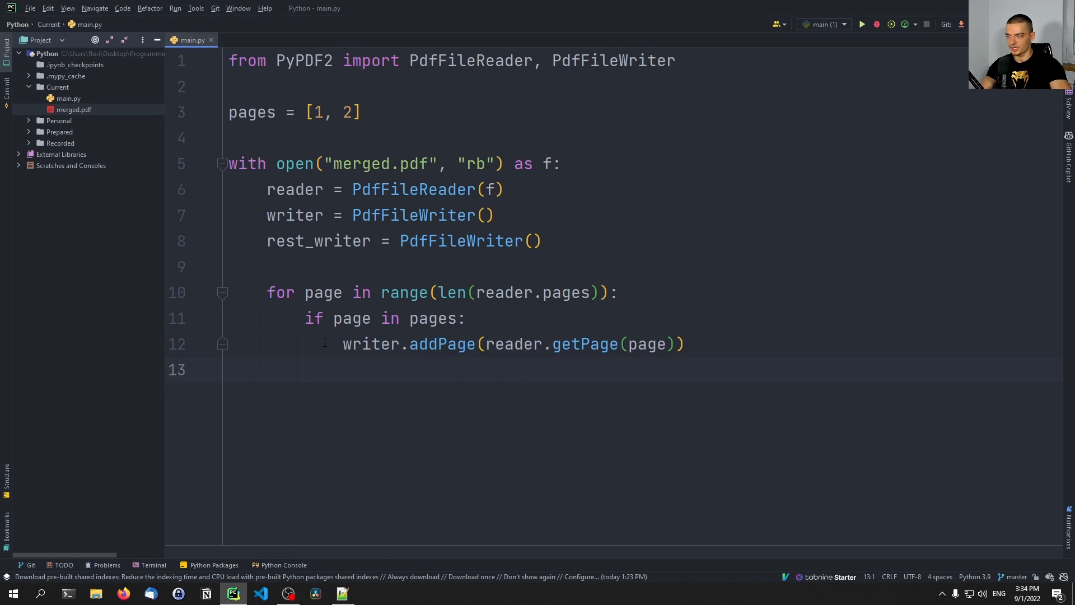
key("Return")
type("rest_writer")
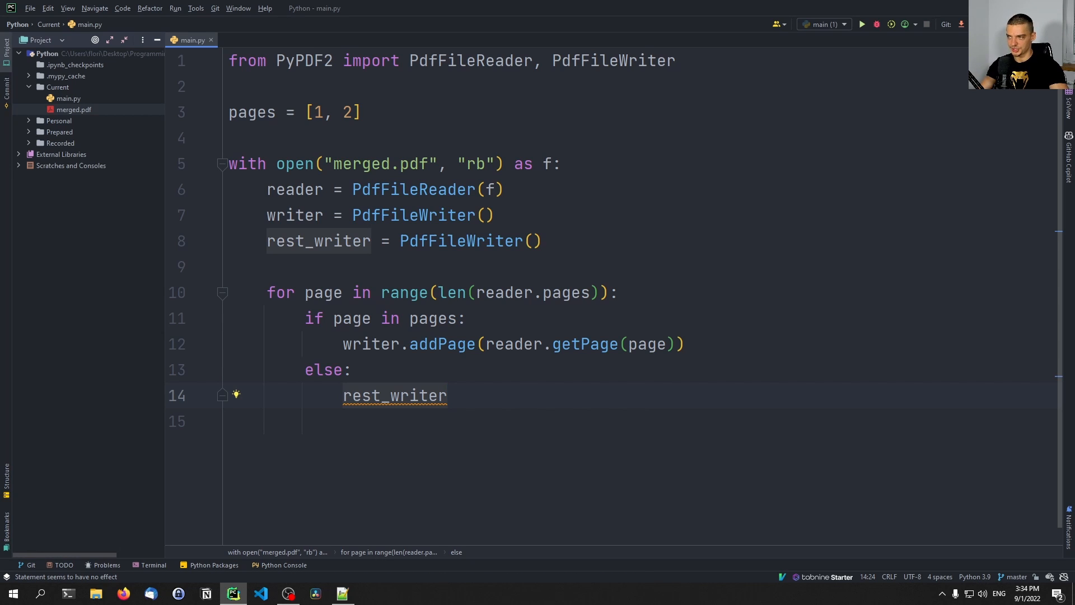
Add 'else: rest_writer.addPage(reader.getPage(page))', removing the duplicated pages lines.
left_click(355, 112)
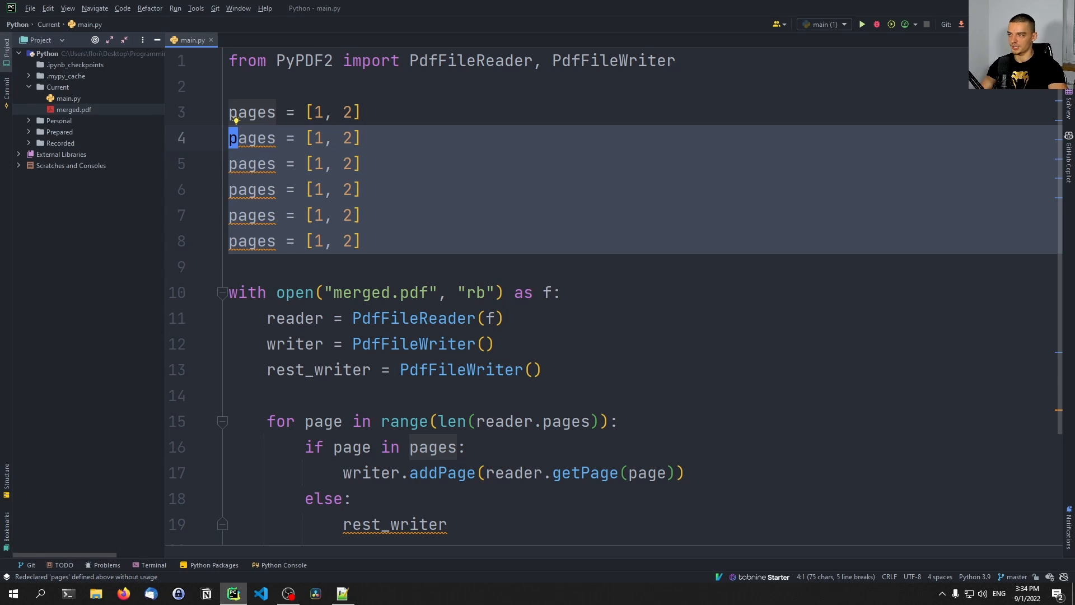
key("Delete")
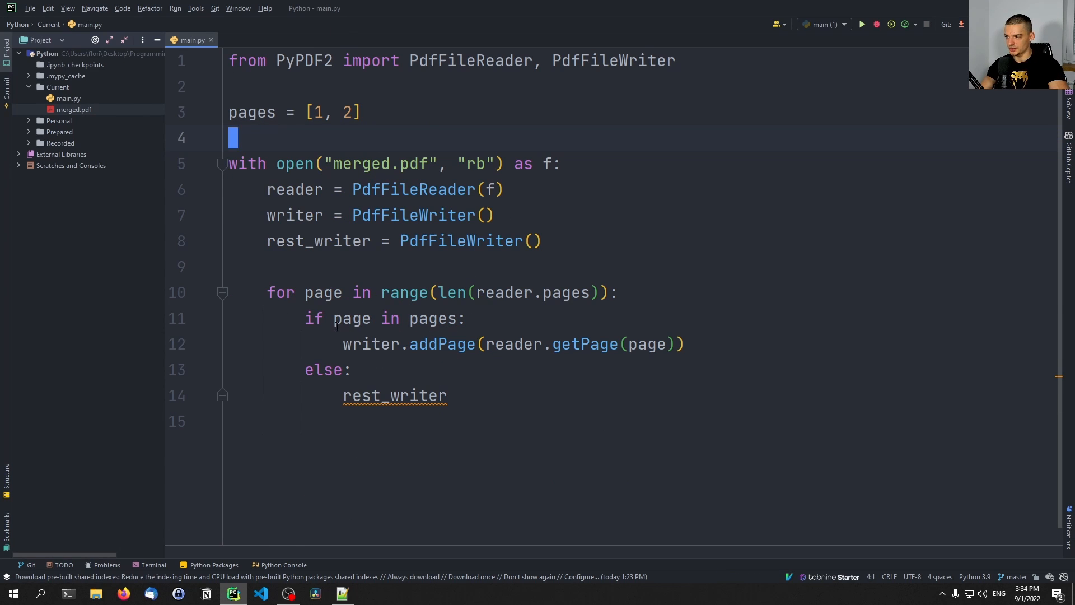
type(".a")
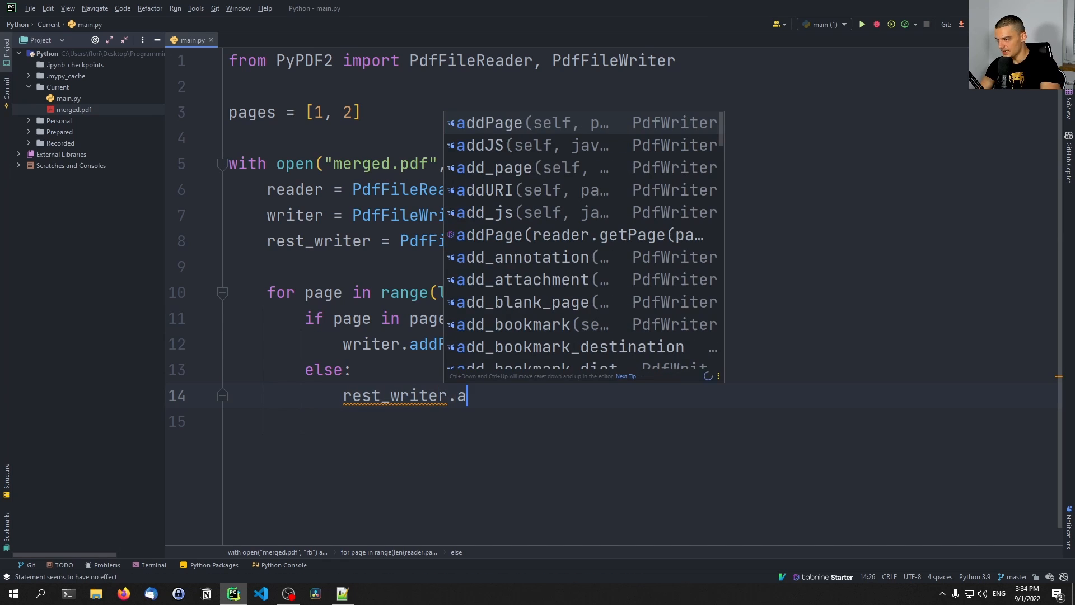
left_click(489, 122)
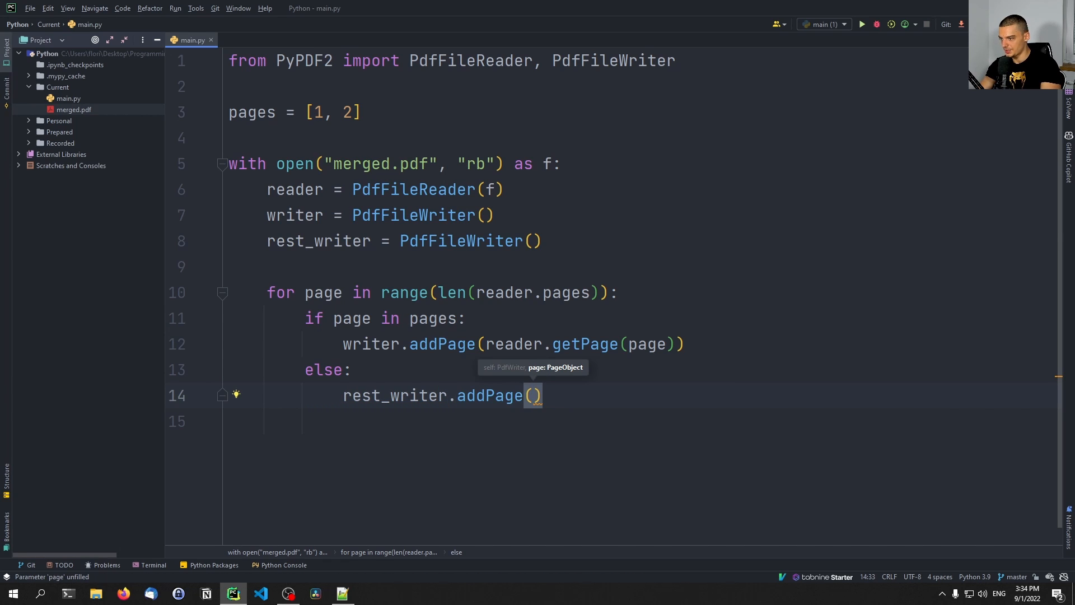
type("reader.getPage(page")
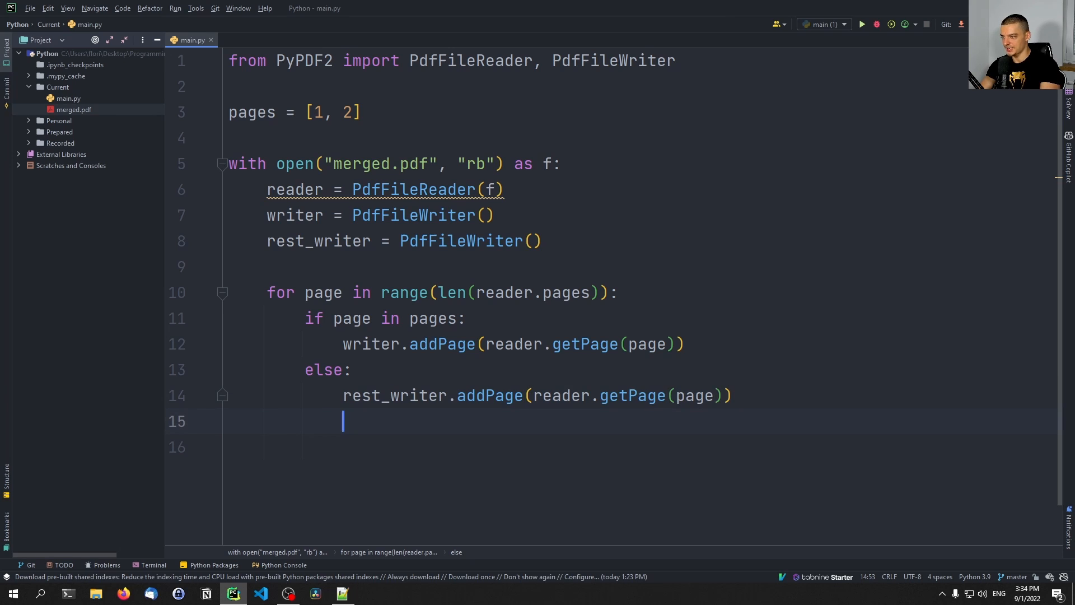
key("enter")
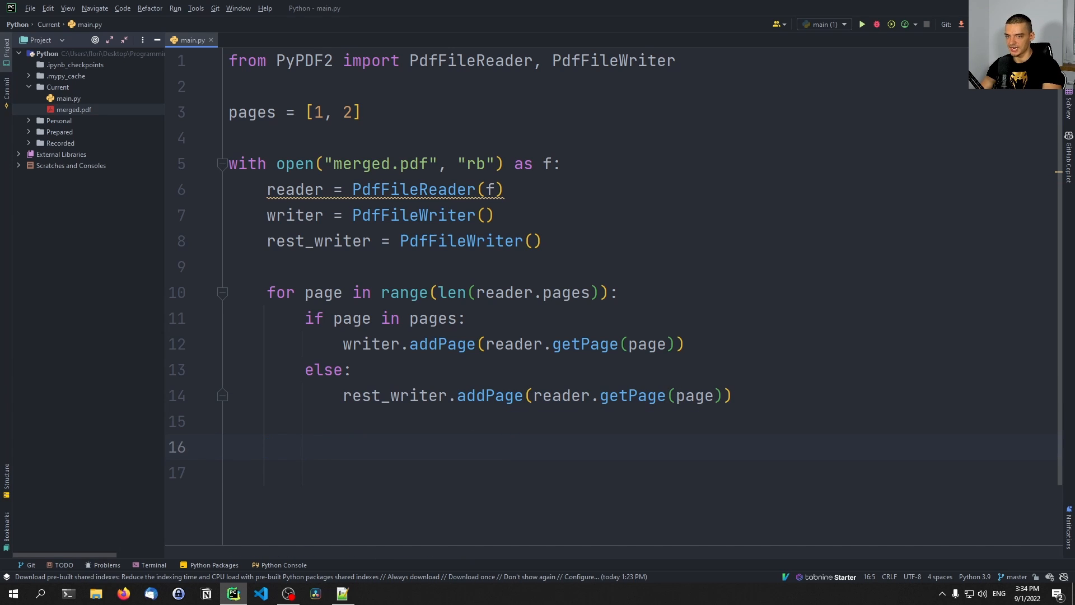
Add a with block that opens selected.pdf in "wb" mode as f2 and writes writer into it.
type("with open(\"selected.pdf\", \"")
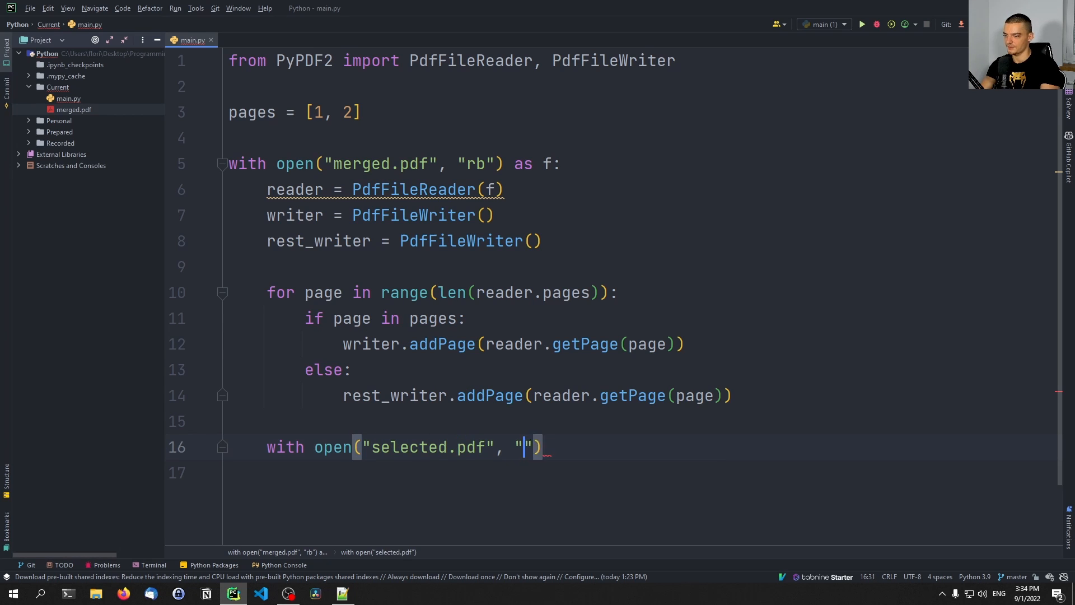
type("b\") as f2:")
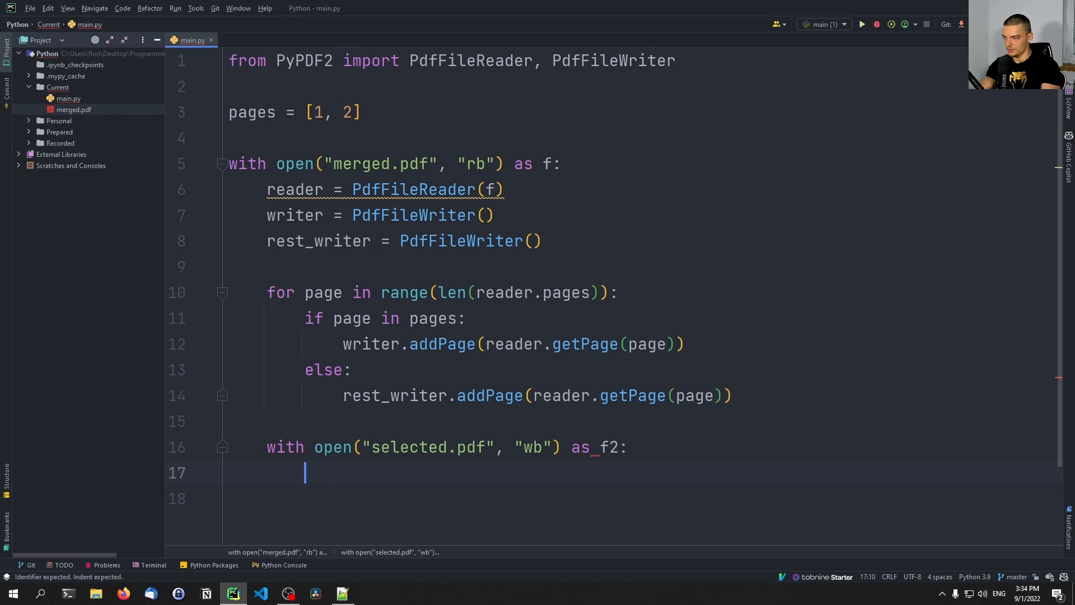
type("writer.write()")
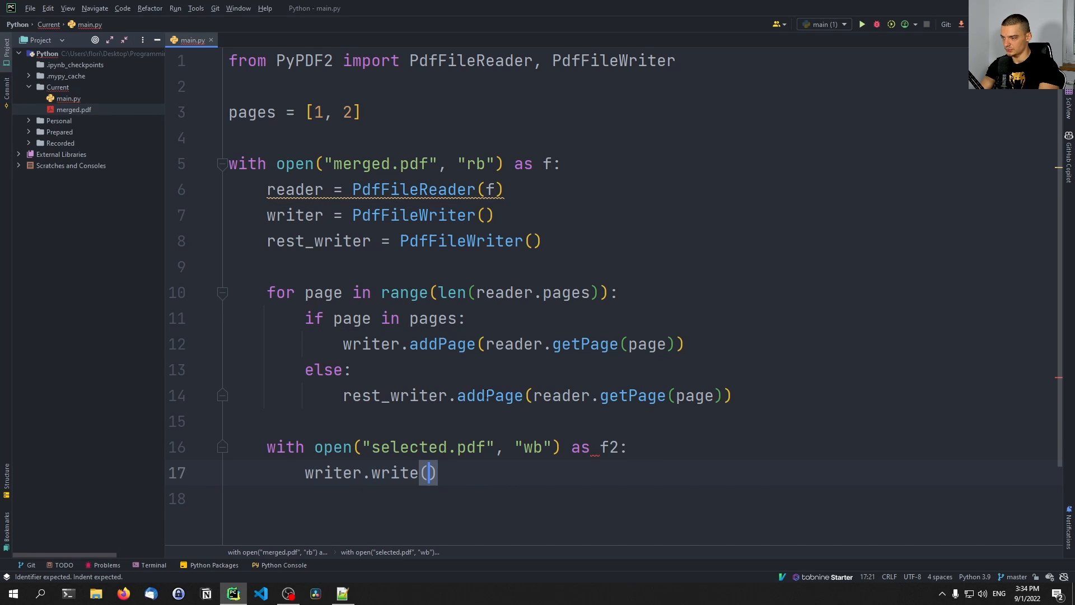
type("f2")
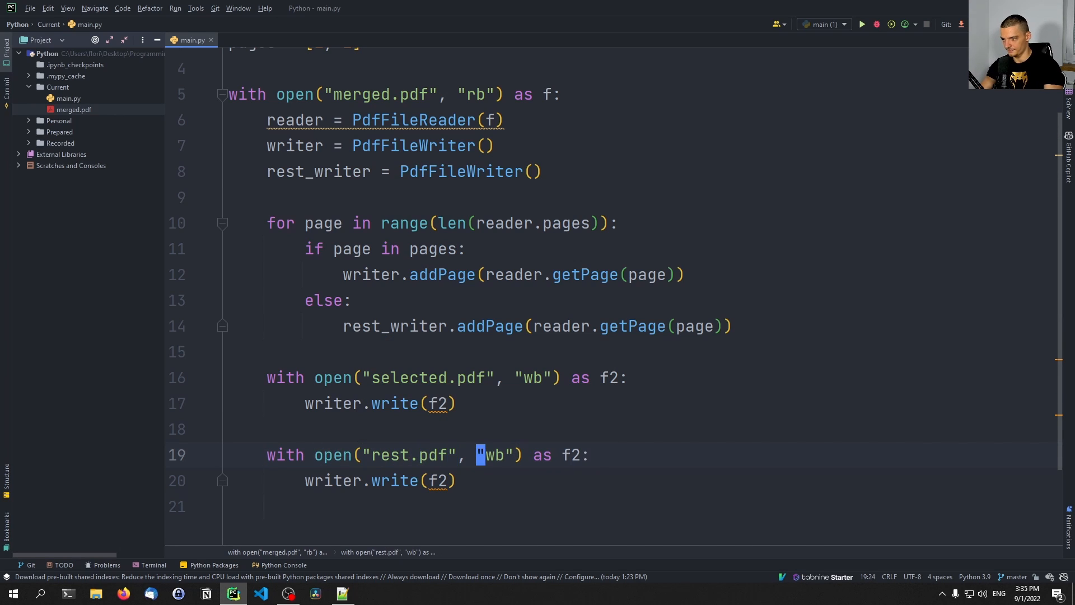
Review the duplicated rest.pdf block and the f2 handle names in both output blocks.
left_click(426, 481)
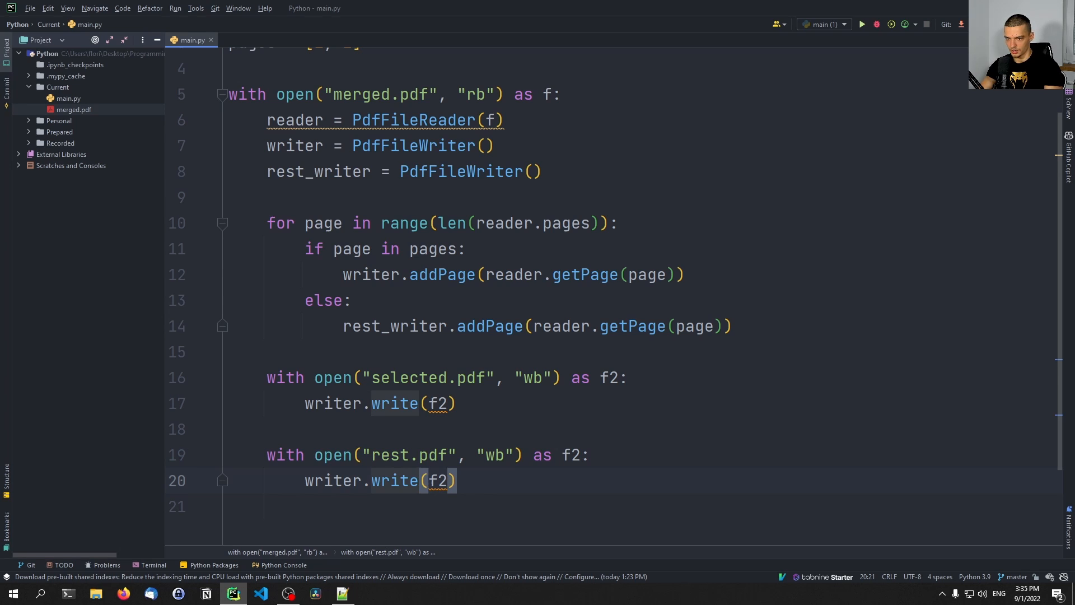
left_click(428, 403)
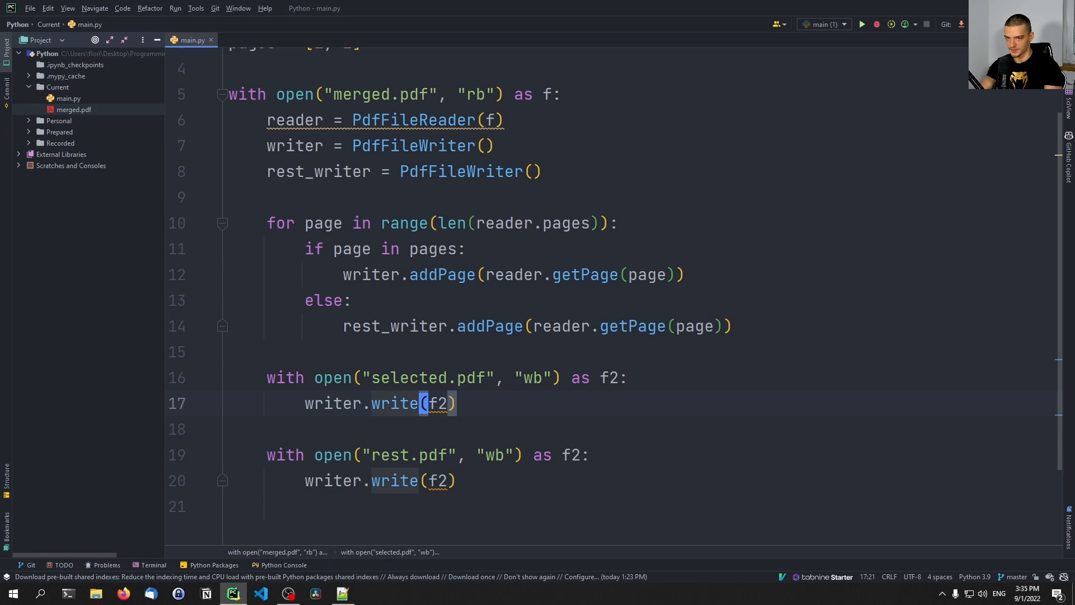
left_click(427, 480)
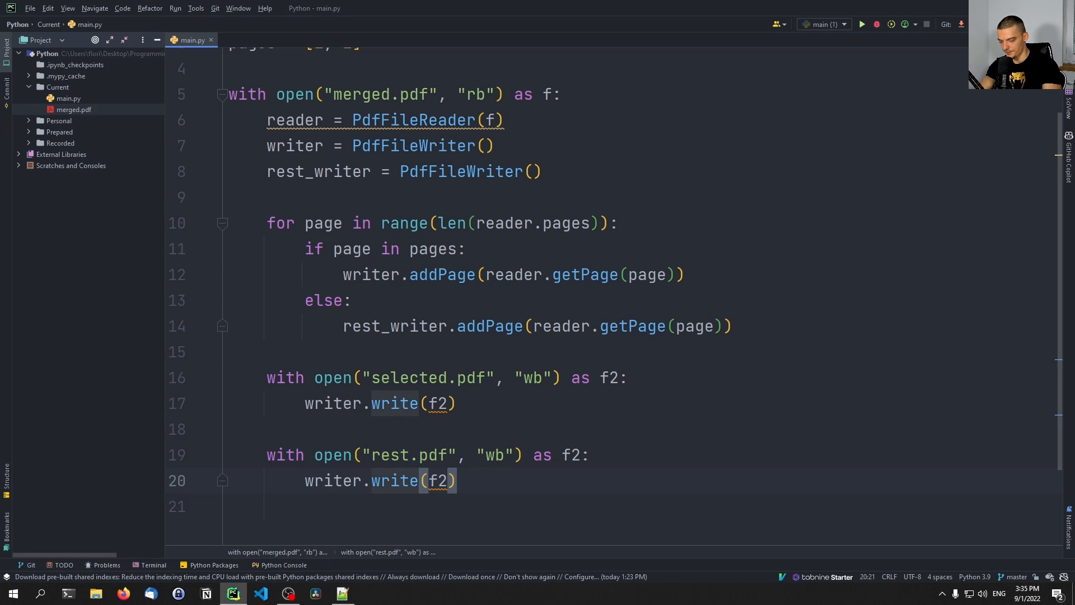
left_click(612, 377)
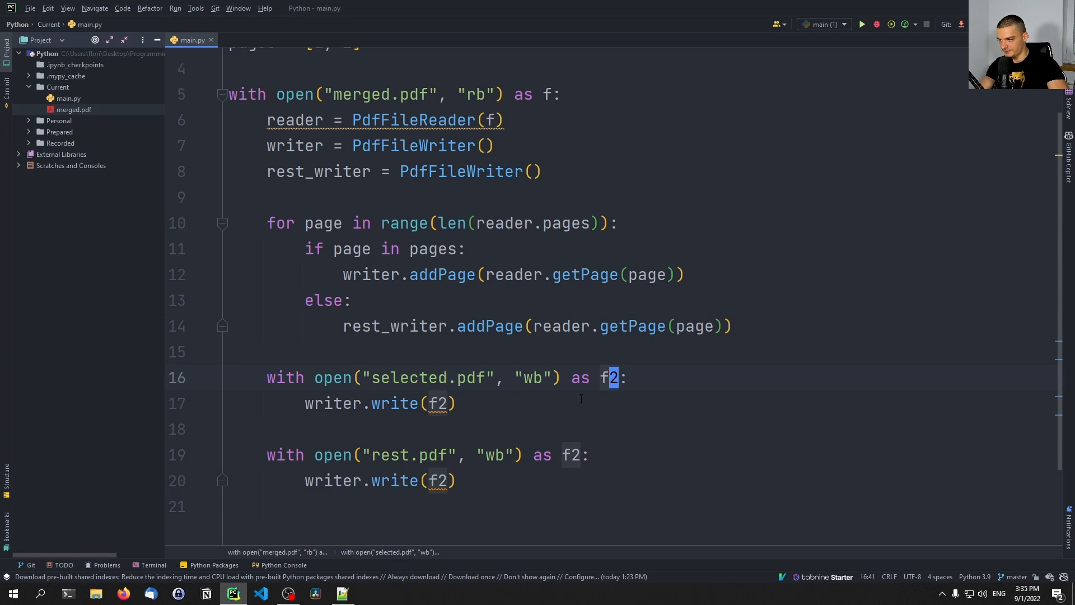
left_click(236, 429)
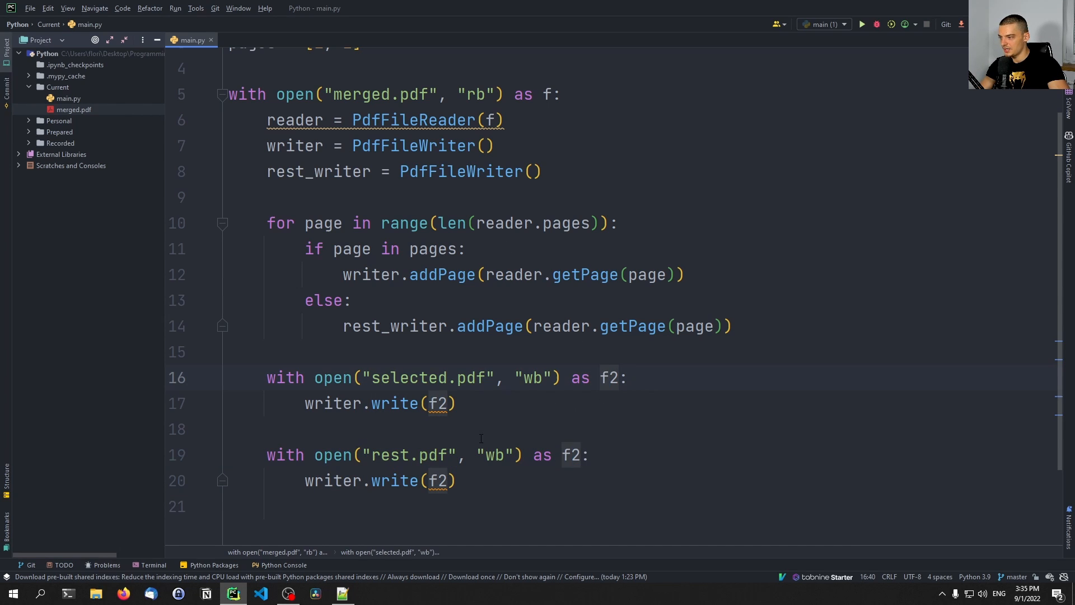
double_click(604, 378)
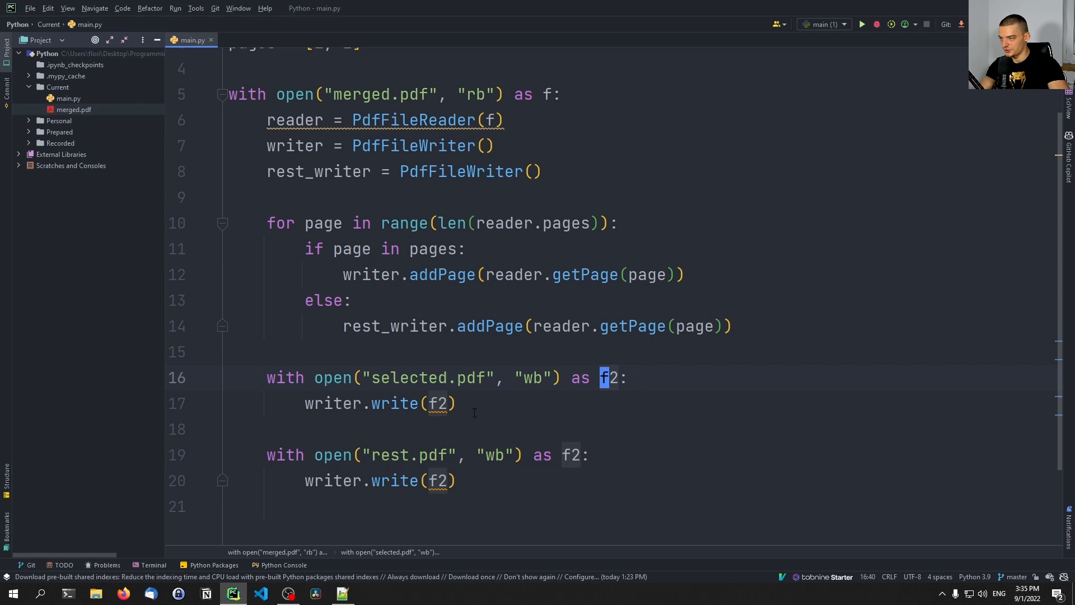
left_click(444, 481)
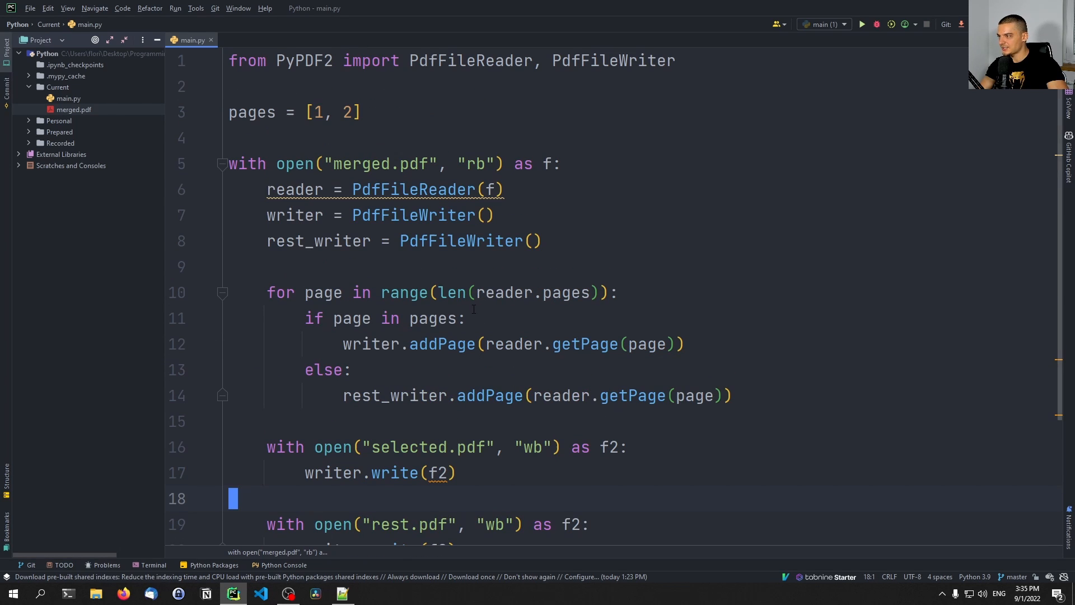
Run main.py and check the generated rest.pdf and selected.pdf, two pages each, in Acrobat Reader.
left_click(860, 23)
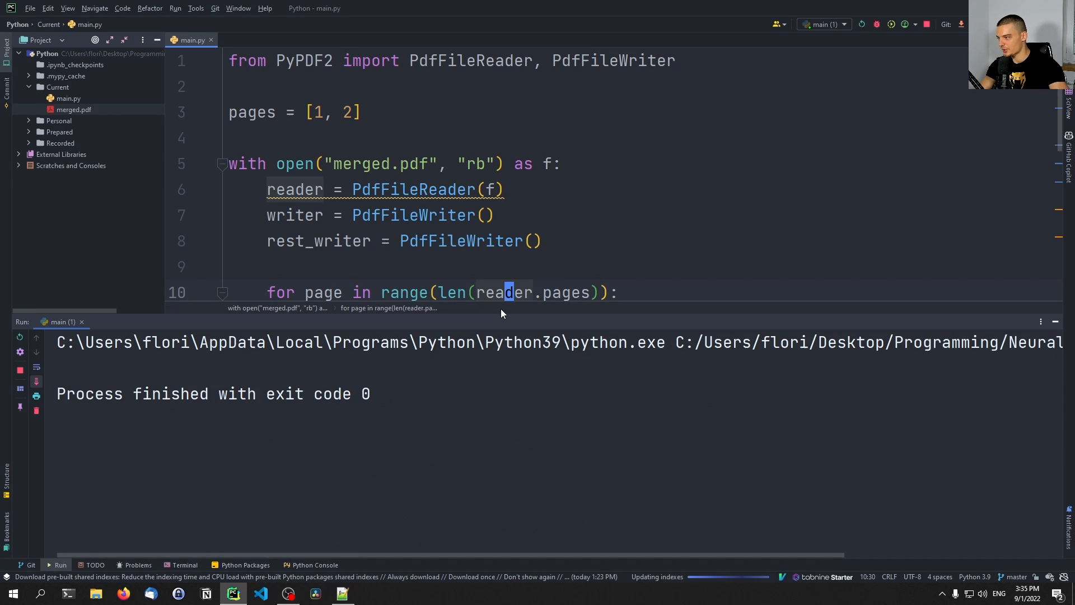
left_click(370, 594)
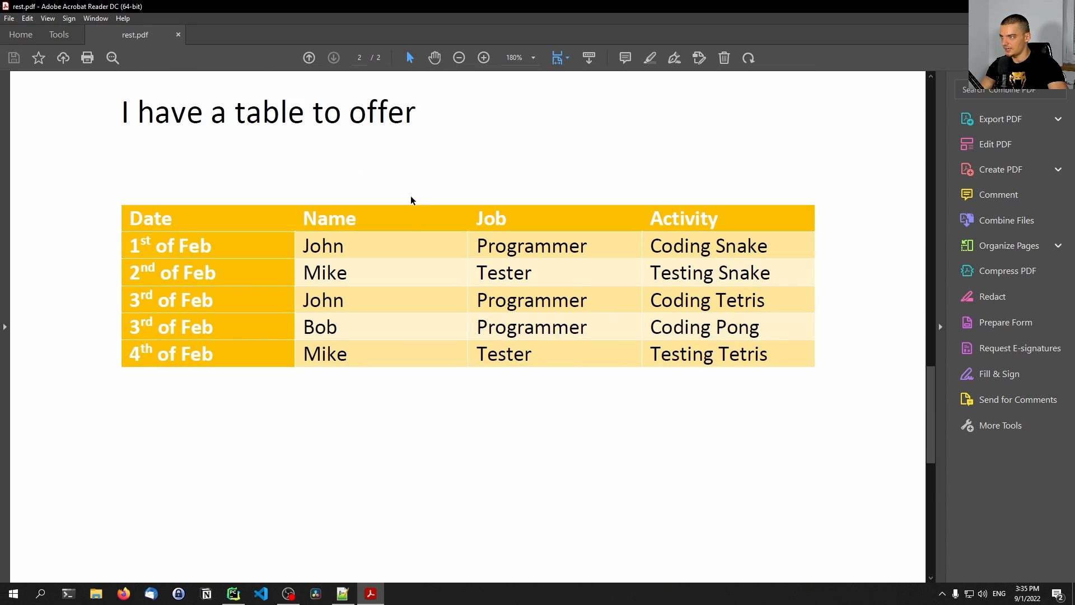
scroll("down", 3)
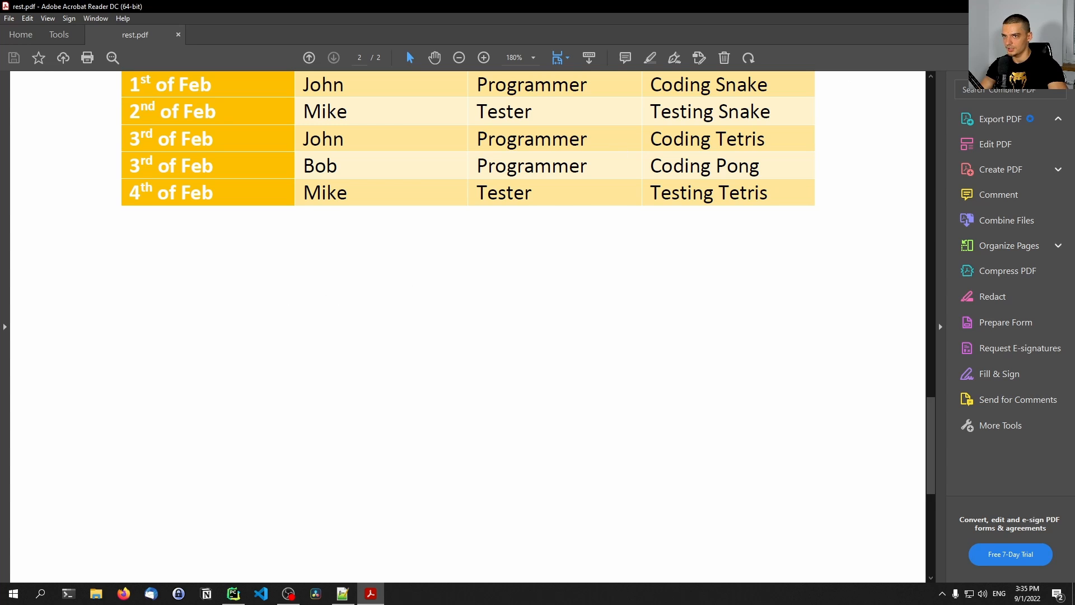
left_click(259, 594)
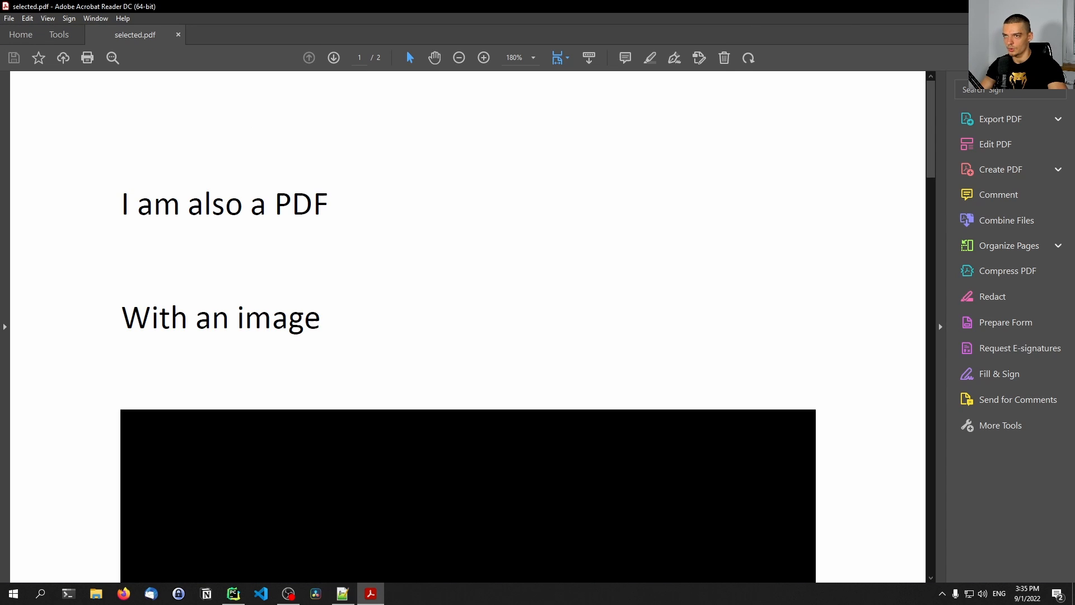
left_click(233, 594)
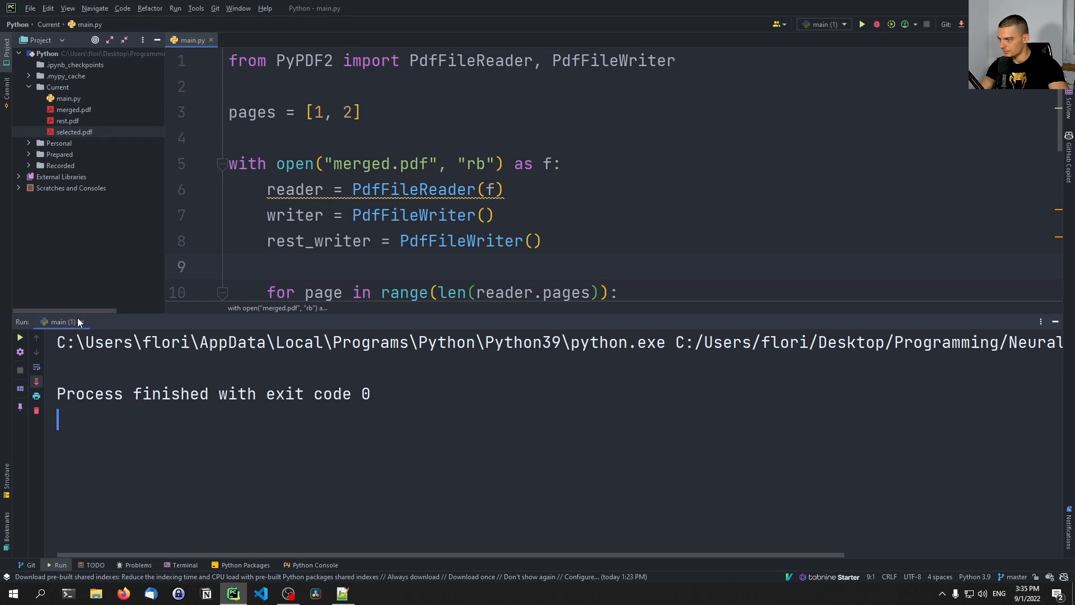
Hide the Run output, recheck selected.pdf in Acrobat and return to main.py to drop the old pages list.
left_click(1055, 322)
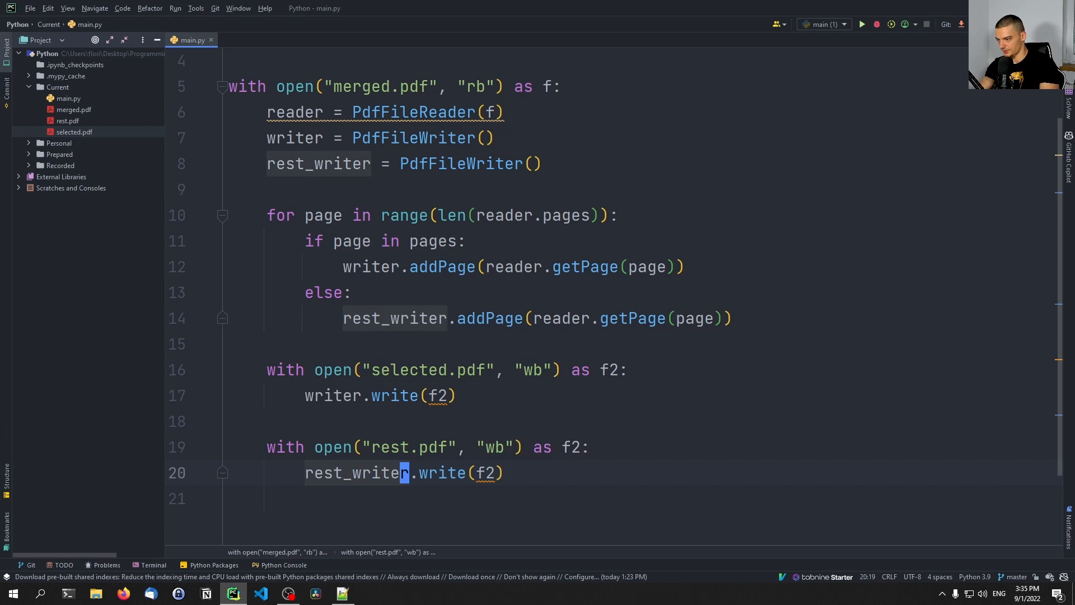
left_click(862, 23)
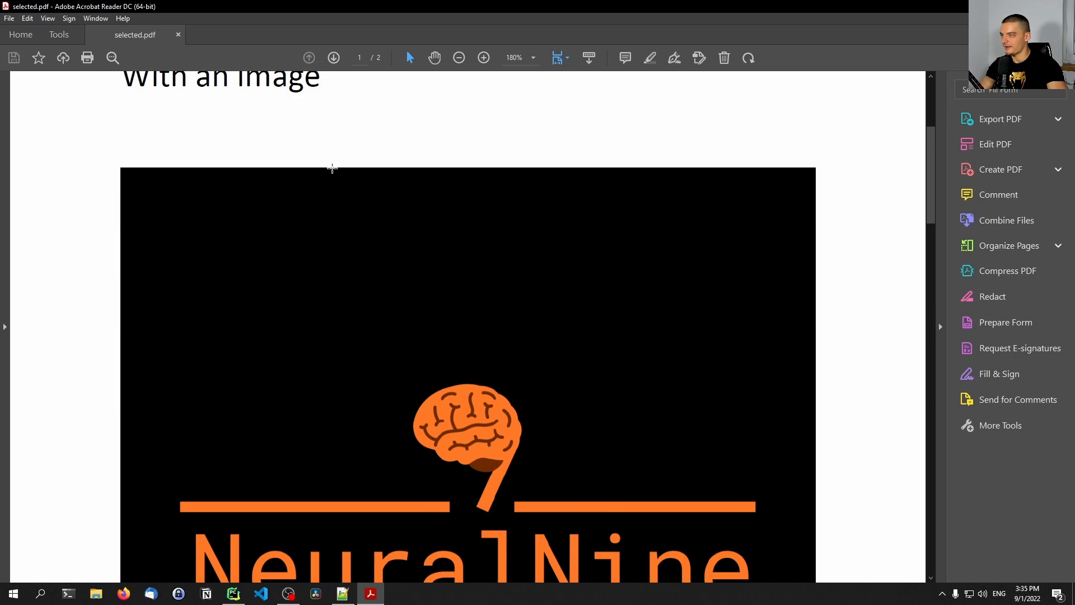
left_click(458, 57)
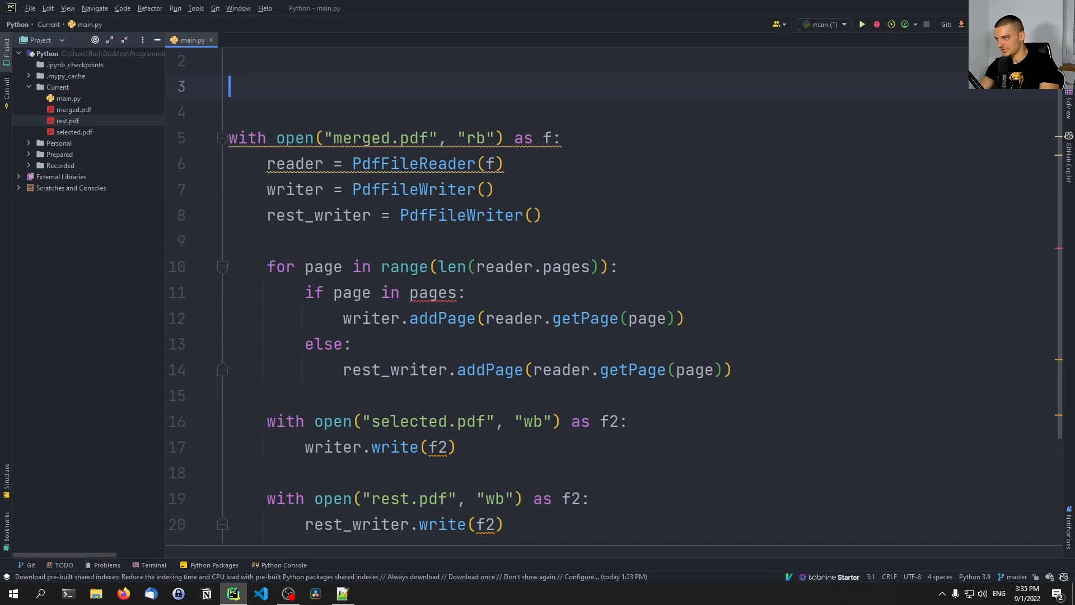
Define chapter1 = list(range(0,3)) at the top of the script.
type("cha")
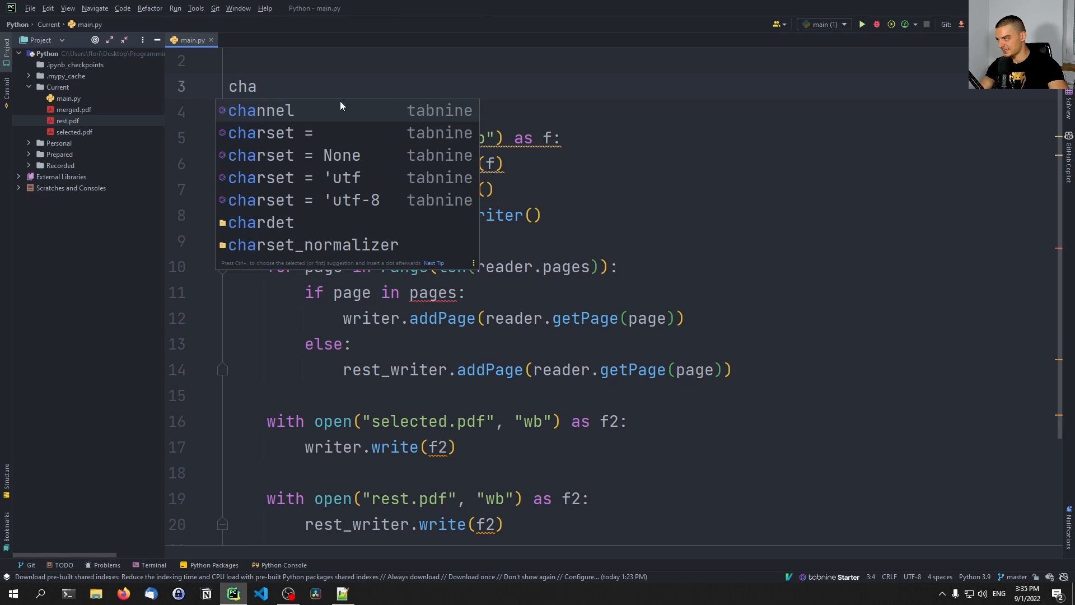
mouse_move(659, 259)
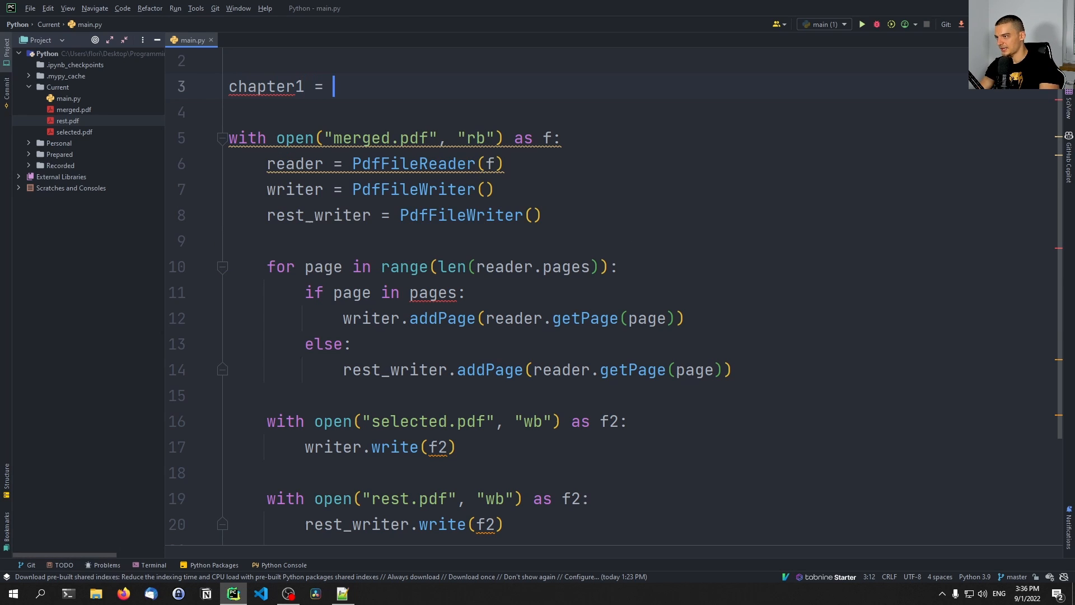
type("list()")
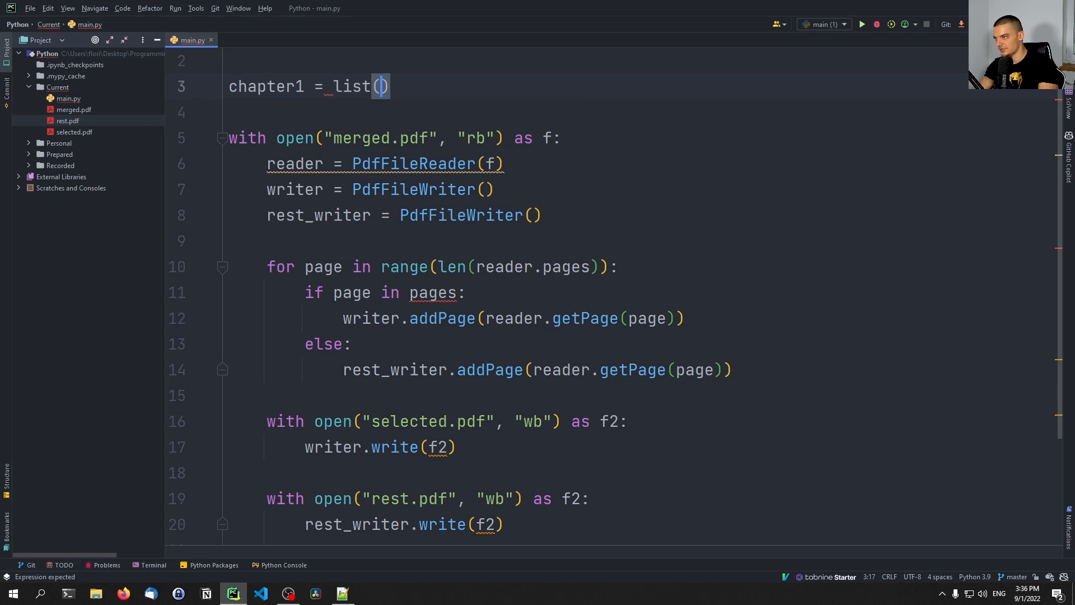
type("range(0,")
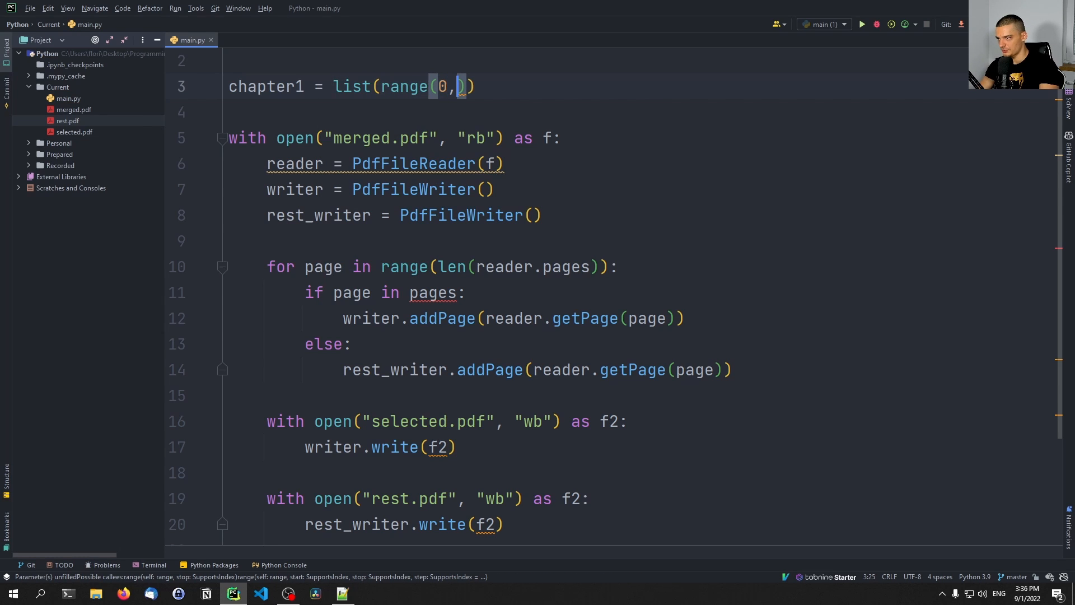
type("3")
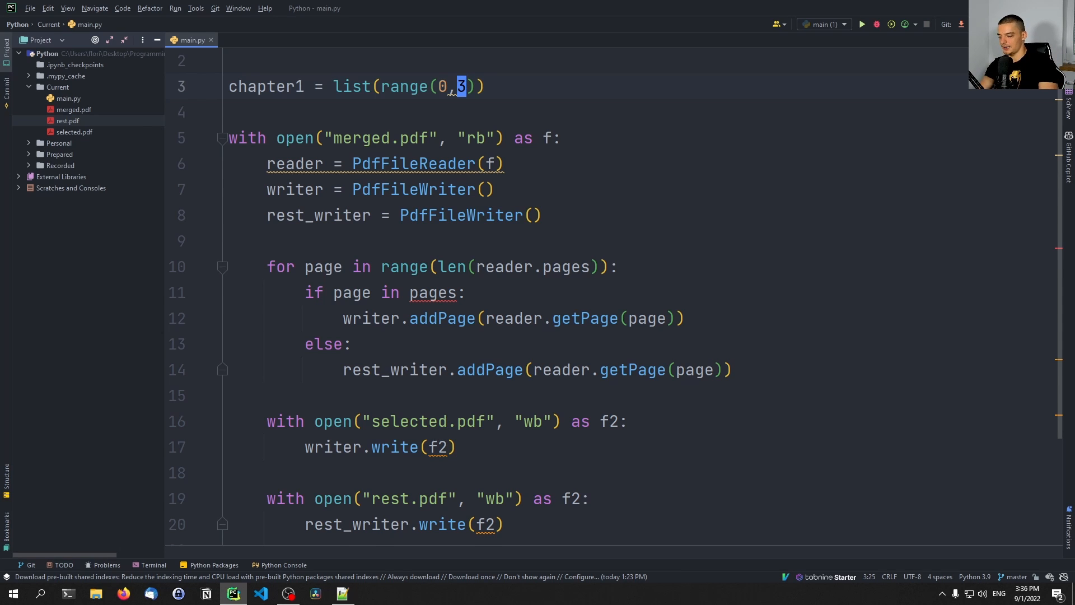
Define chapter2 = [3, 4] and chapter3 = [5] on the following lines.
type("chapte")
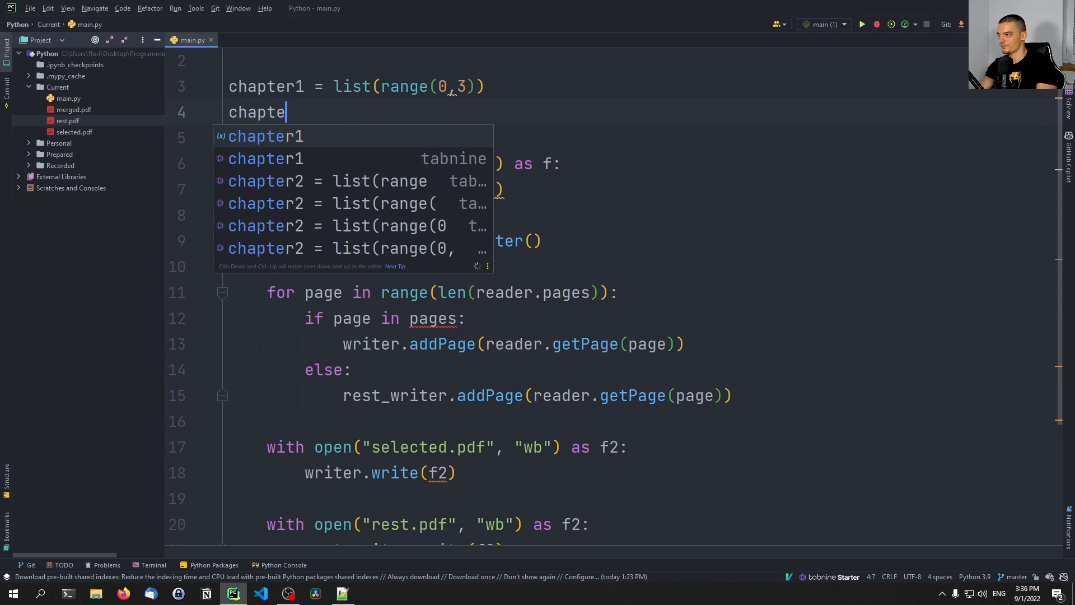
type("r2 = l")
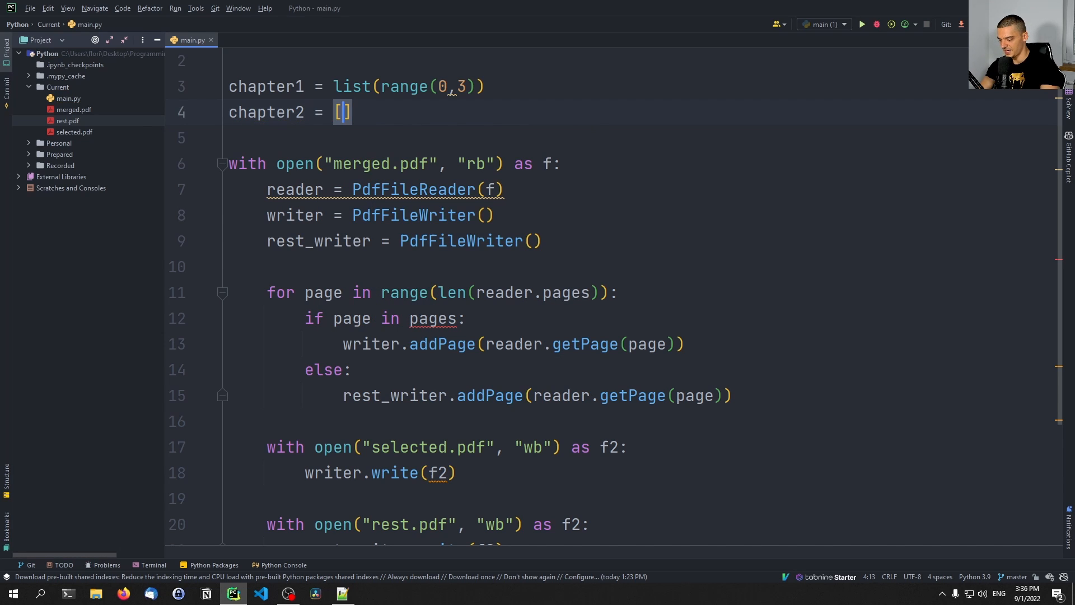
type("3, 4")
left_click(636, 138)
type("chapter43")
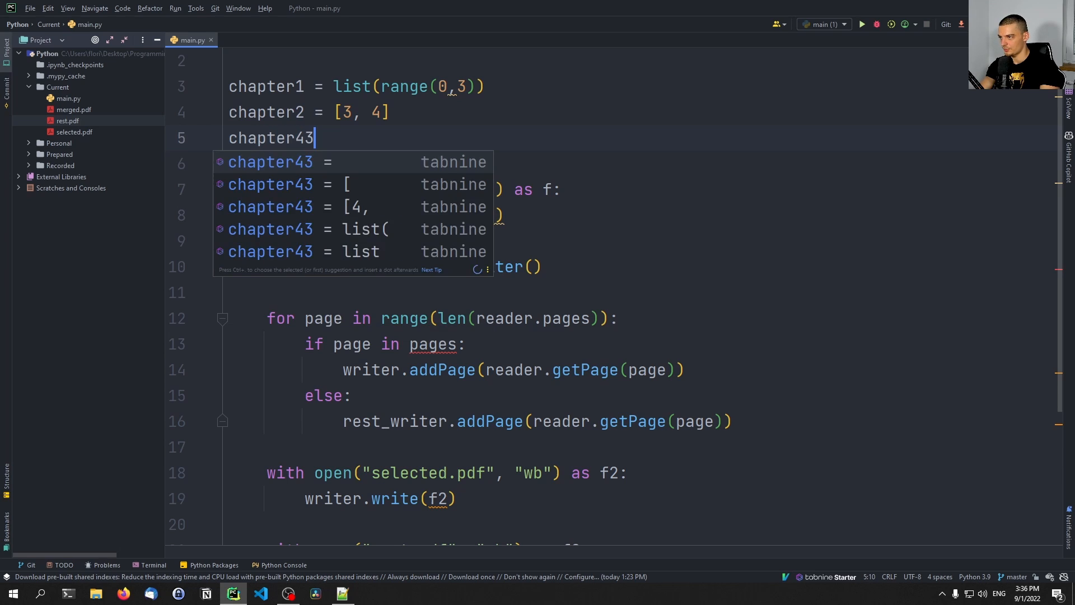
type("= [5]")
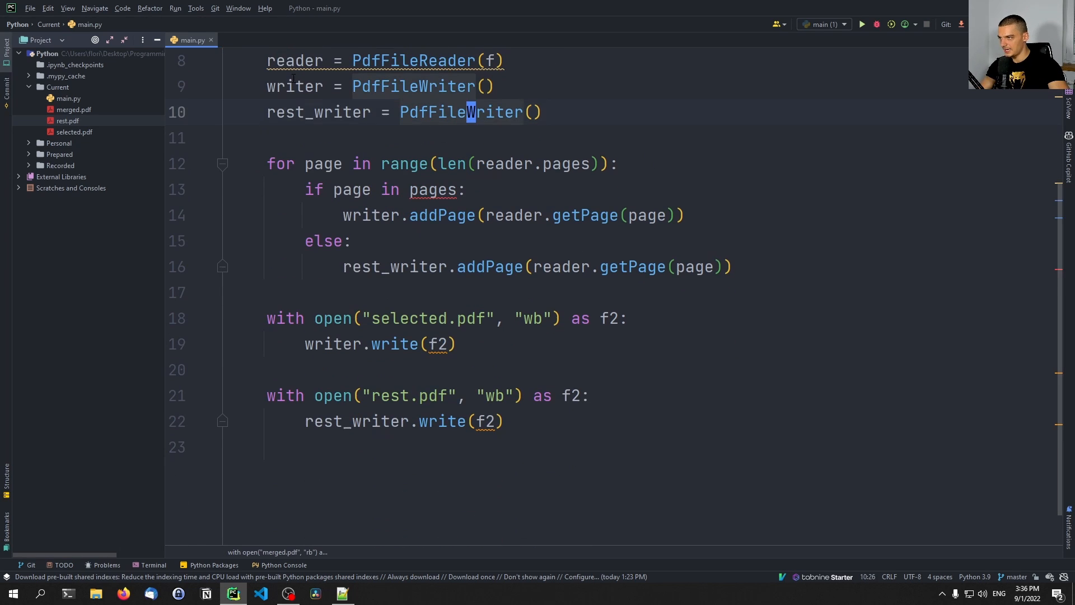
Create c1writer, c2writer and c3writer and route pages to them via if/elif checks on chapter1–chapter3.
type("c1write")
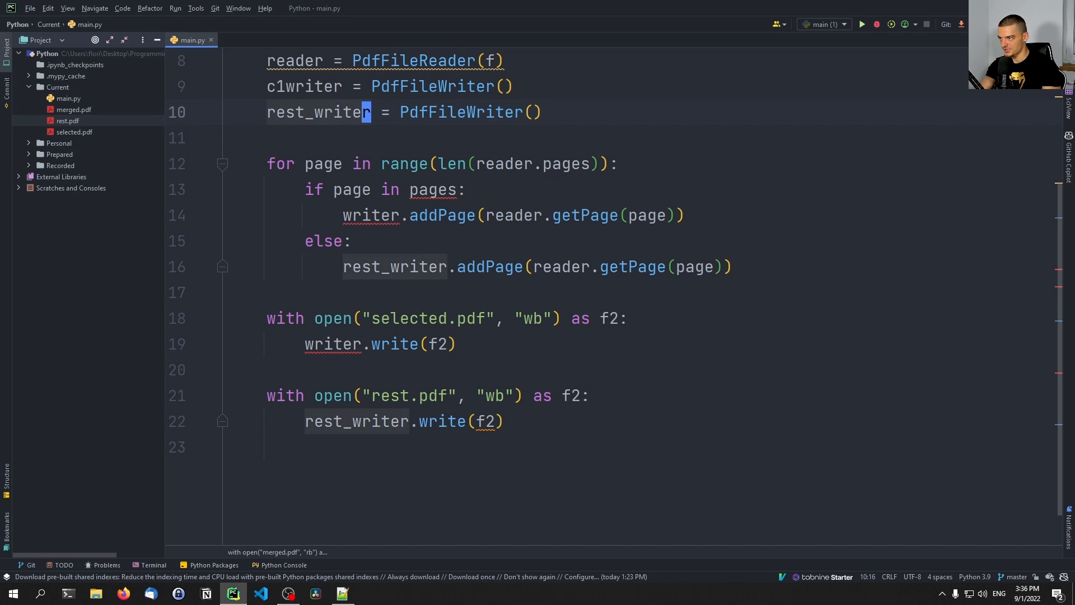
type("c2wri")
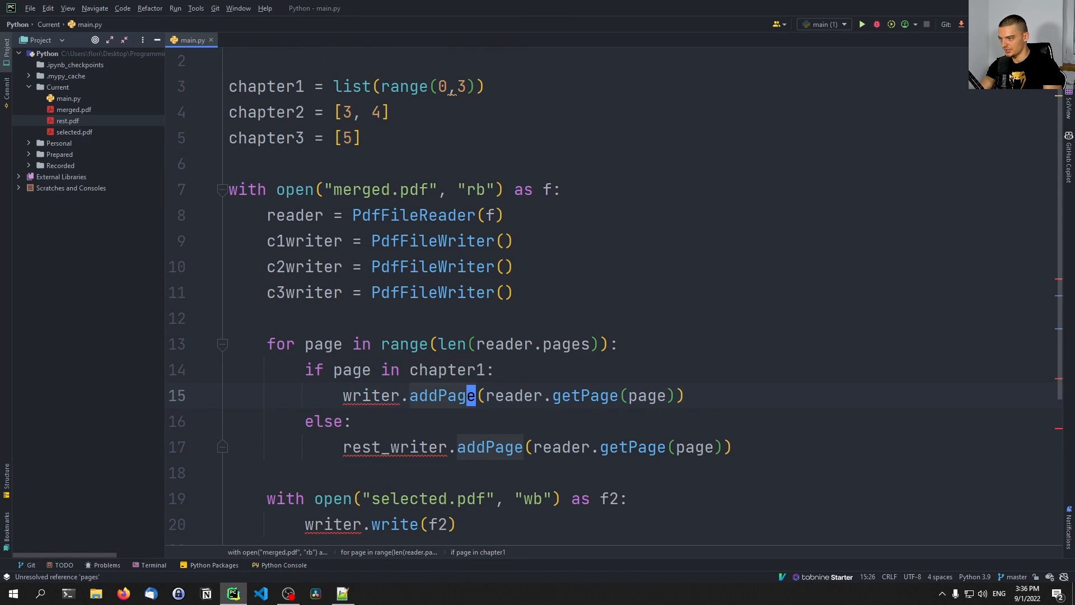
type("c1")
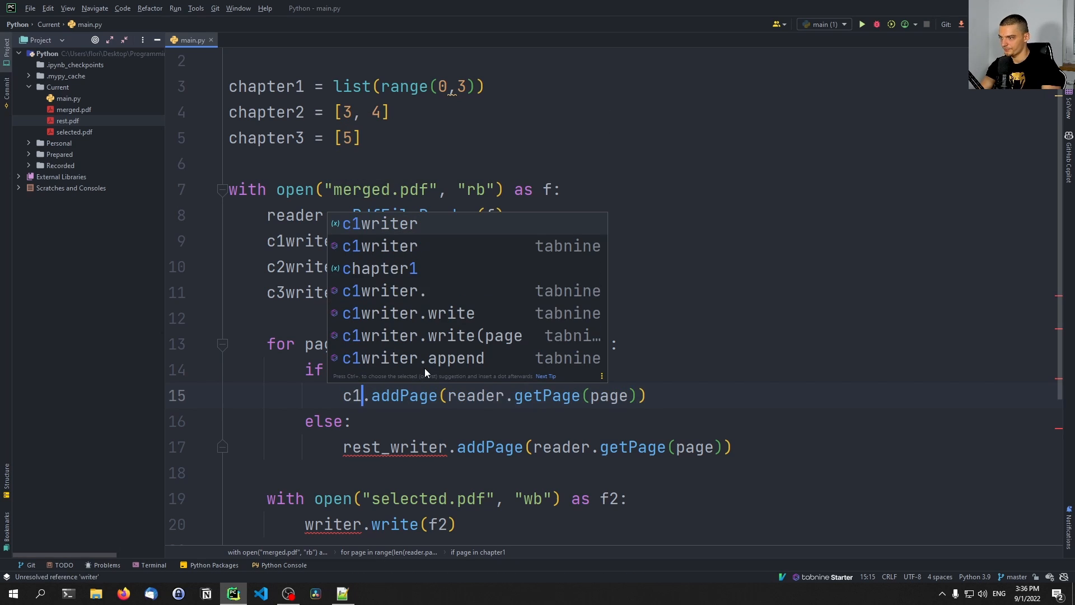
key("Escape")
type("writer")
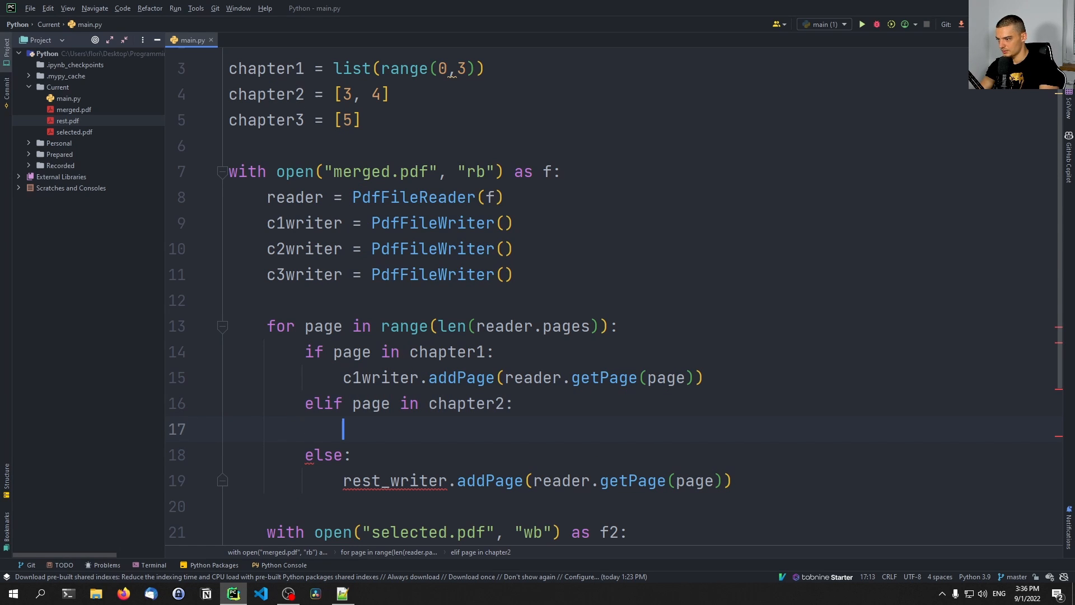
type("c2writer.addPage(reader.getPage(page")
left_click(327, 455)
type("if page in chapter3")
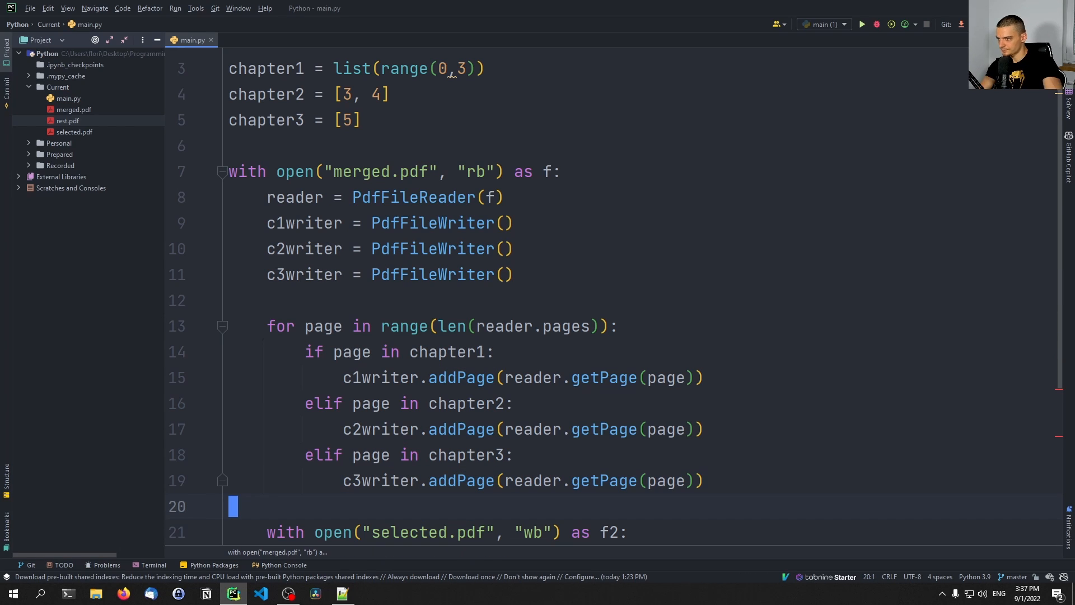
Write c1writer, c2writer and c3writer to chapter1.pdf, chapter2.pdf and chapter3.pdf, then run the script.
left_click(451, 198)
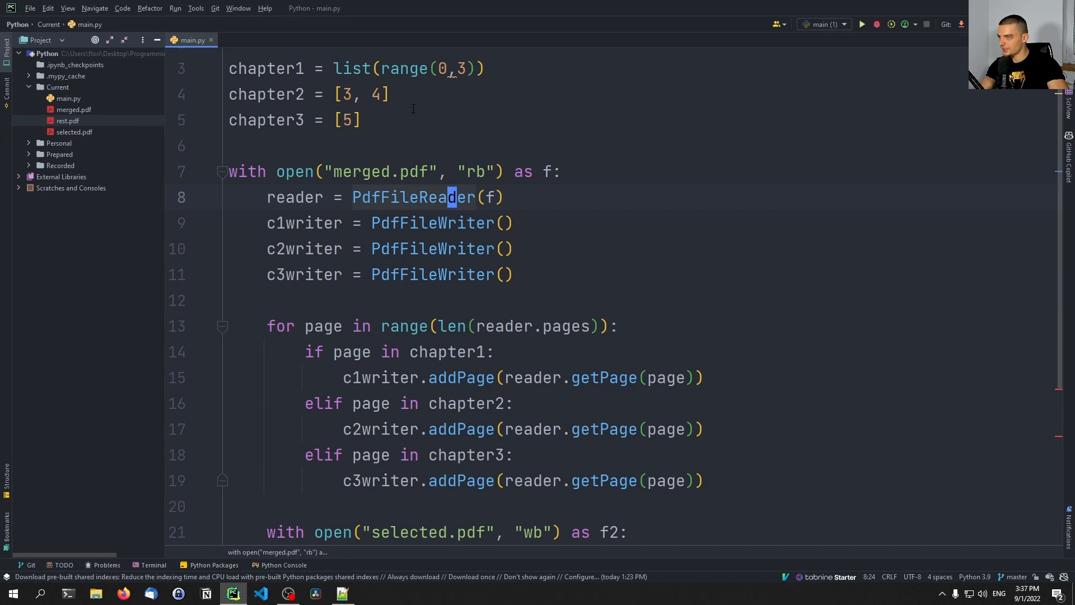
left_click(442, 68)
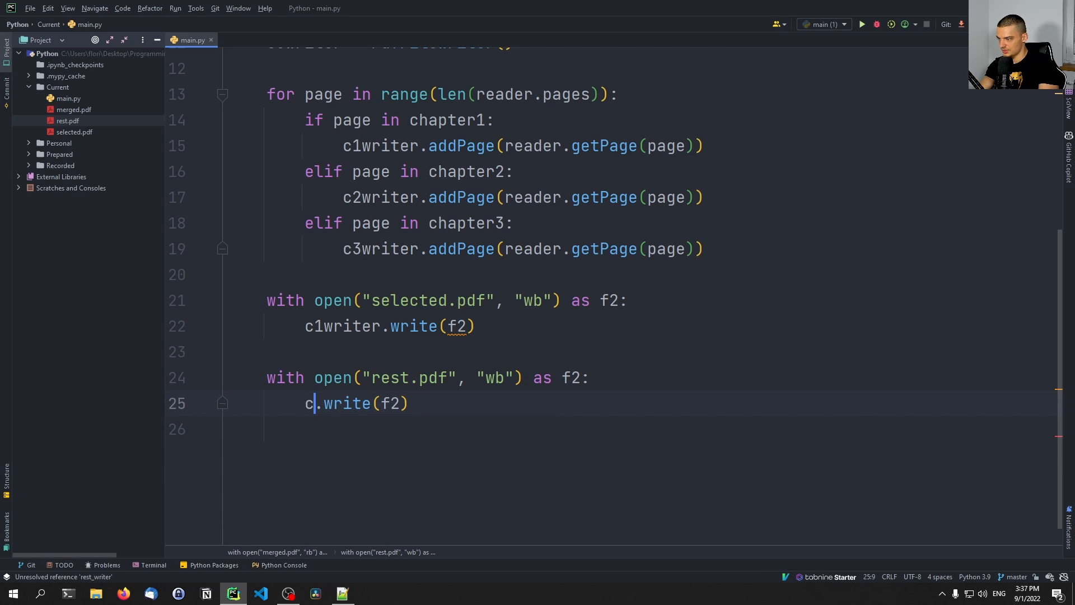
type("2writer")
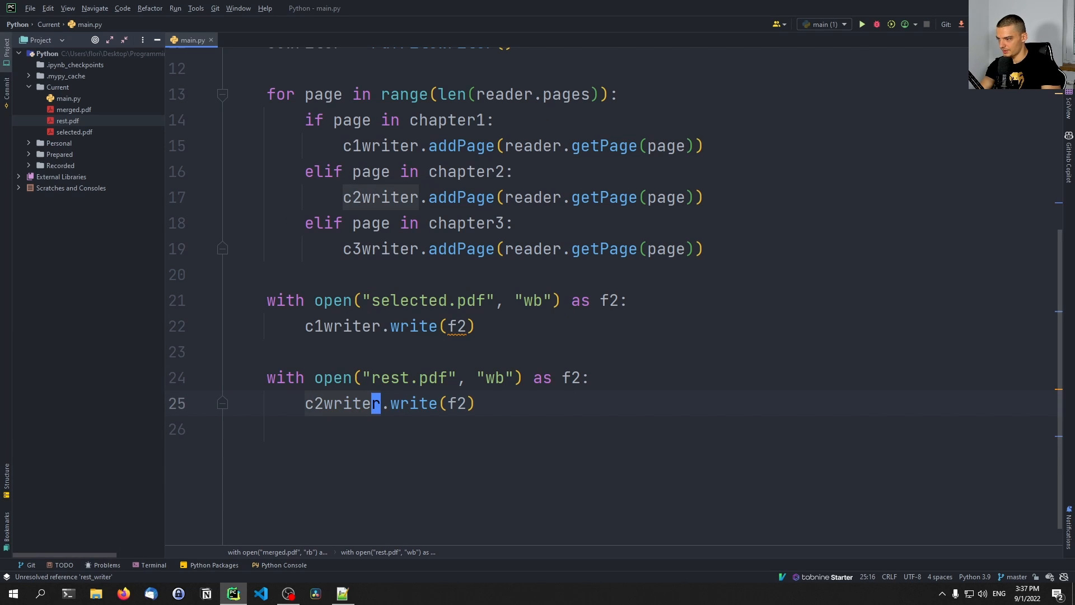
type("chapter")
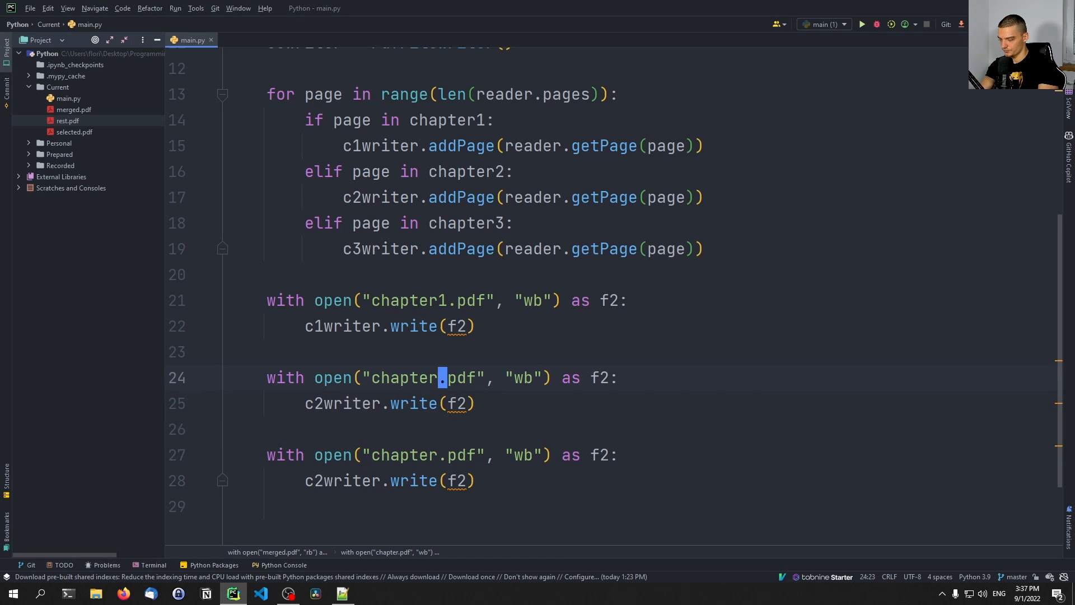
type("23")
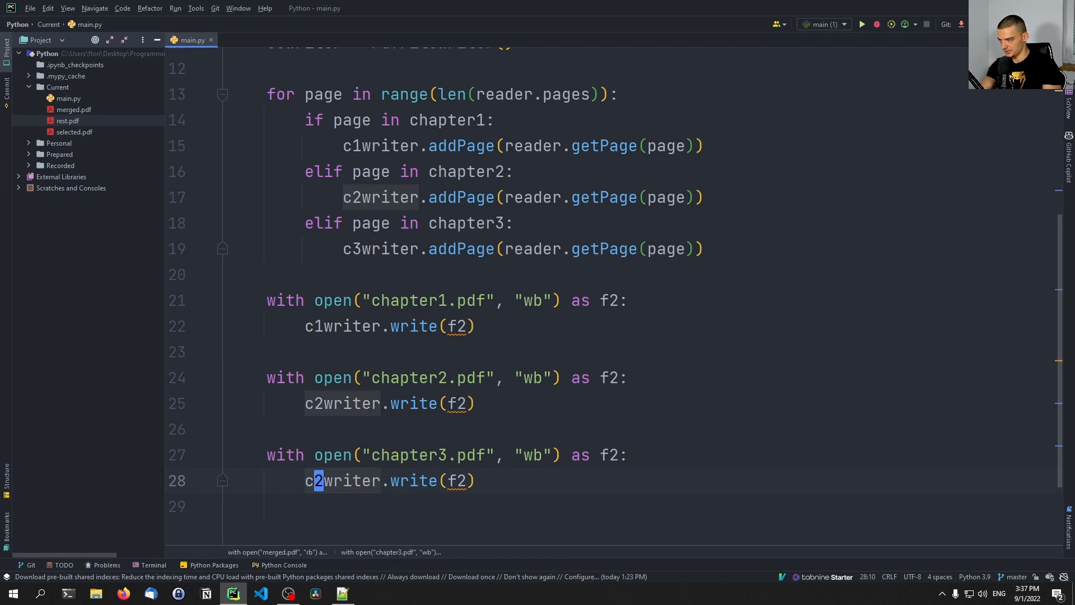
left_click(862, 23)
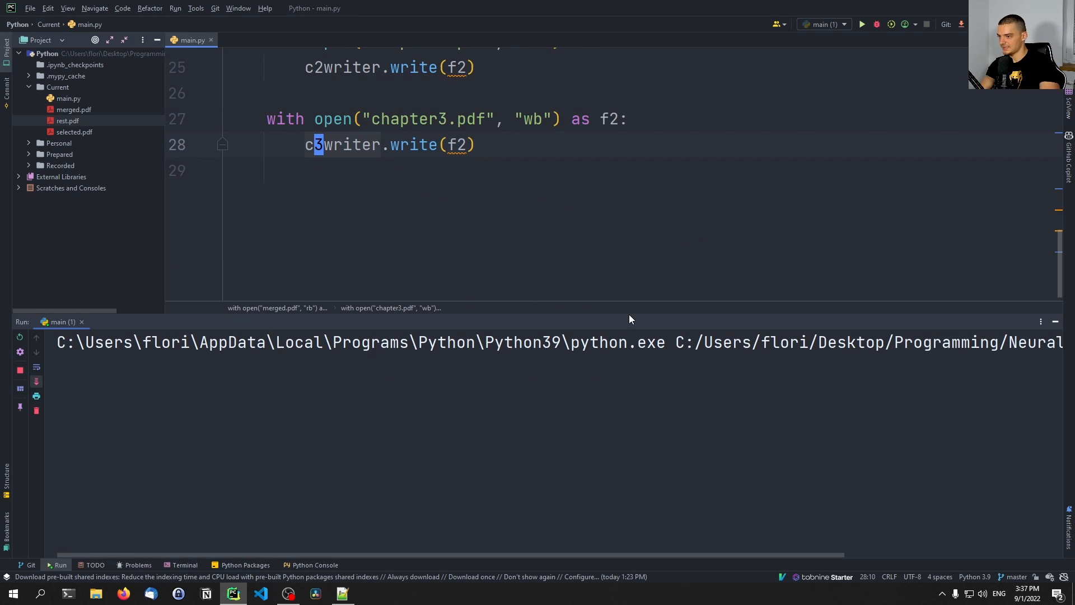
Let the run finish with exit code 0 and check chapter2.pdf's two pages in Acrobat Reader.
left_click(861, 24)
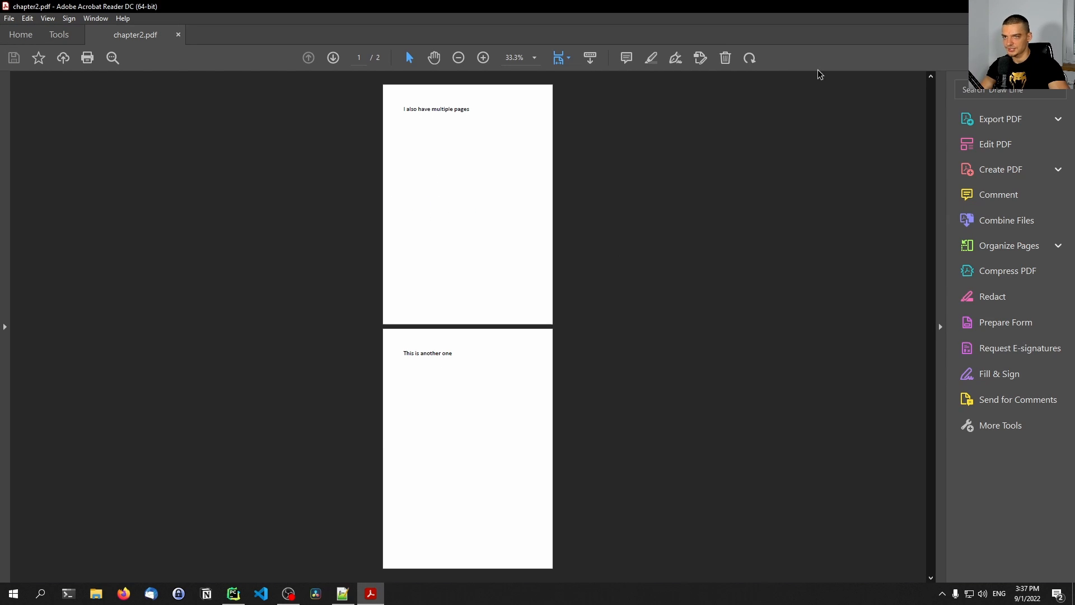
left_click(259, 593)
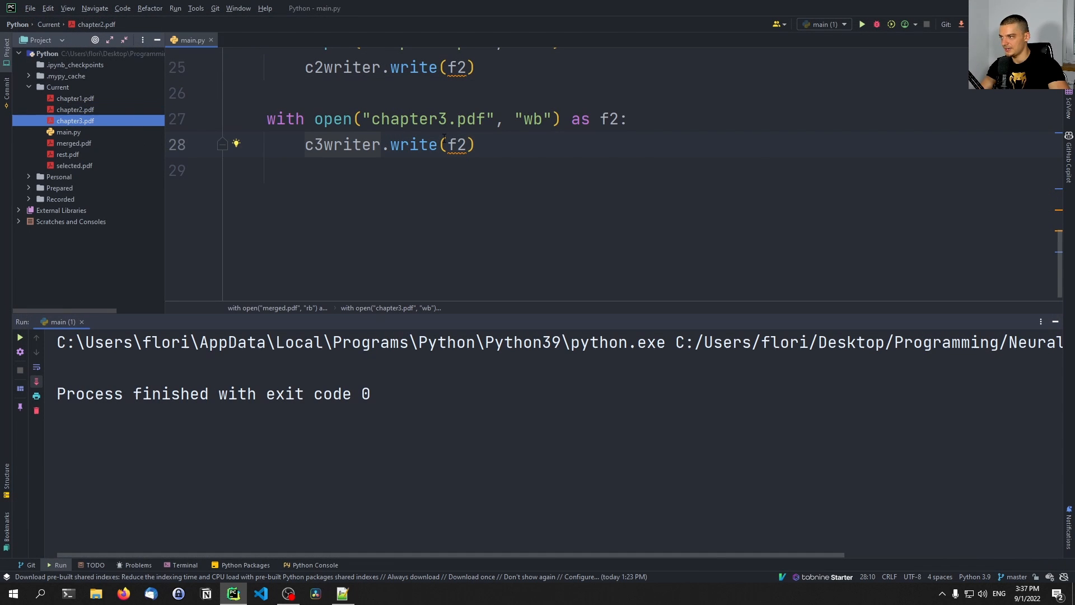